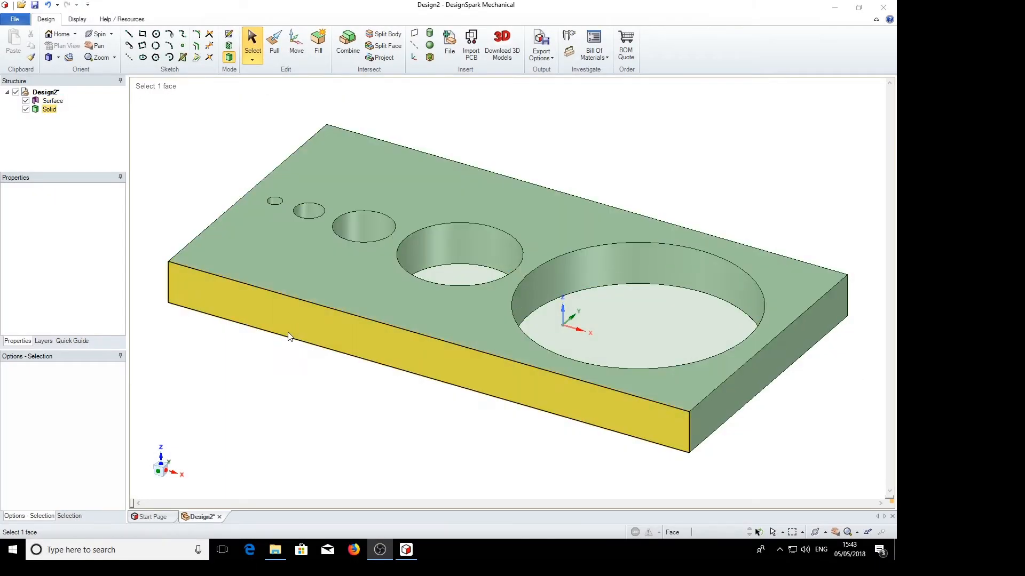
- Switch to the top Plan View so the five holes appear as flat circles
left_click(457, 255)
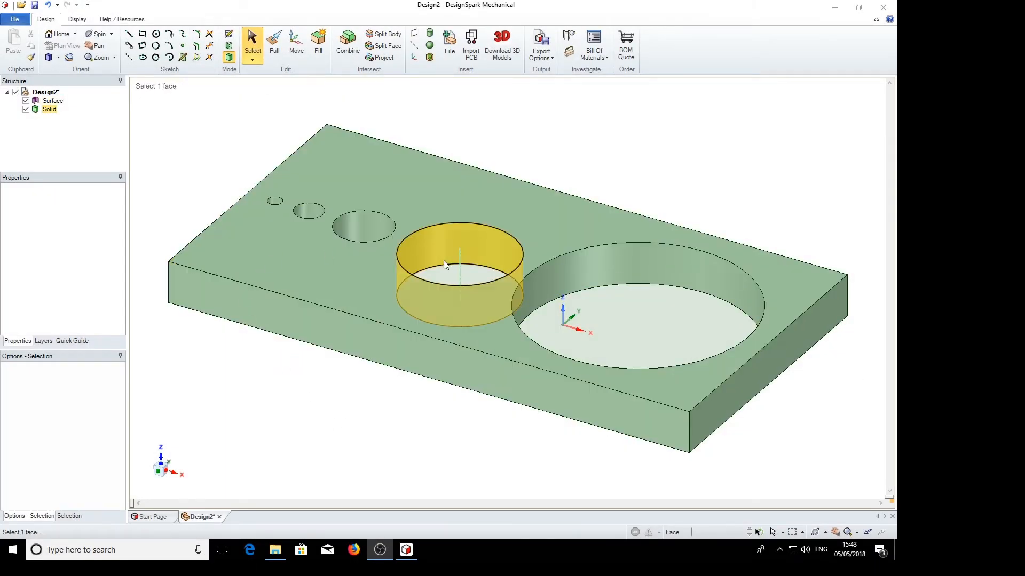
left_click(346, 383)
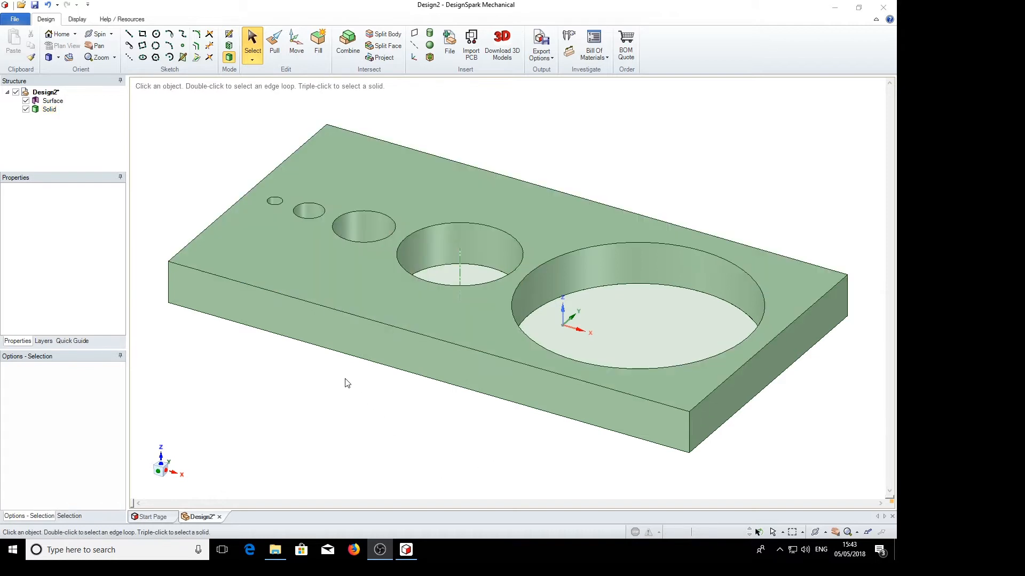
left_click(275, 201)
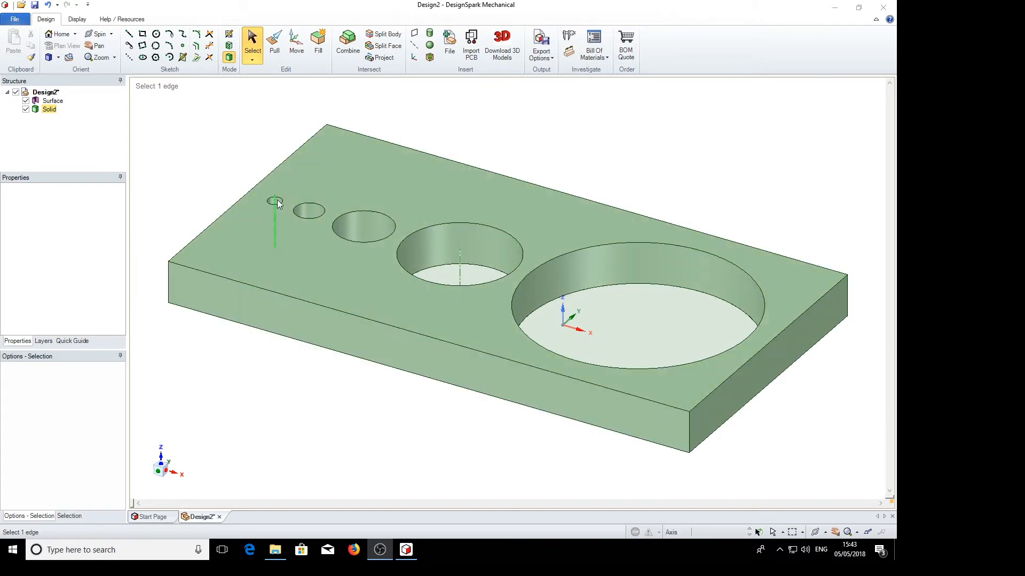
left_click(358, 238)
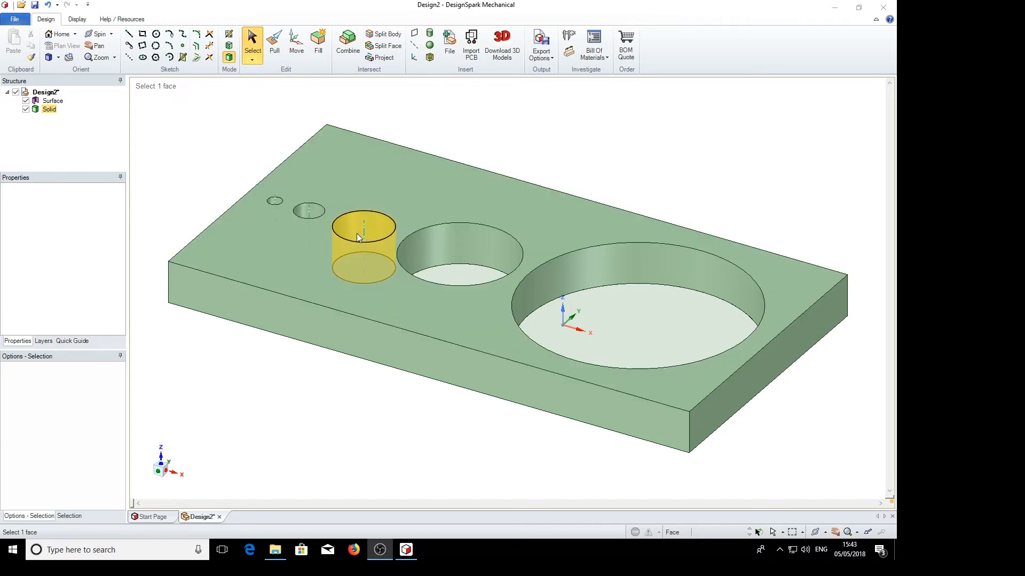
left_click(626, 321)
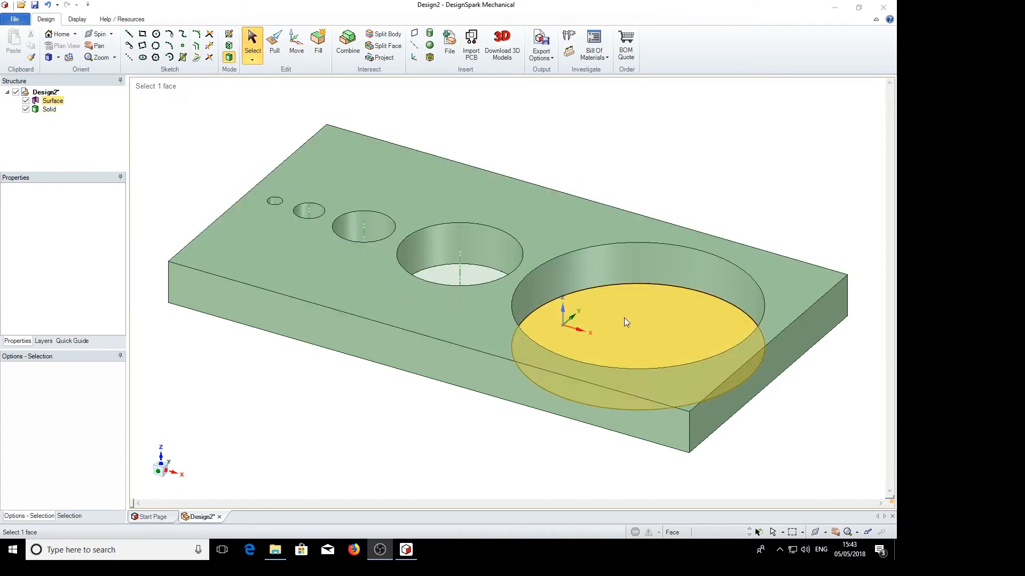
left_click(265, 449)
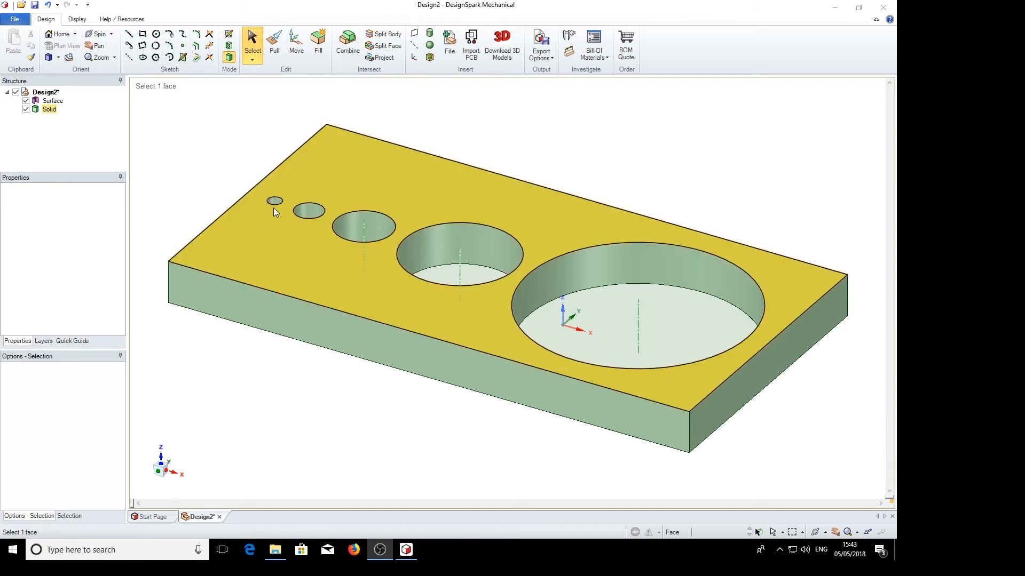
left_click(267, 404)
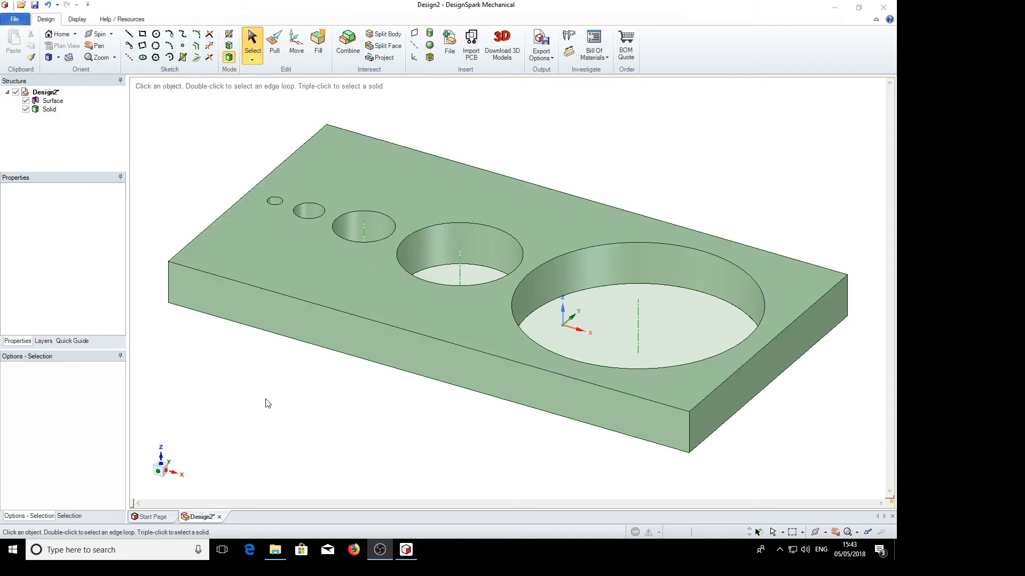
mouse_move(247, 436)
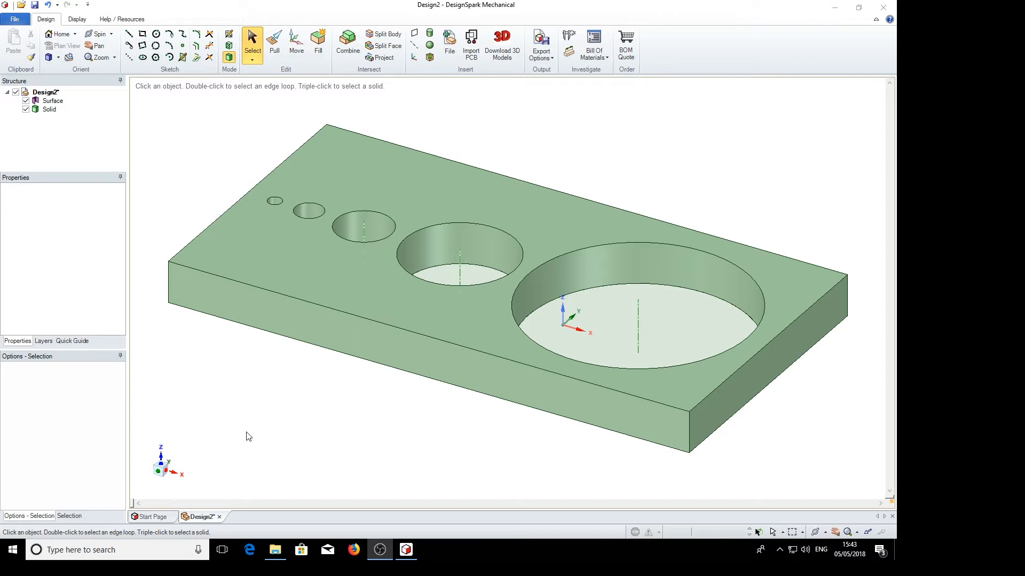
mouse_move(165, 475)
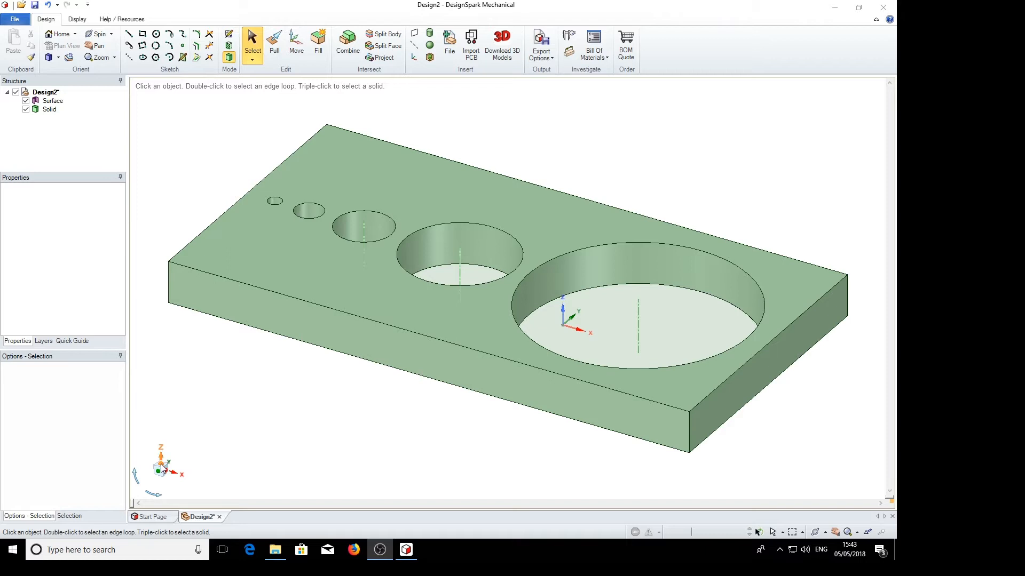
left_click(65, 46)
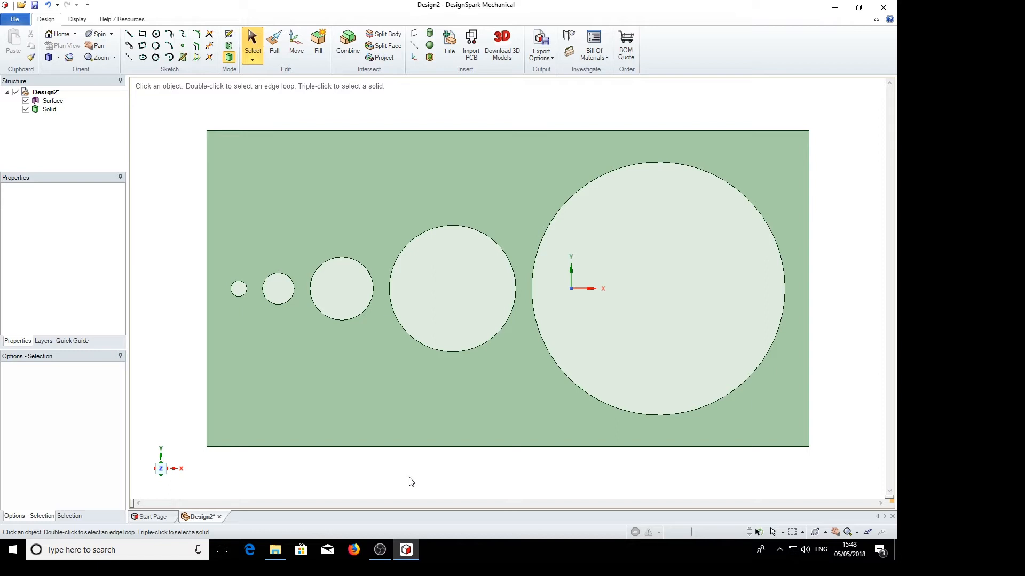
mouse_move(582, 109)
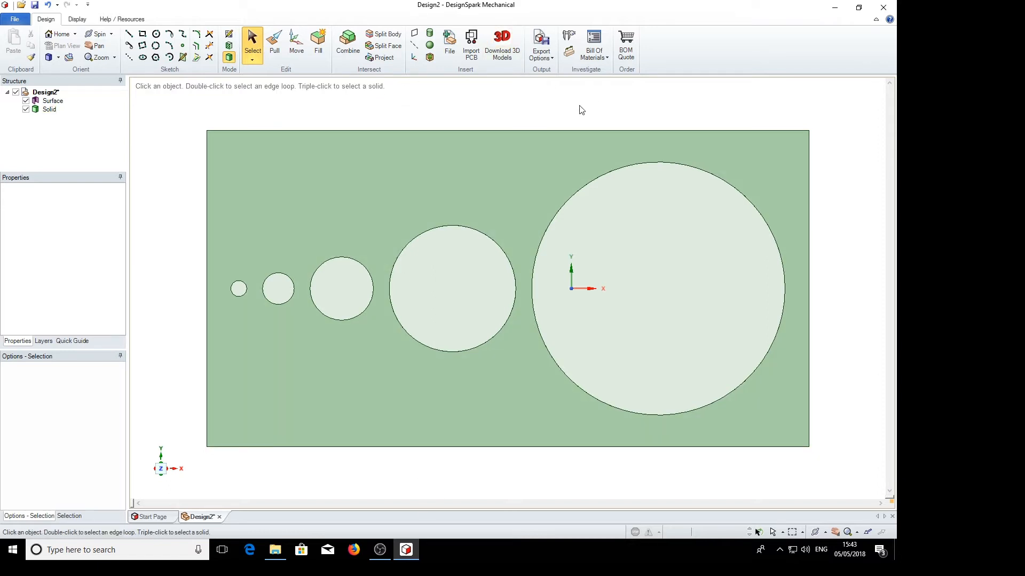
mouse_move(569, 52)
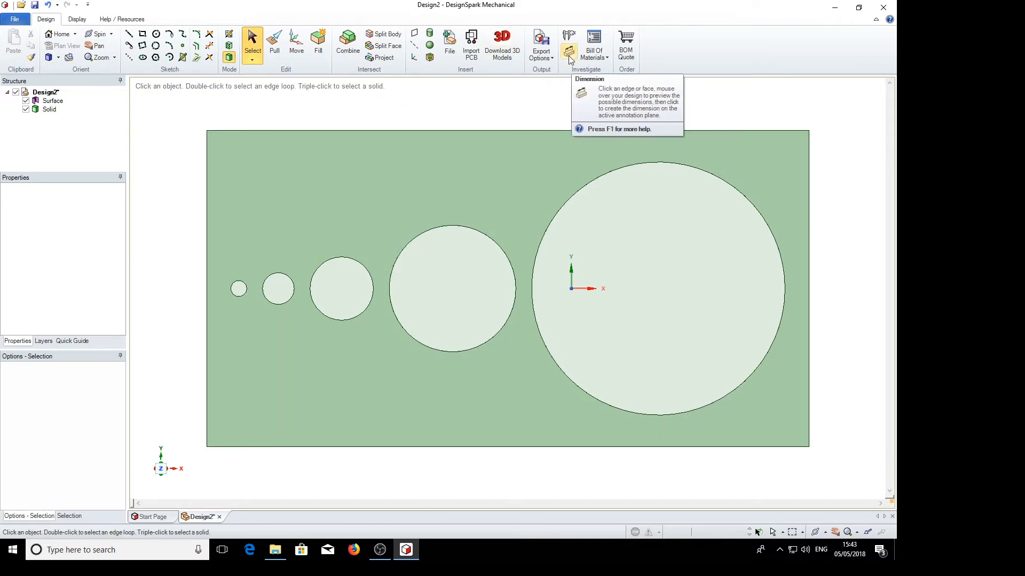
- Start the Dimension tool and place an annotation plane on the plate's top face
left_click(570, 38)
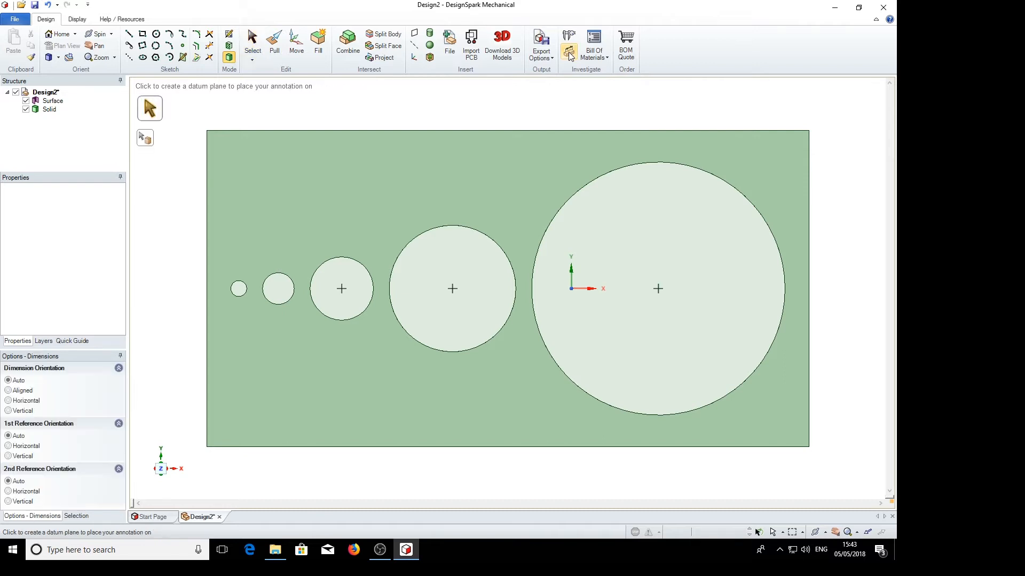
left_click(337, 178)
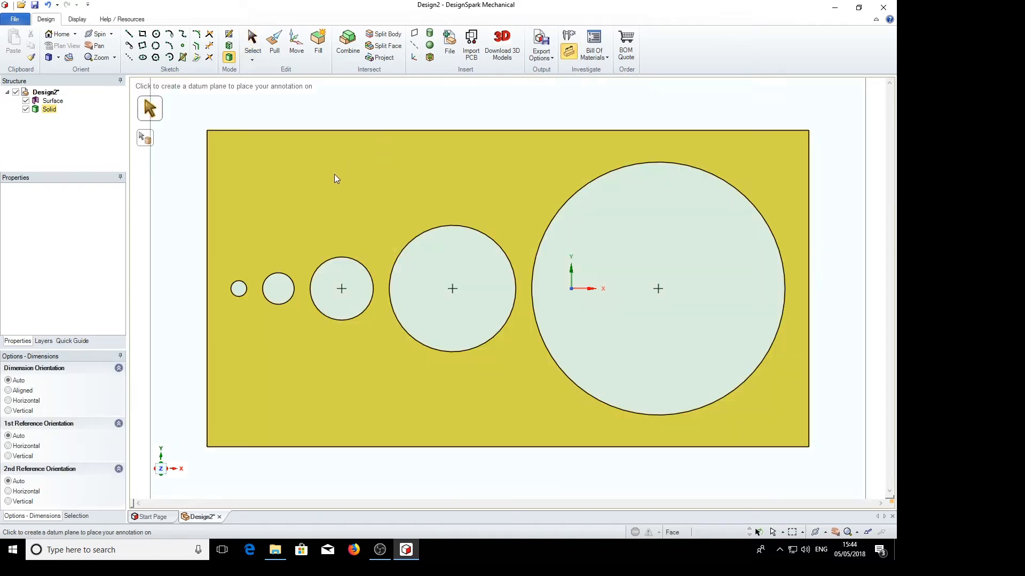
mouse_move(503, 180)
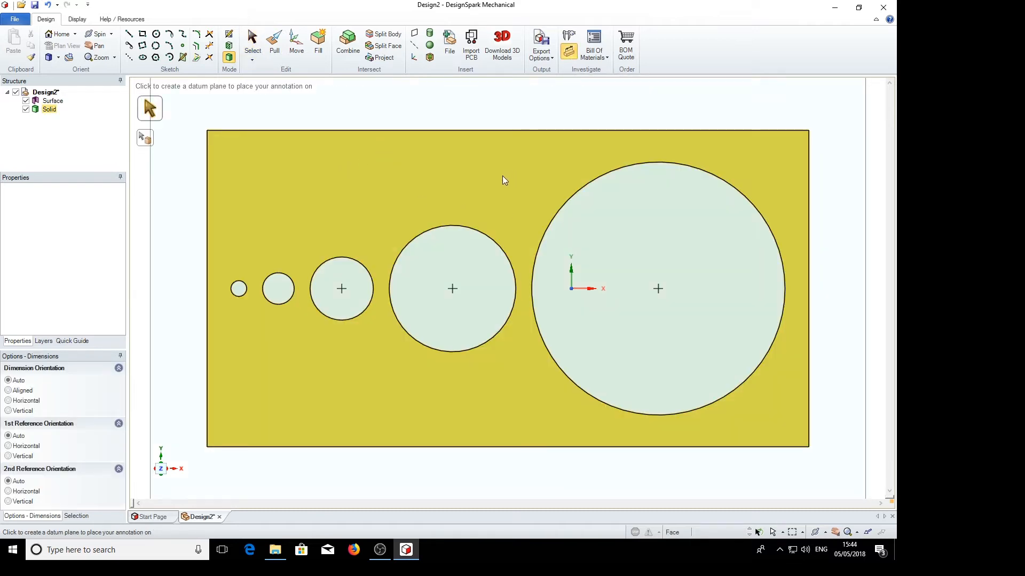
scroll("down", 3)
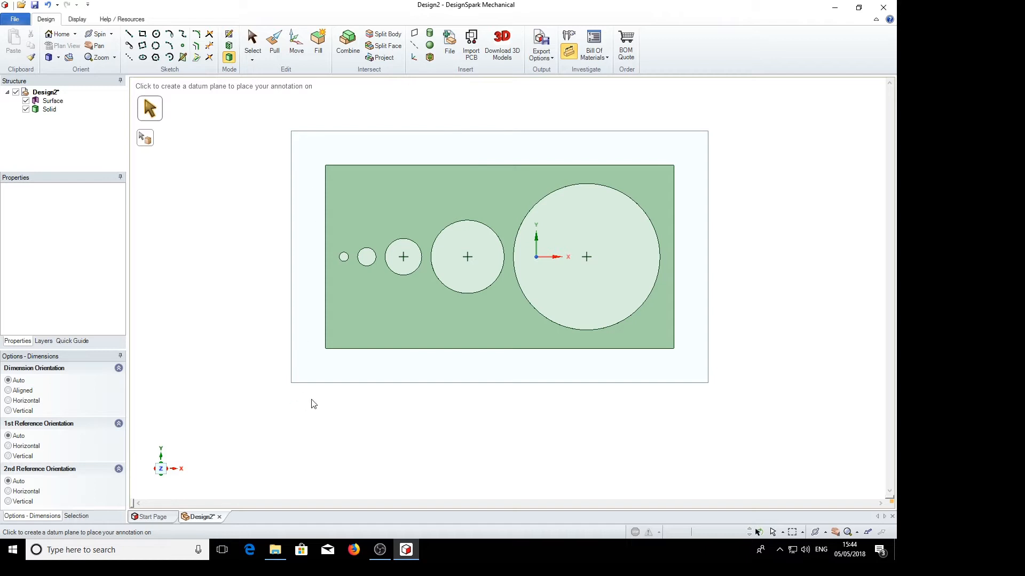
mouse_move(602, 152)
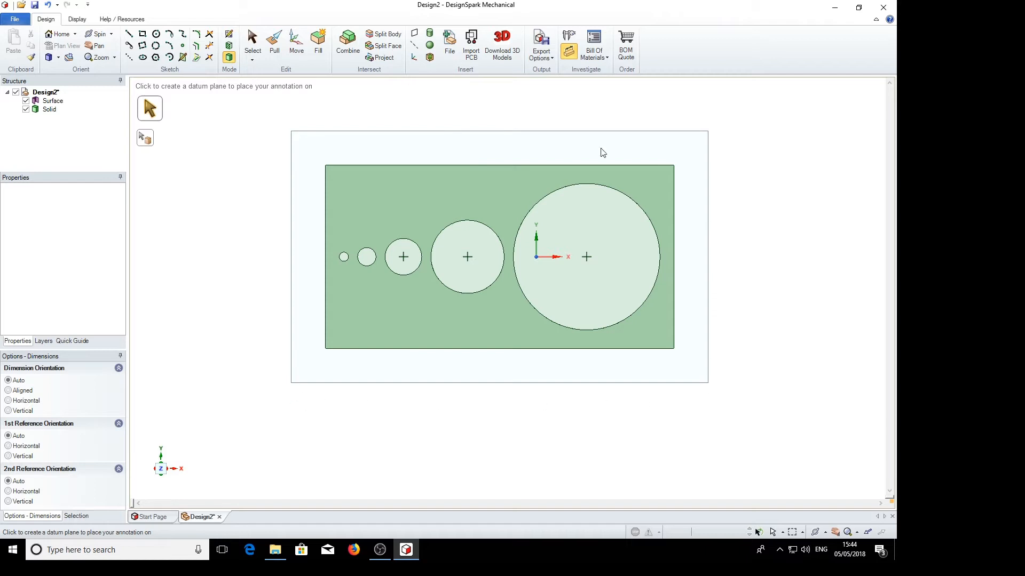
left_click(466, 257)
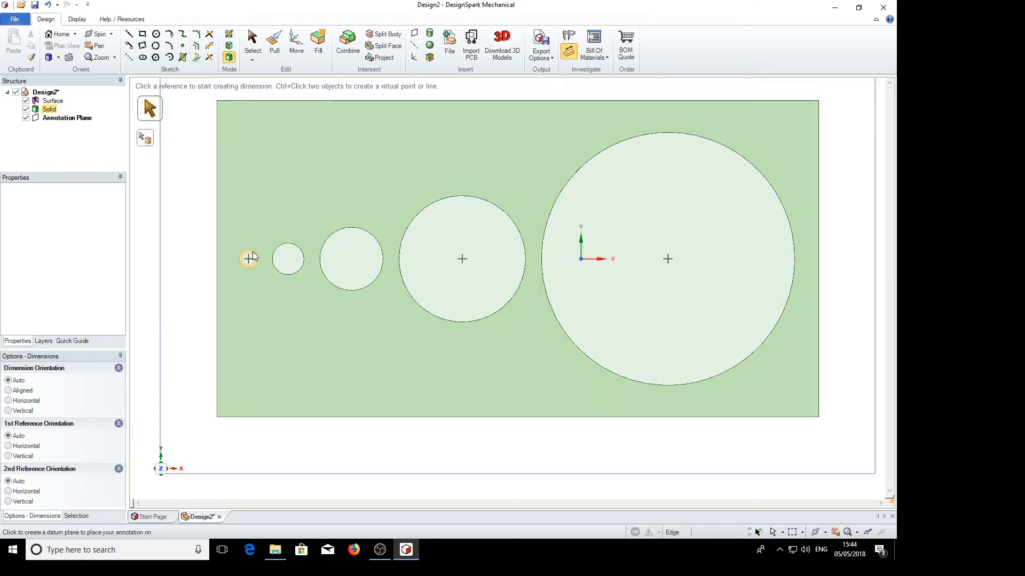
mouse_move(260, 171)
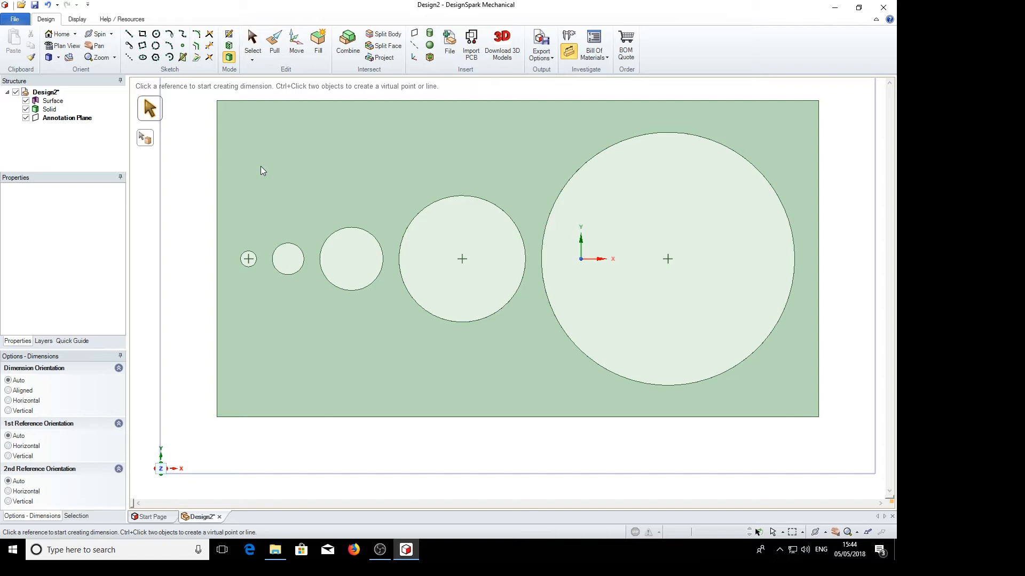
mouse_move(262, 153)
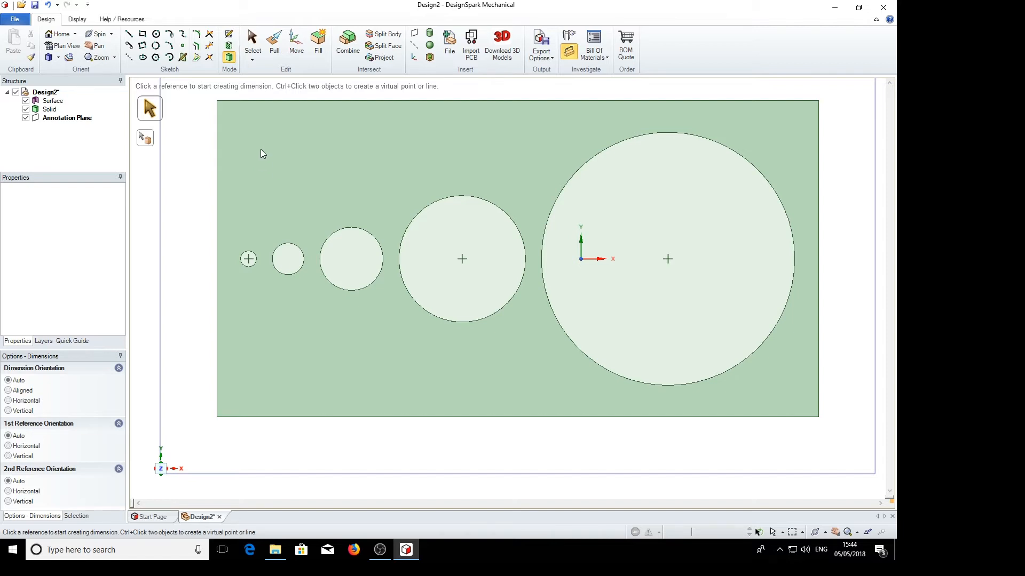
mouse_move(271, 160)
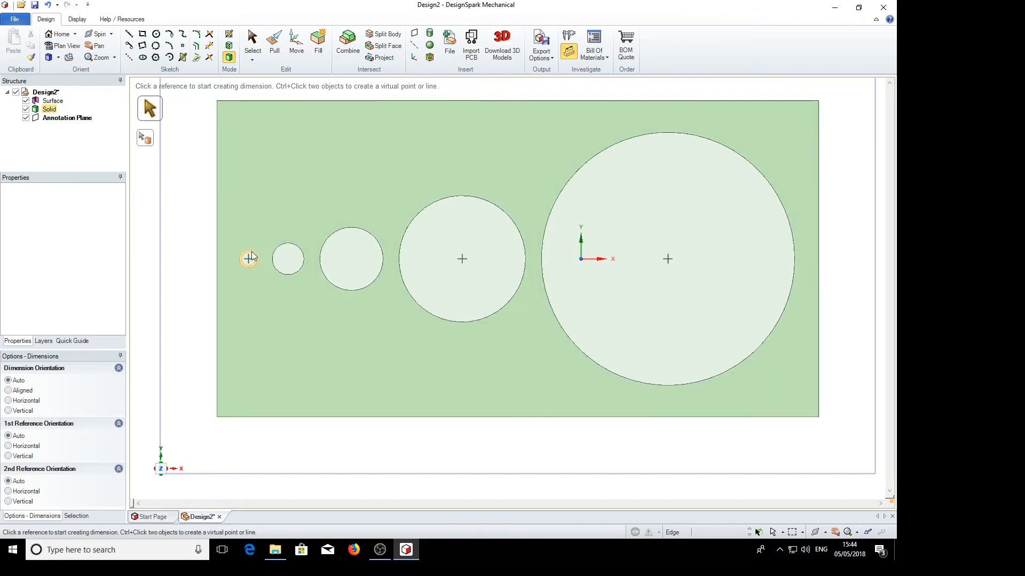
- Dimension each hole's diameter: Ø1, Ø2, Ø4, Ø8 and Ø16 mm
left_click(248, 259)
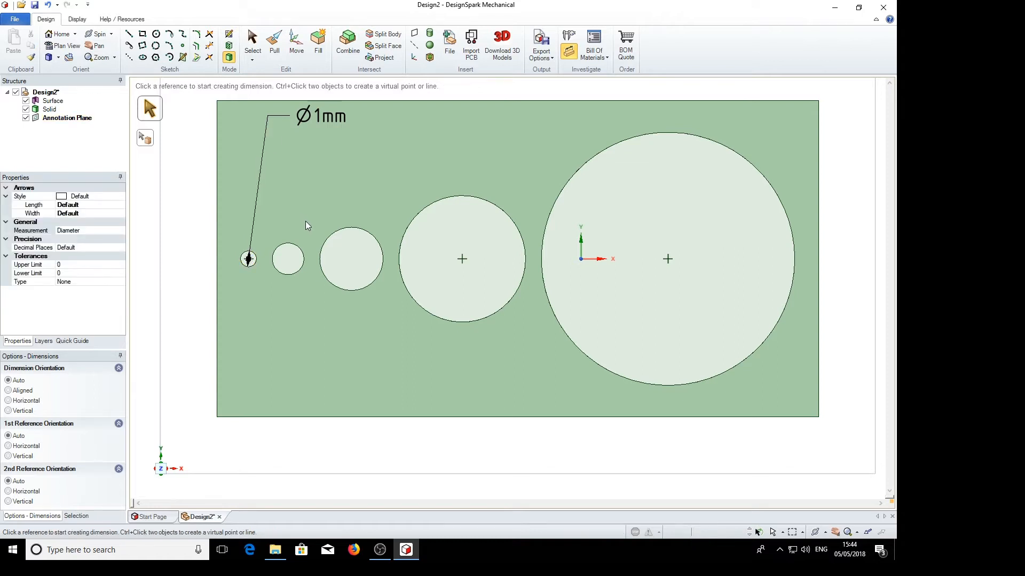
left_click(288, 259)
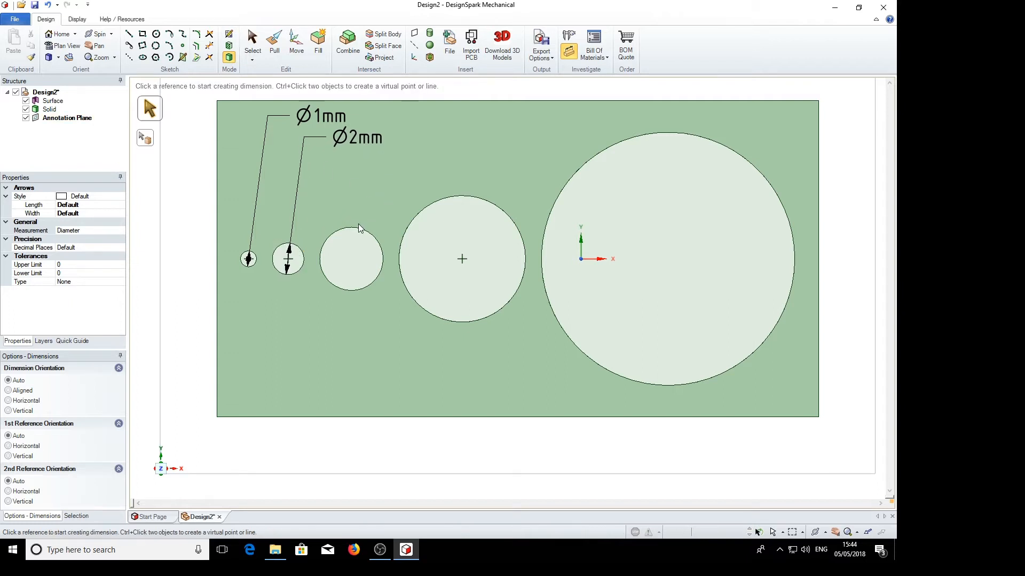
left_click(351, 260)
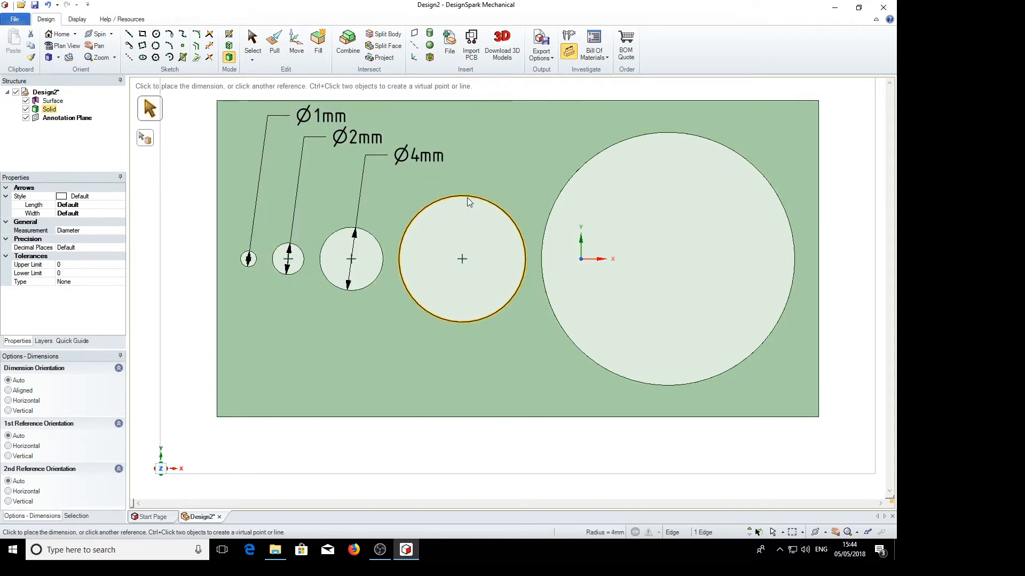
left_click(461, 259)
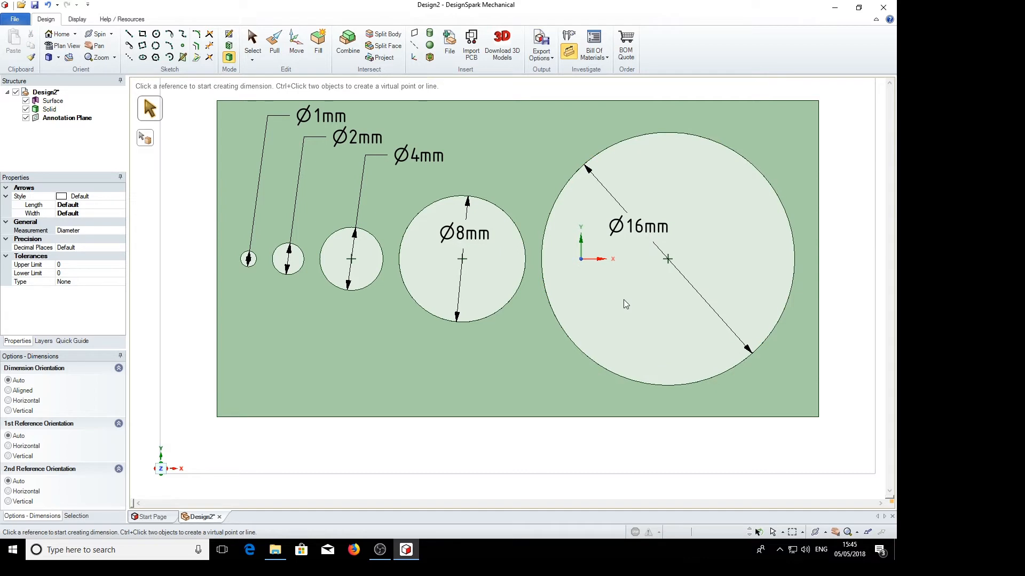
mouse_move(230, 289)
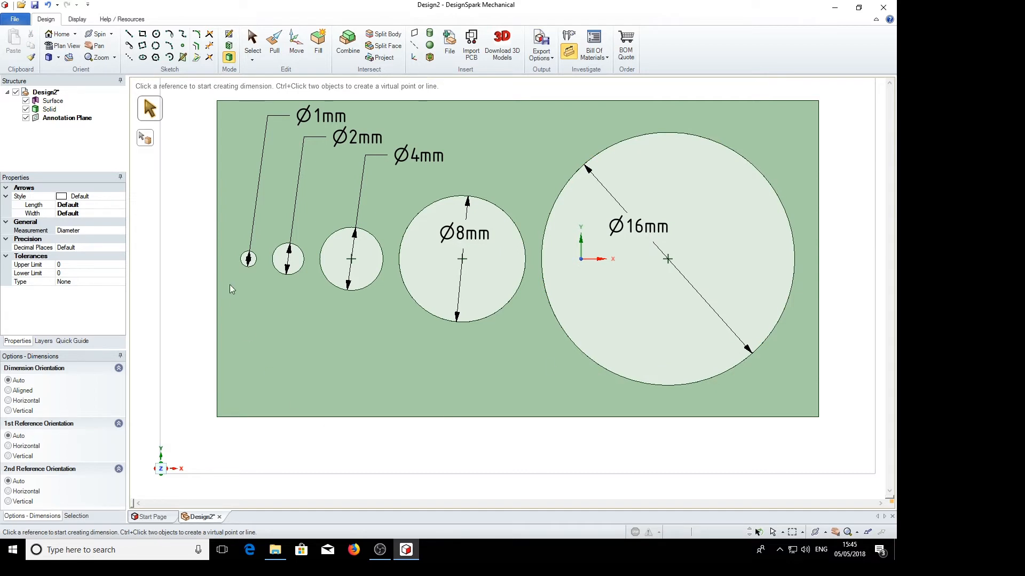
mouse_move(214, 257)
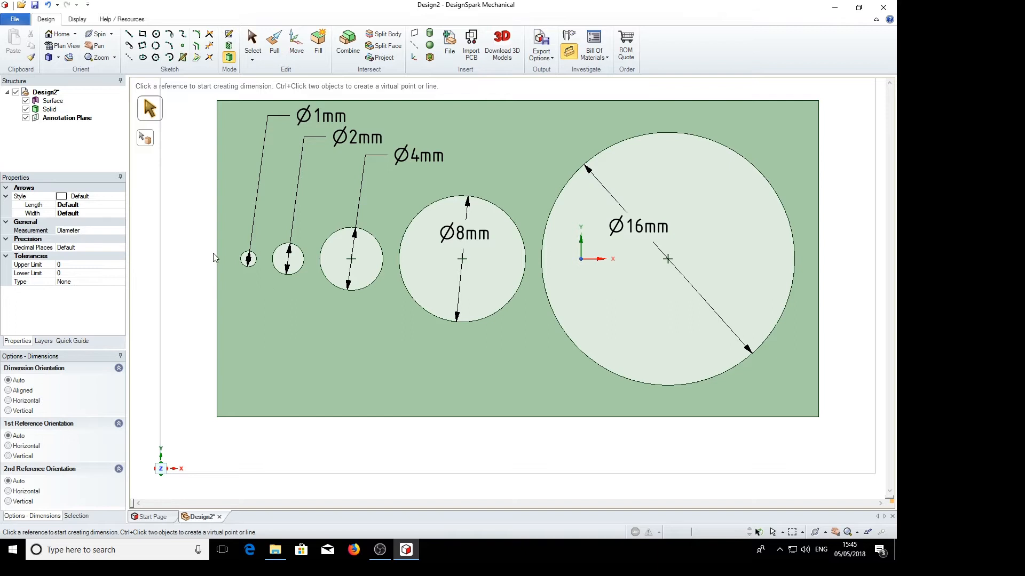
mouse_move(224, 251)
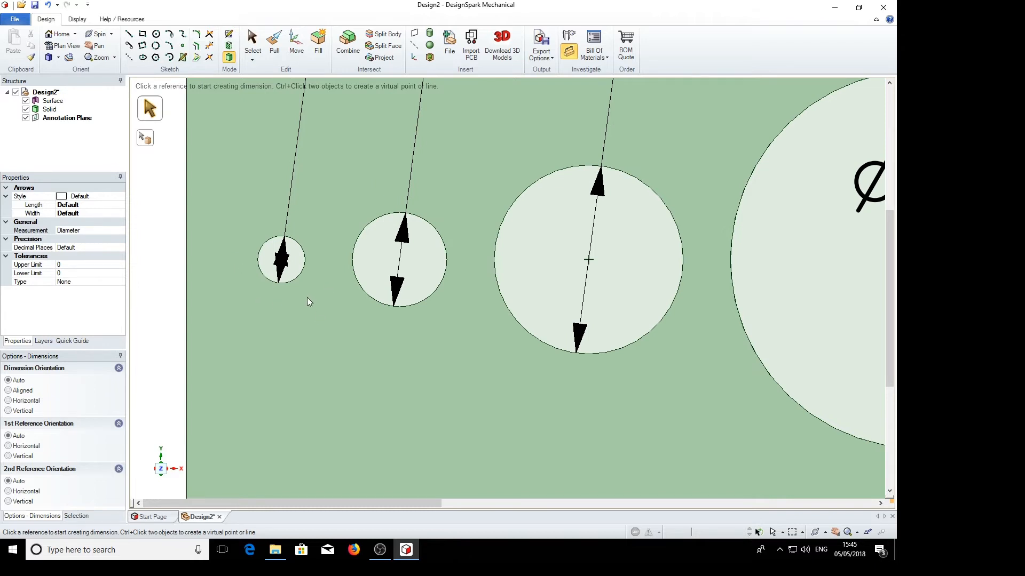
mouse_move(281, 271)
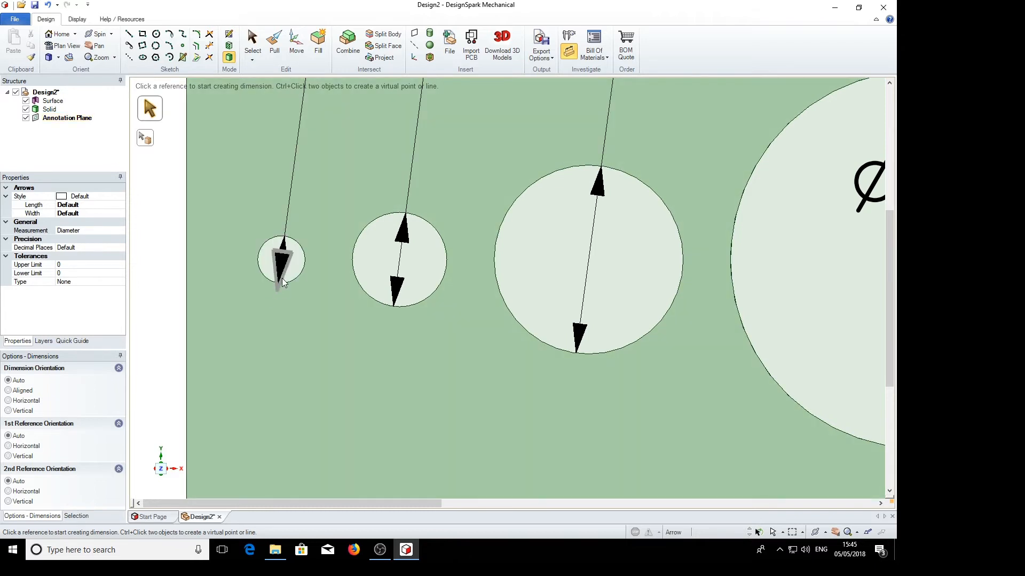
mouse_move(306, 255)
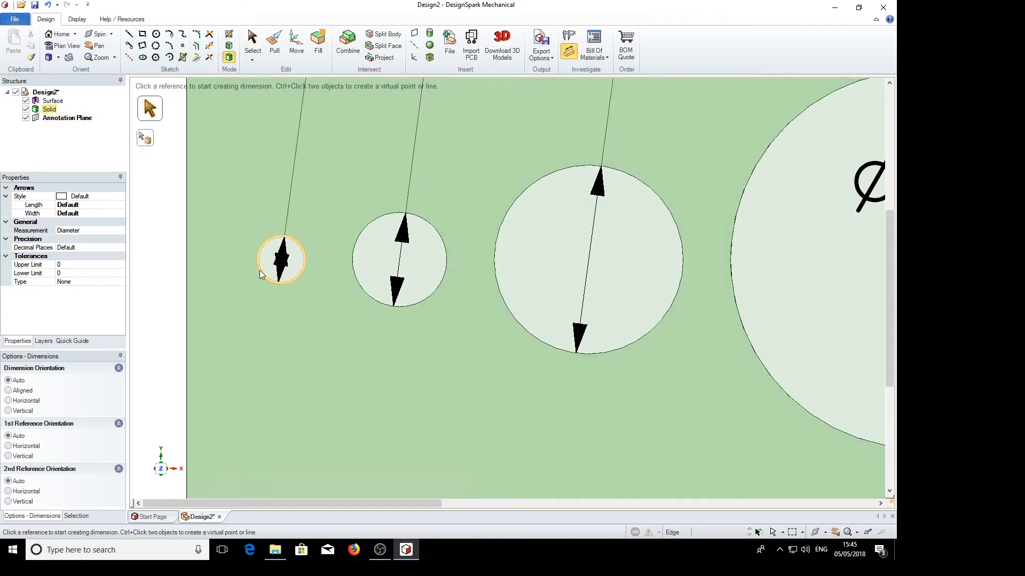
mouse_move(294, 250)
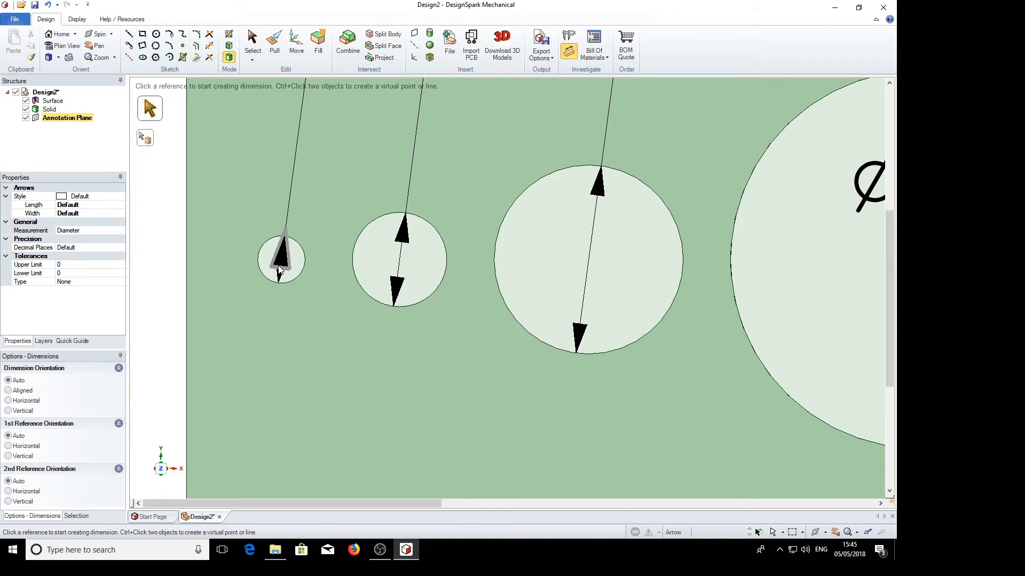
mouse_move(284, 259)
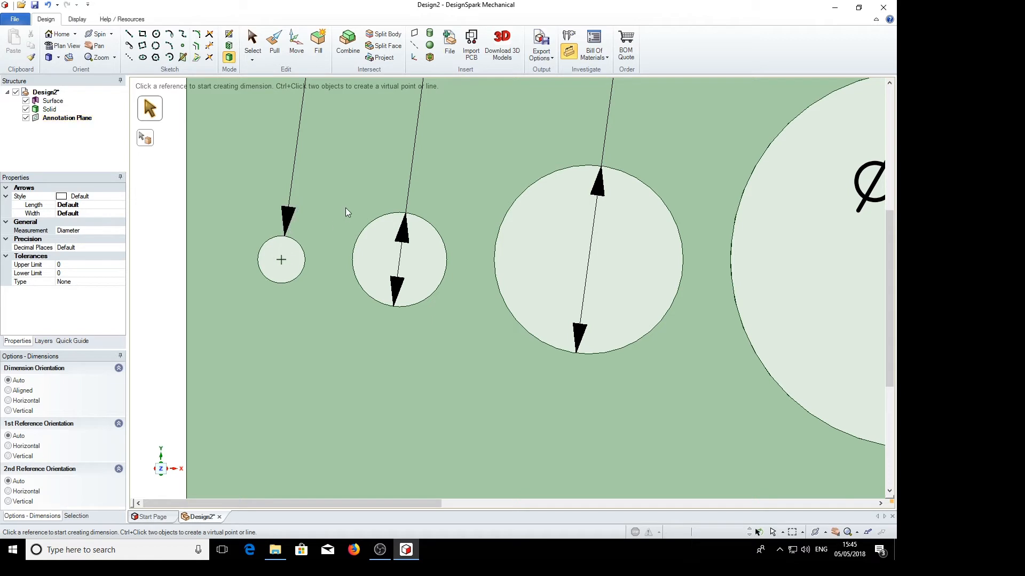
mouse_move(326, 161)
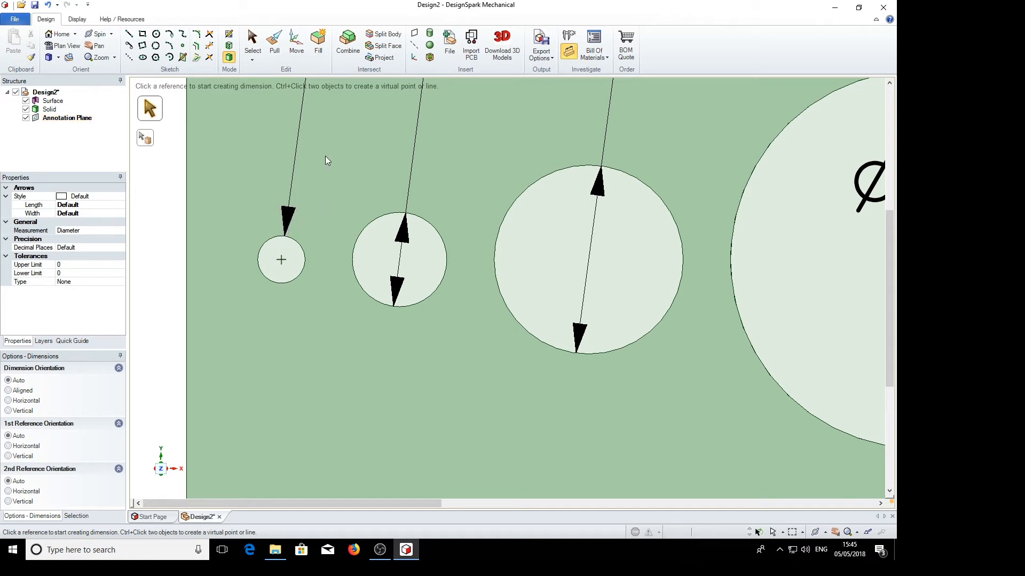
mouse_move(338, 218)
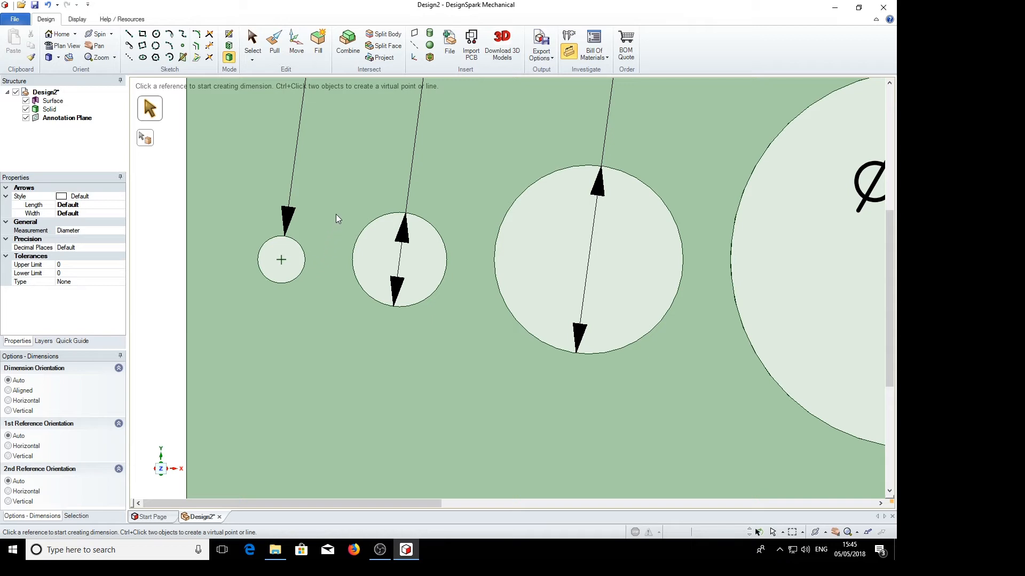
mouse_move(298, 233)
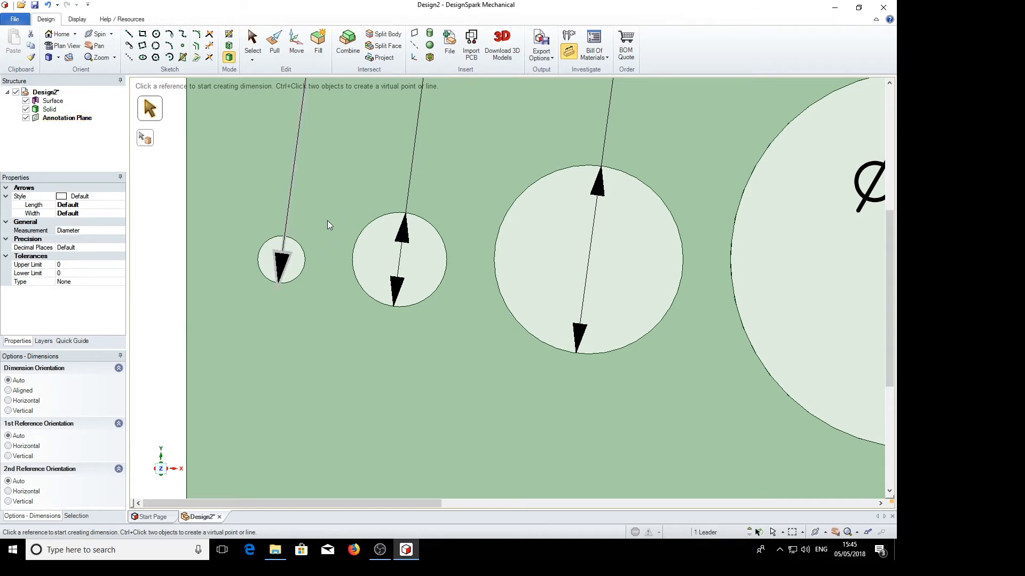
mouse_move(329, 313)
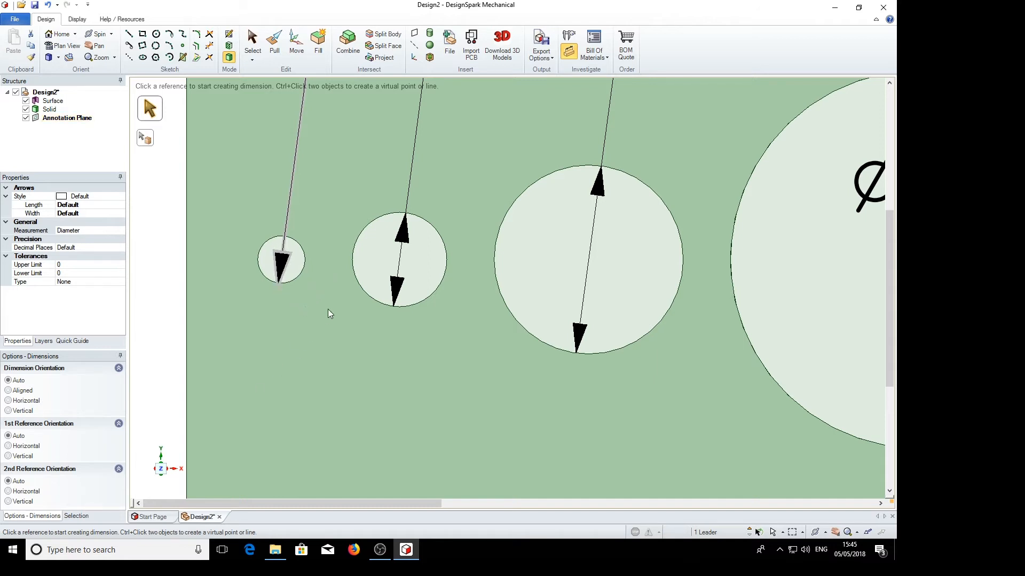
mouse_move(339, 353)
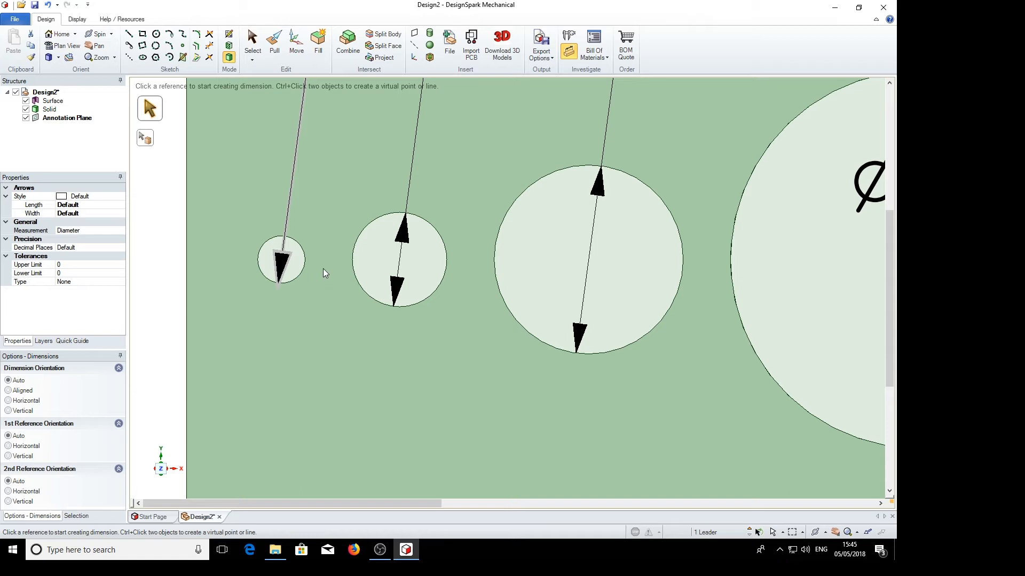
mouse_move(294, 384)
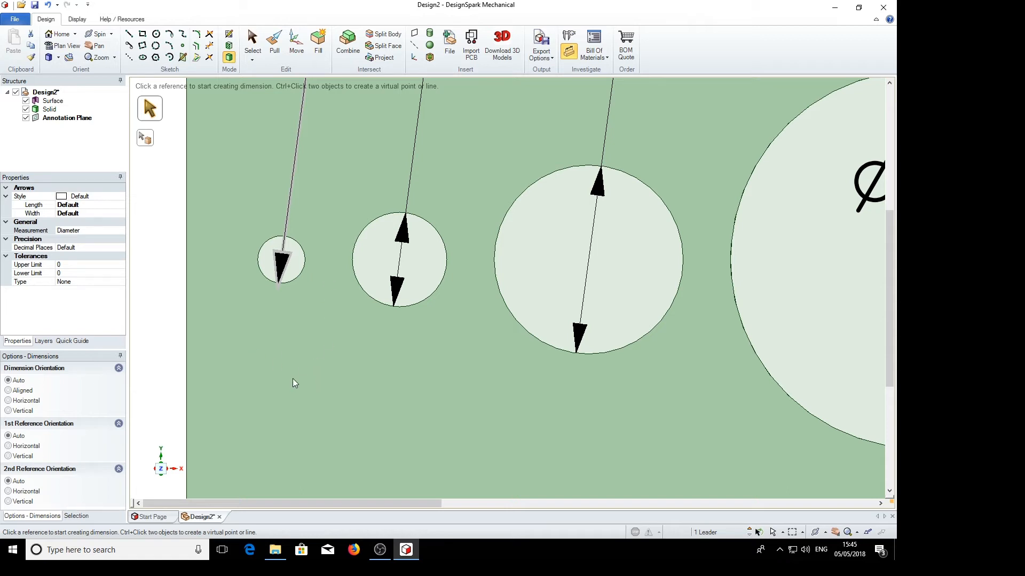
mouse_move(311, 358)
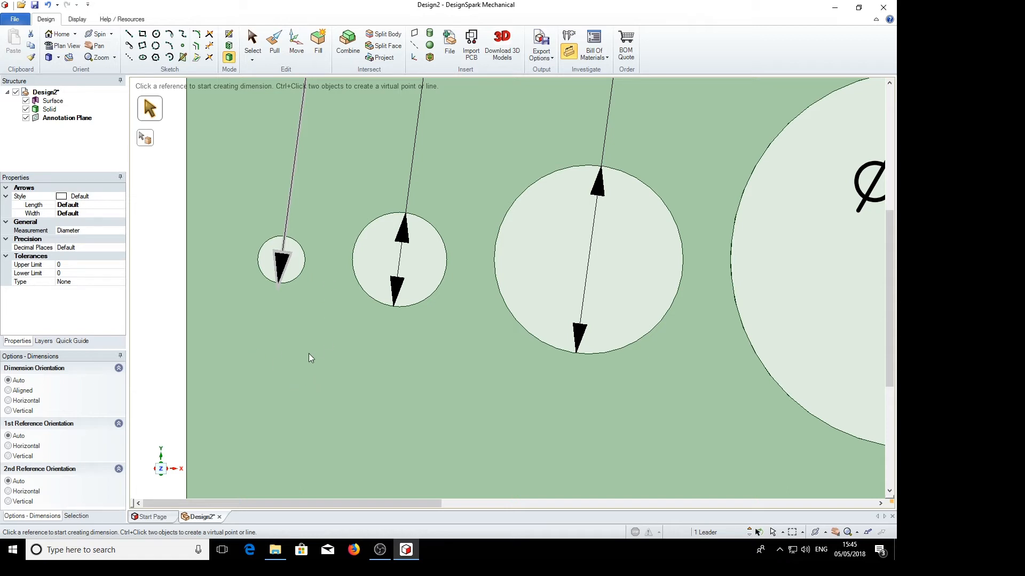
mouse_move(336, 269)
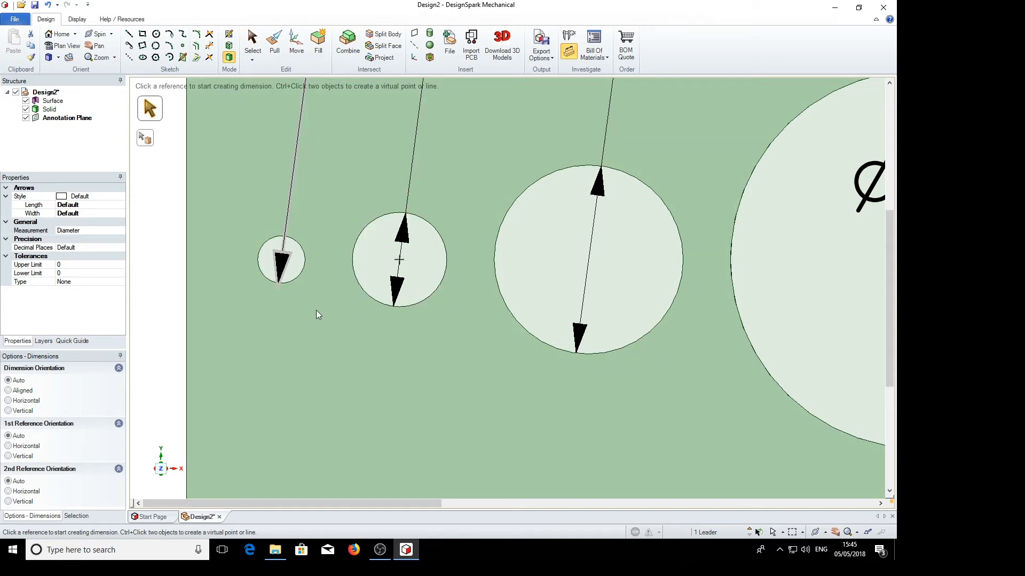
- Flip the Ø1 and Ø2 mm dimension arrows outside their circles, pointing inward
left_click(282, 259)
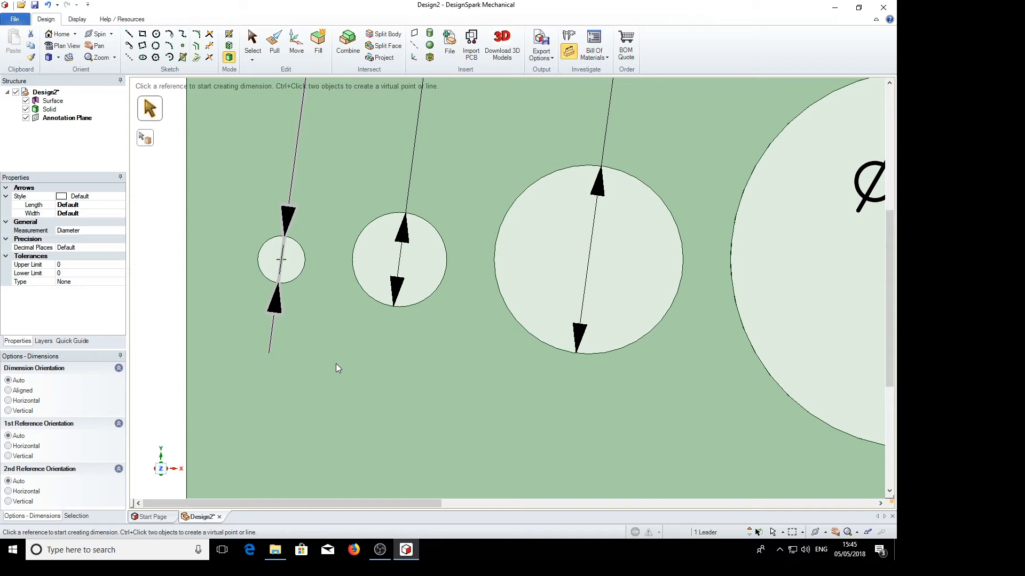
mouse_move(329, 335)
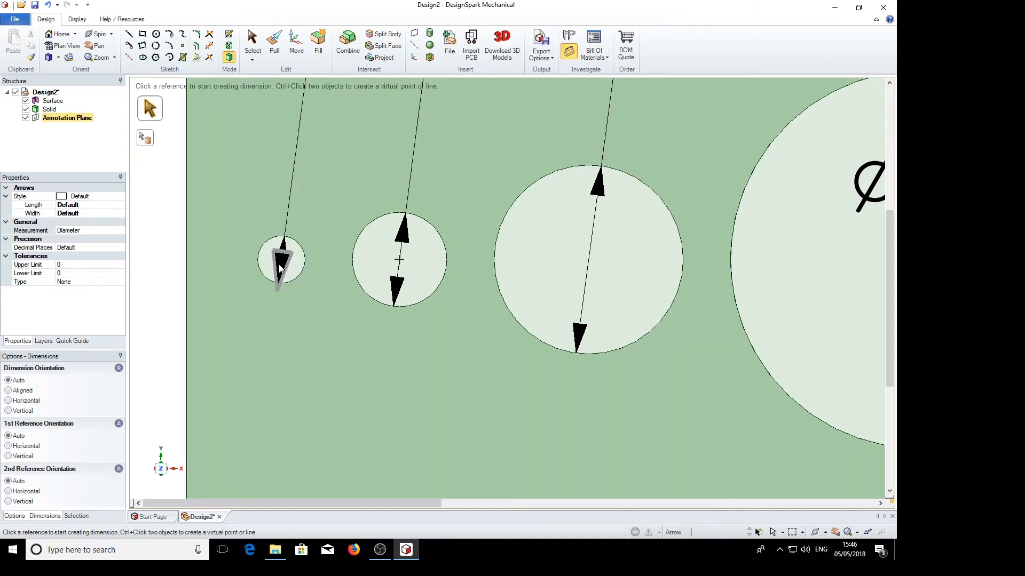
left_click(281, 259)
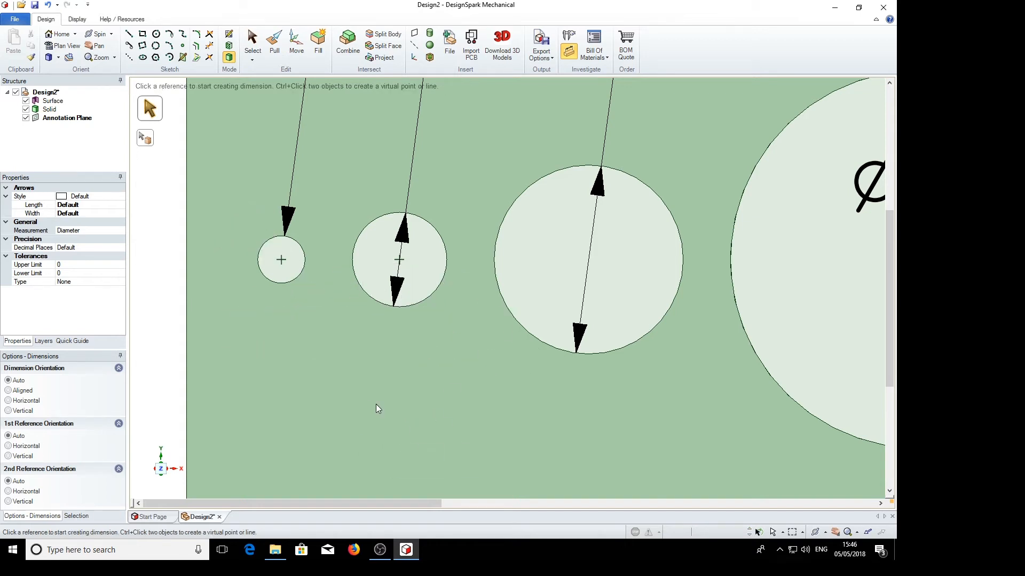
mouse_move(438, 315)
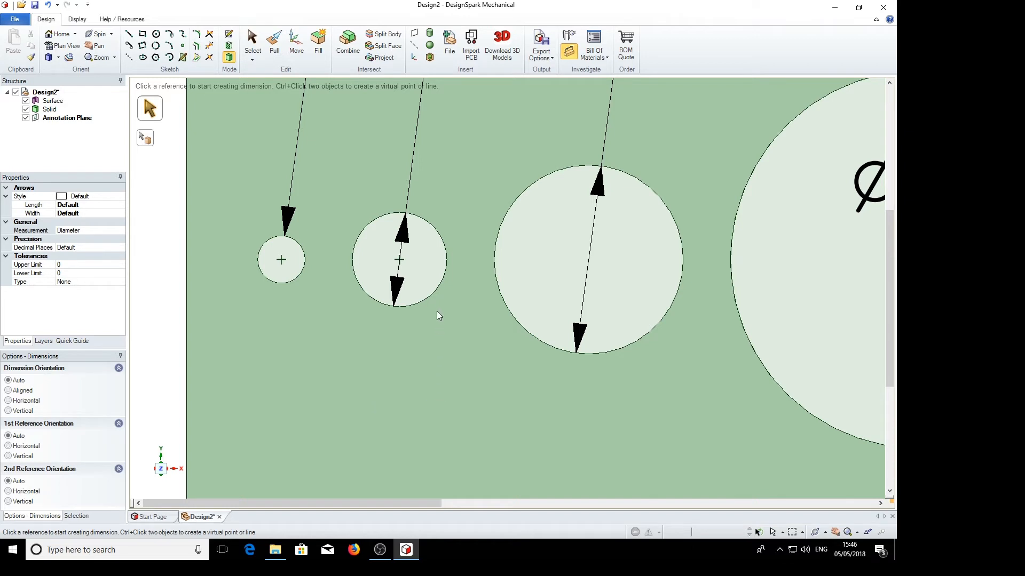
mouse_move(442, 271)
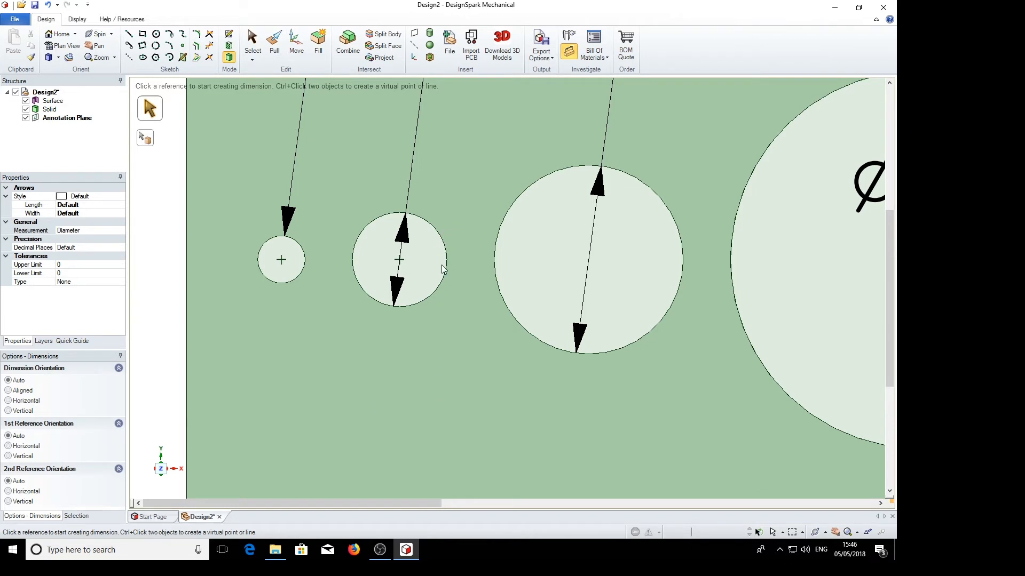
left_click(66, 118)
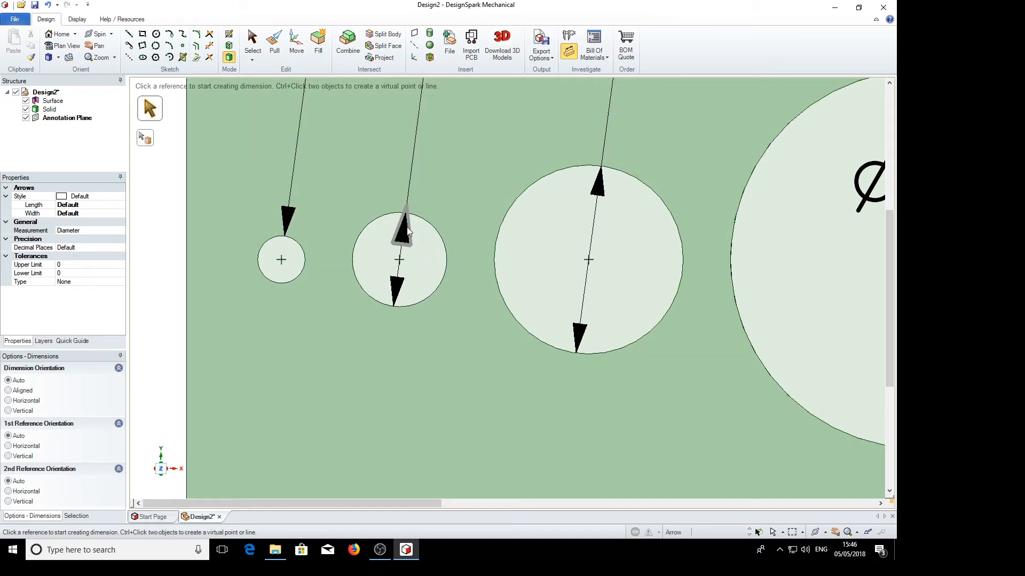
left_click(67, 117)
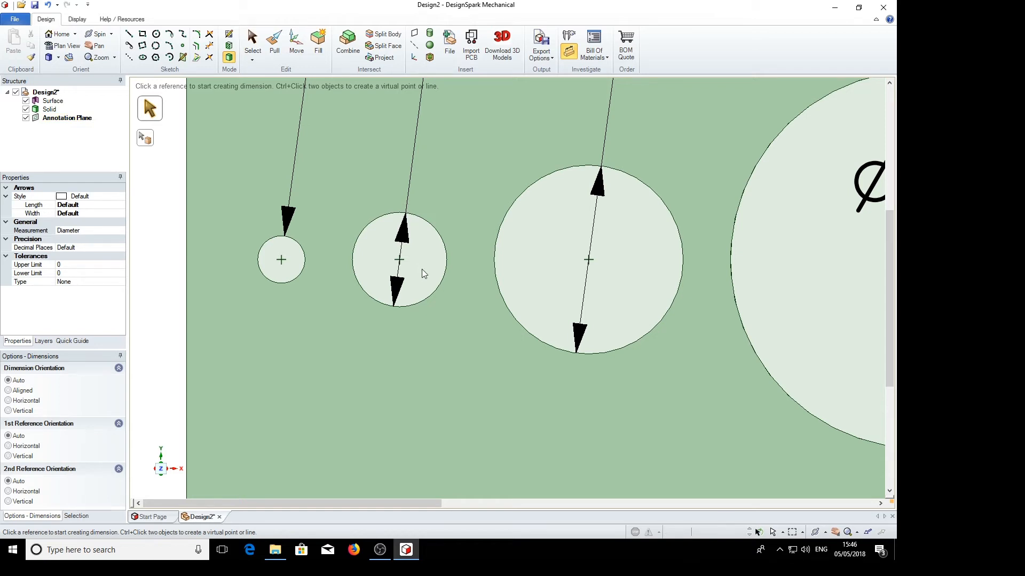
mouse_move(446, 218)
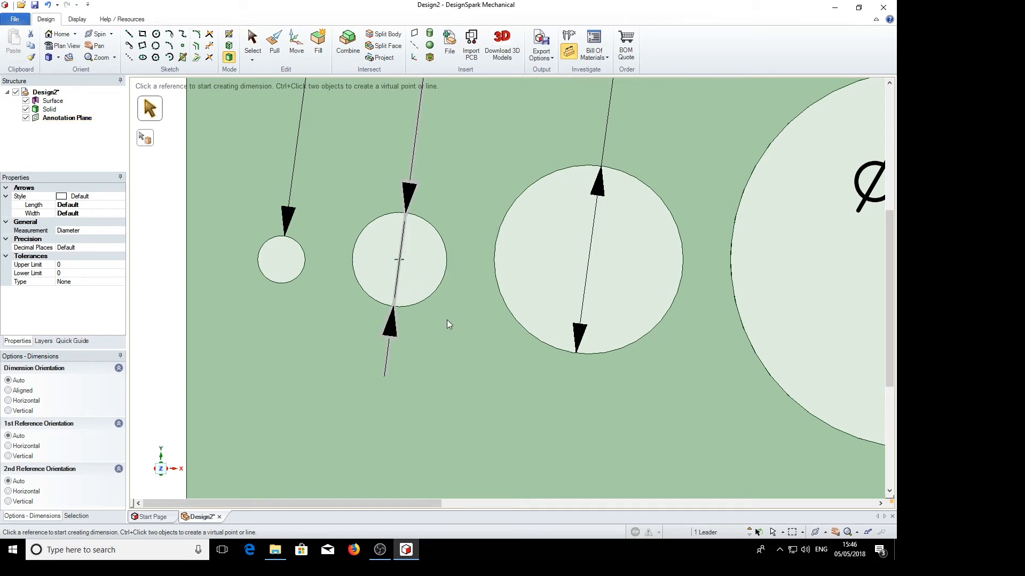
mouse_move(470, 210)
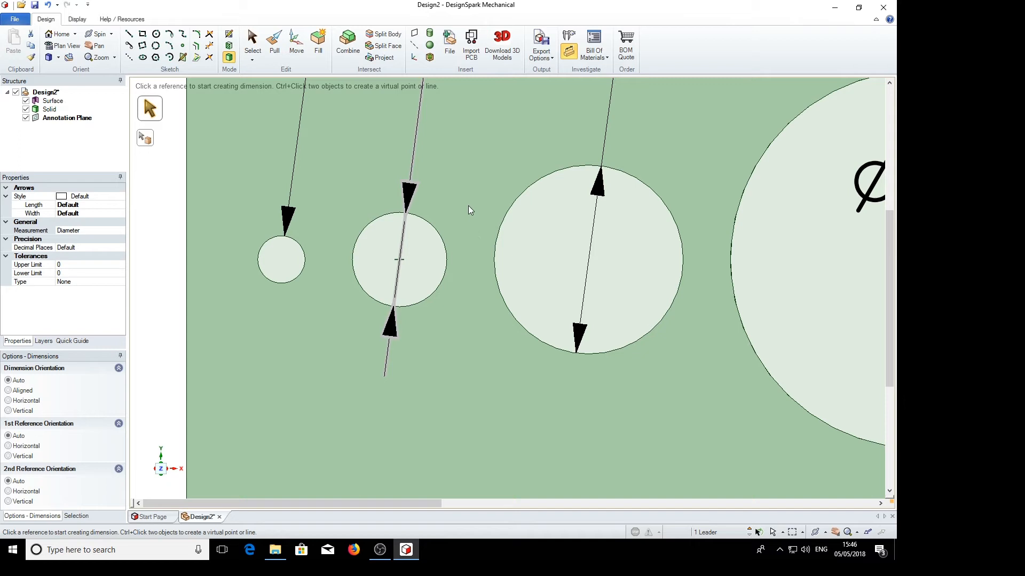
left_click(410, 194)
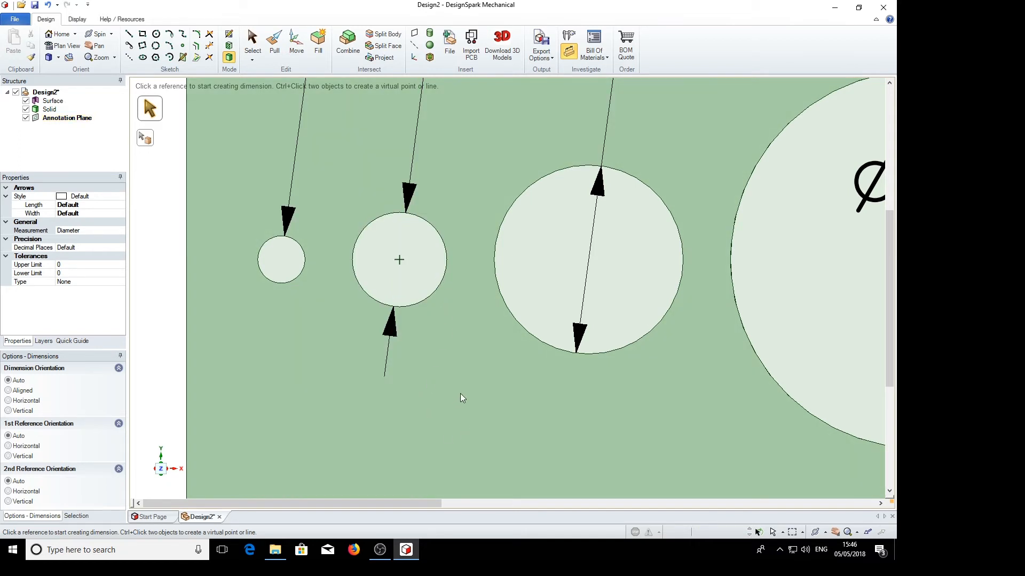
left_click(67, 117)
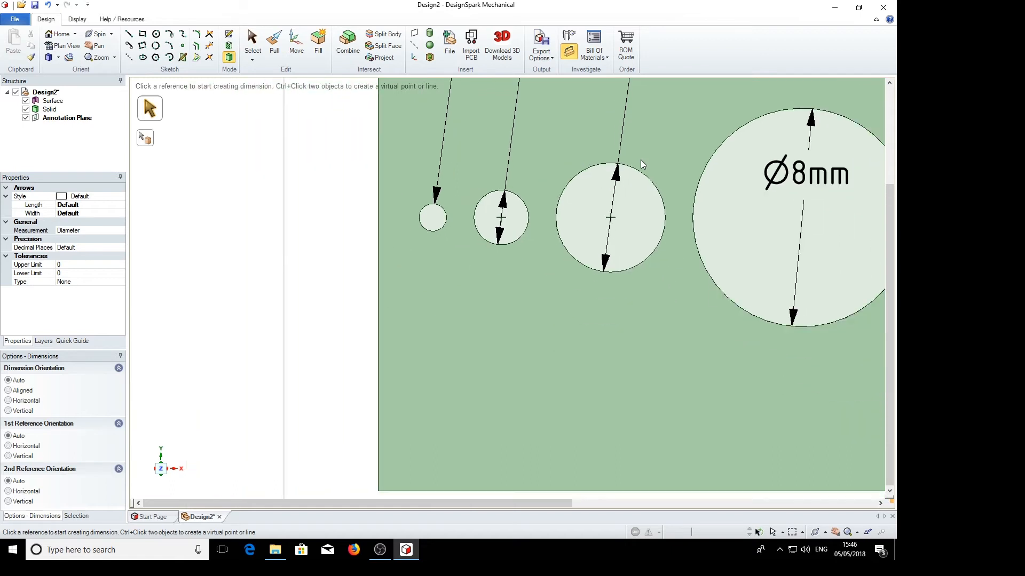
- Zoom out to bring the Ø16mm hole and its label into view
scroll("down", 3)
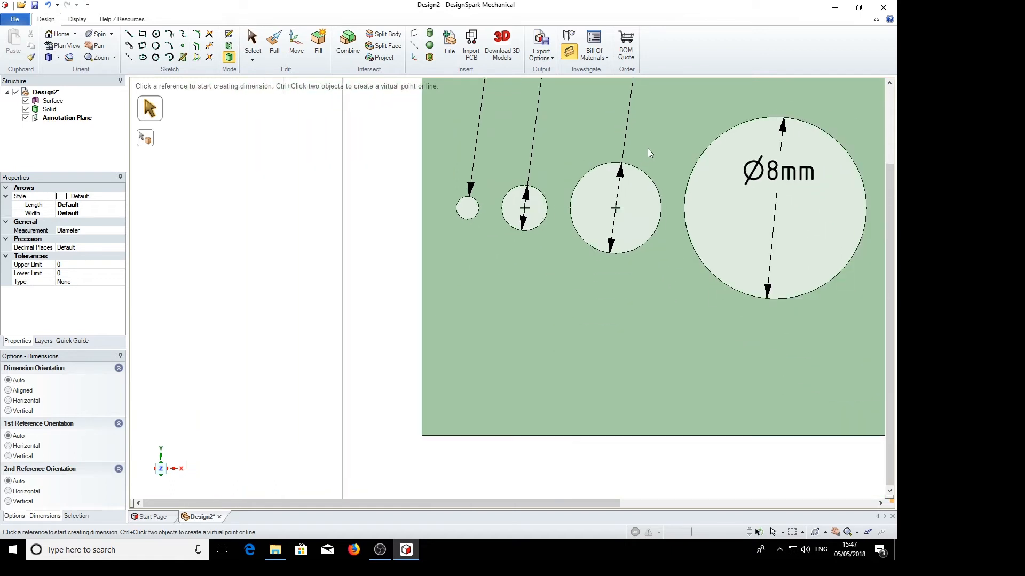
mouse_move(651, 144)
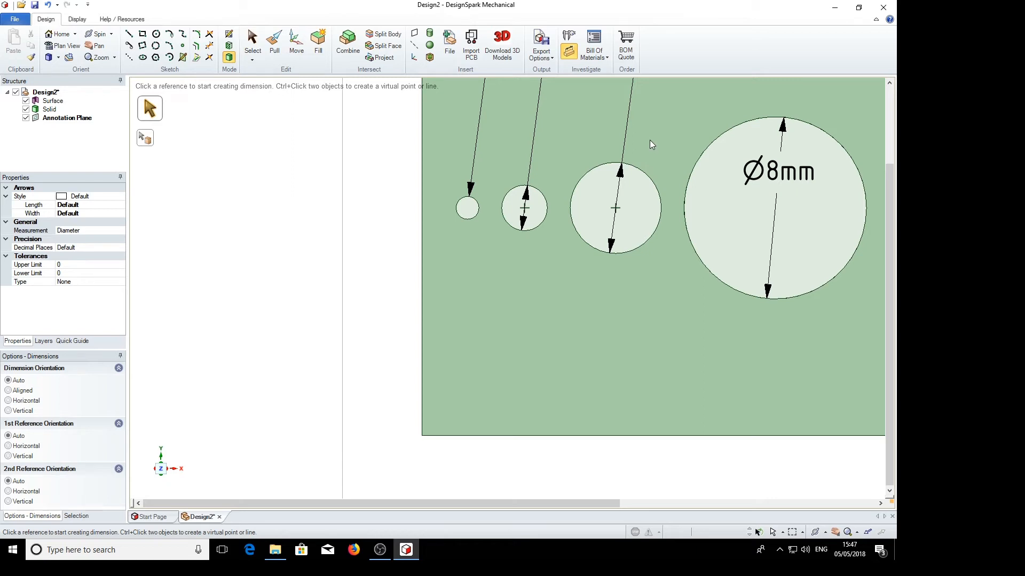
scroll("down", 3)
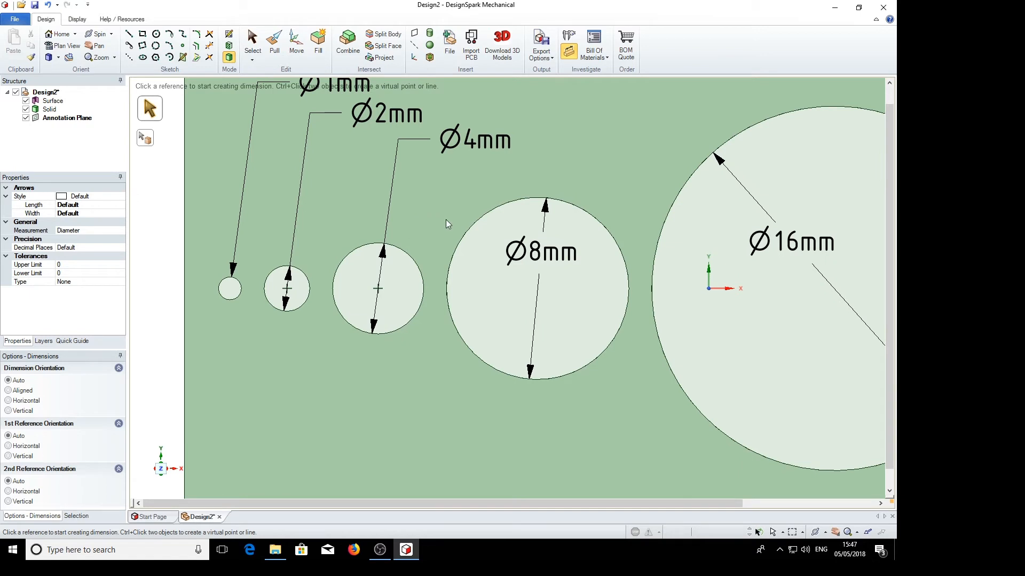
left_click(67, 118)
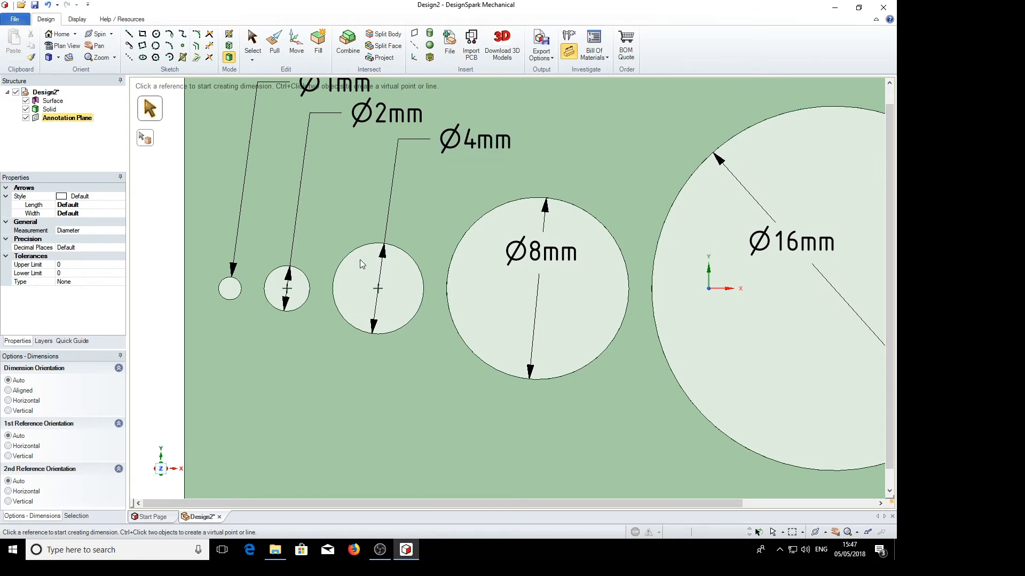
left_click(377, 300)
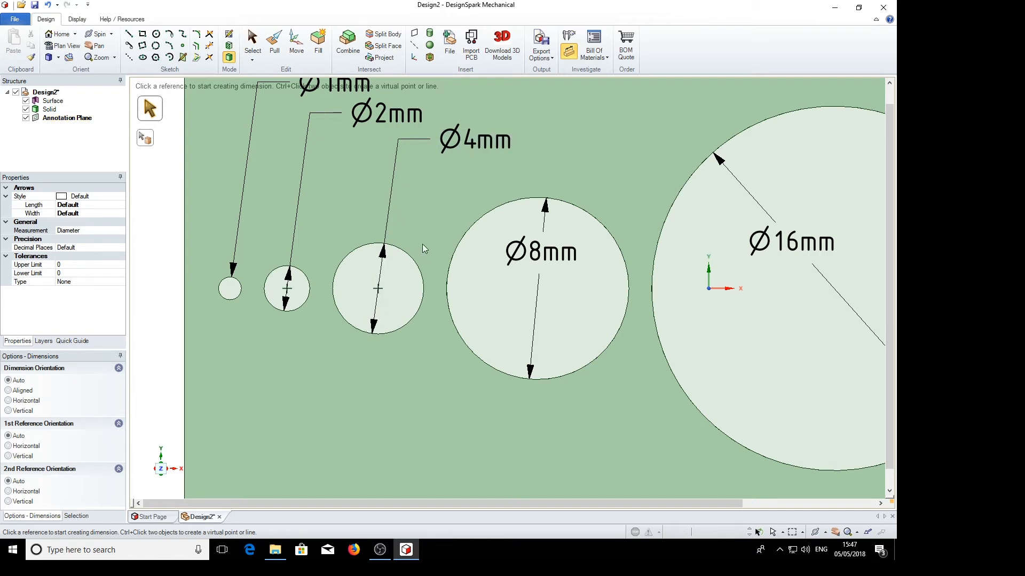
mouse_move(417, 325)
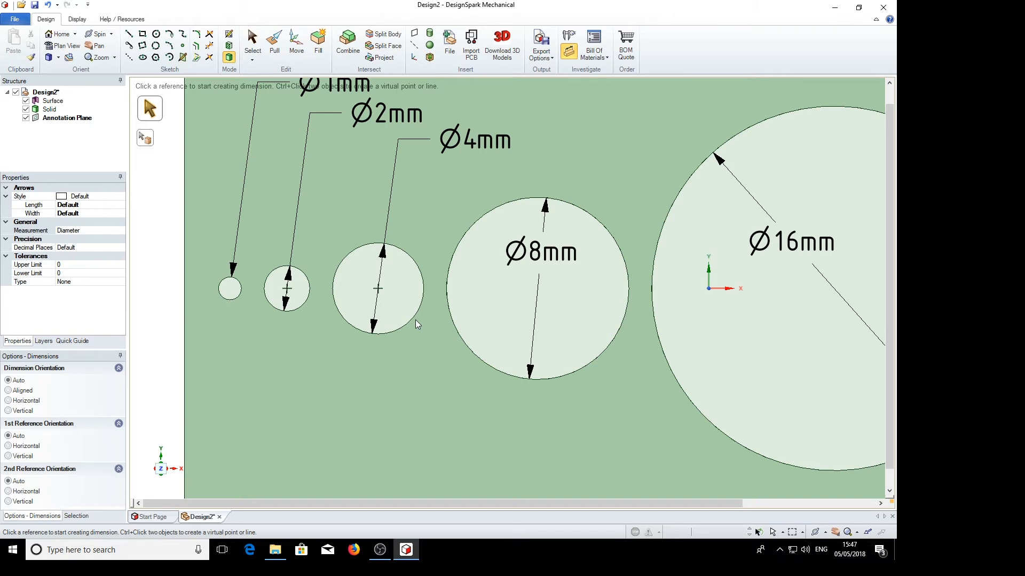
mouse_move(613, 289)
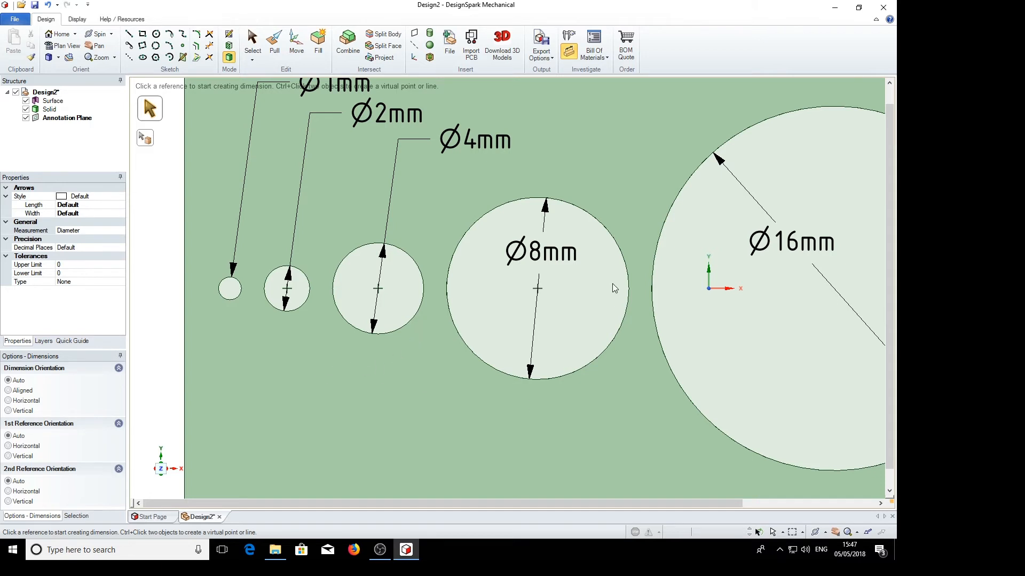
- Reposition the Ø8mm label and flip its lower arrowhead, keeping the label inside the hole
left_click(539, 253)
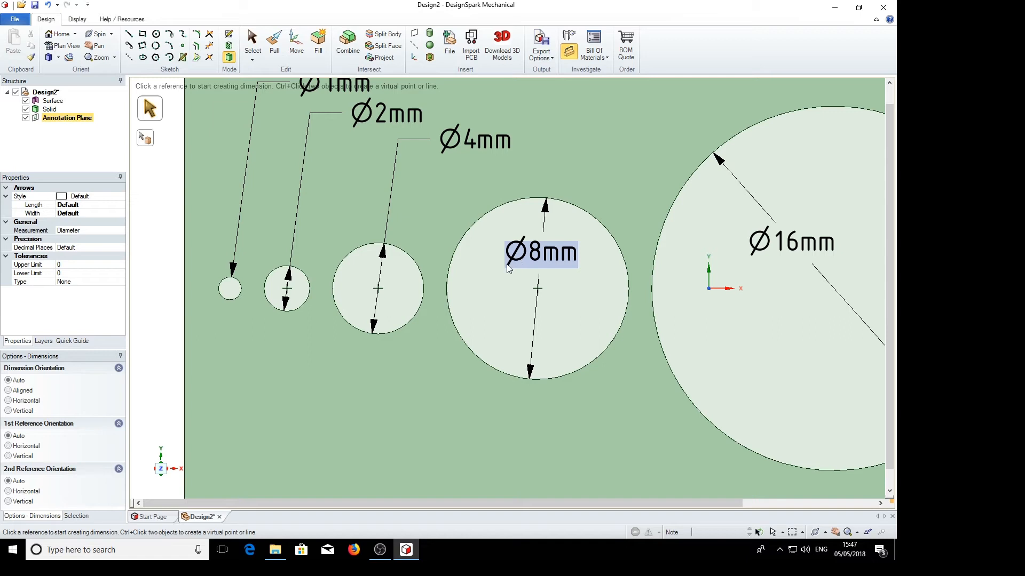
mouse_move(547, 269)
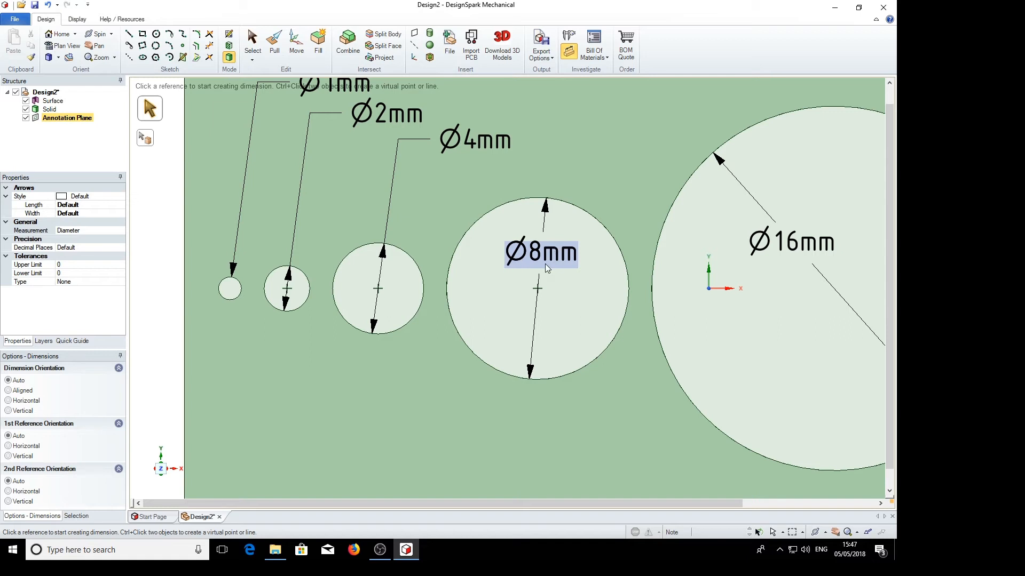
mouse_move(550, 267)
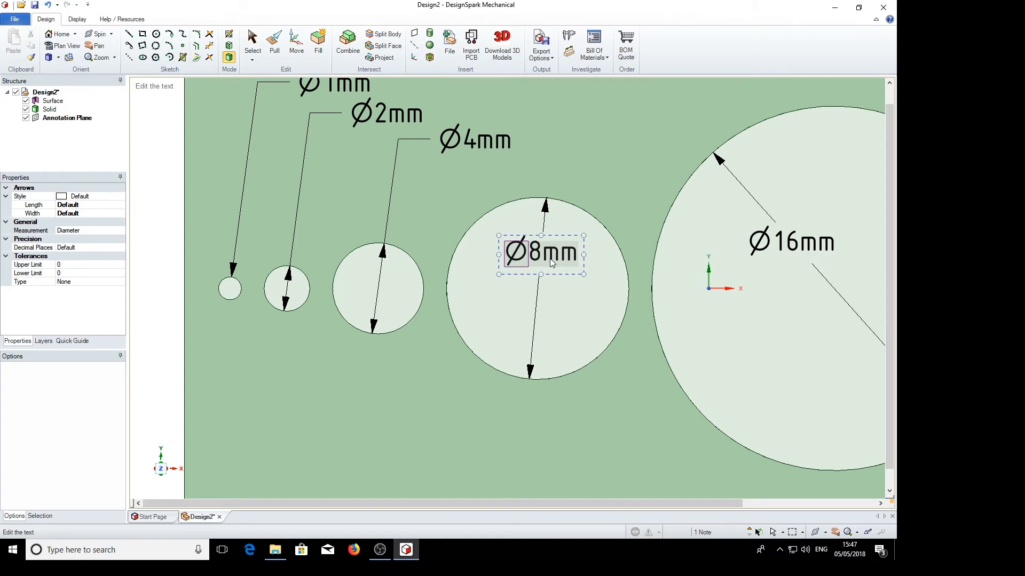
mouse_move(579, 255)
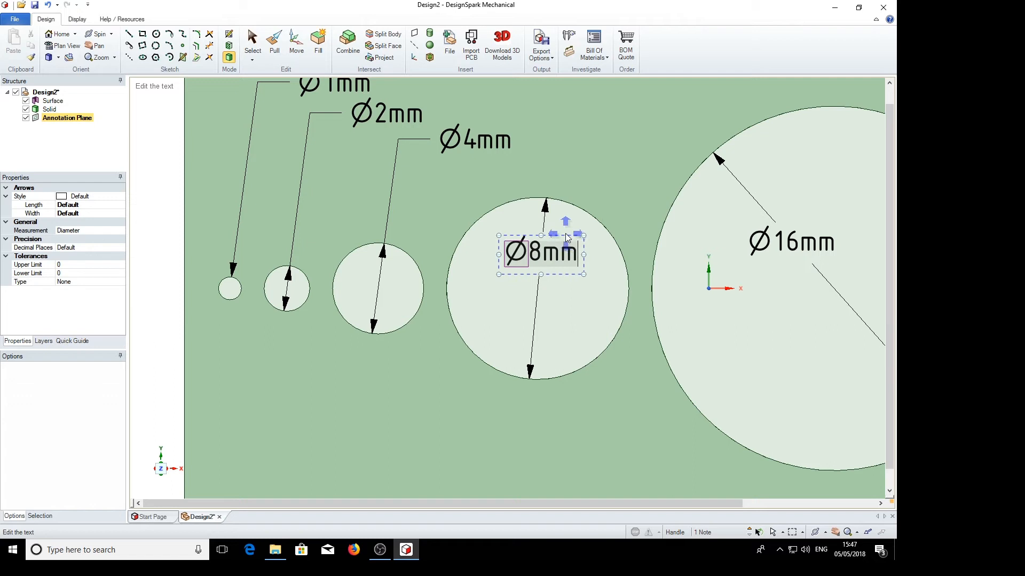
left_click(541, 254)
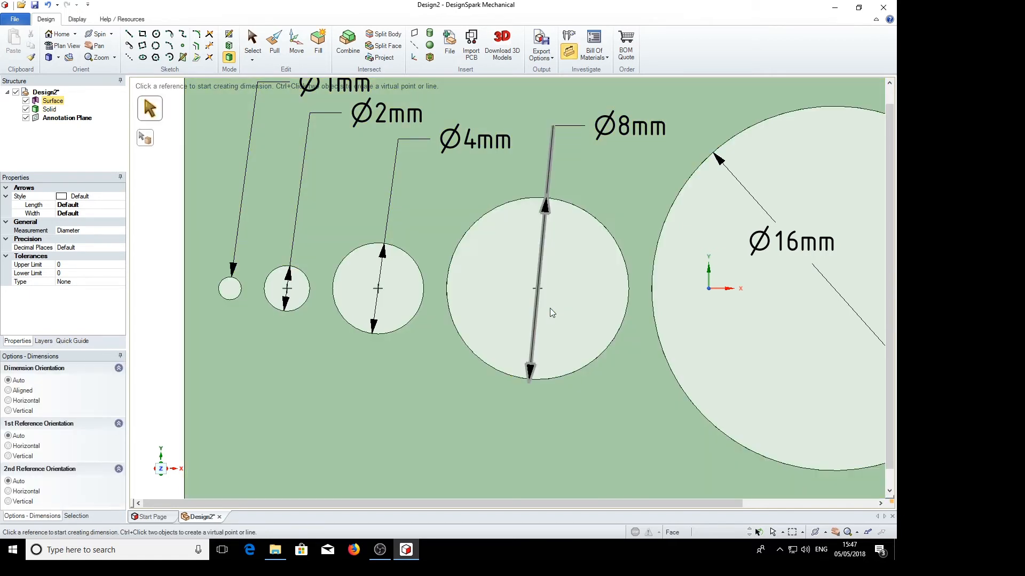
left_click(552, 274)
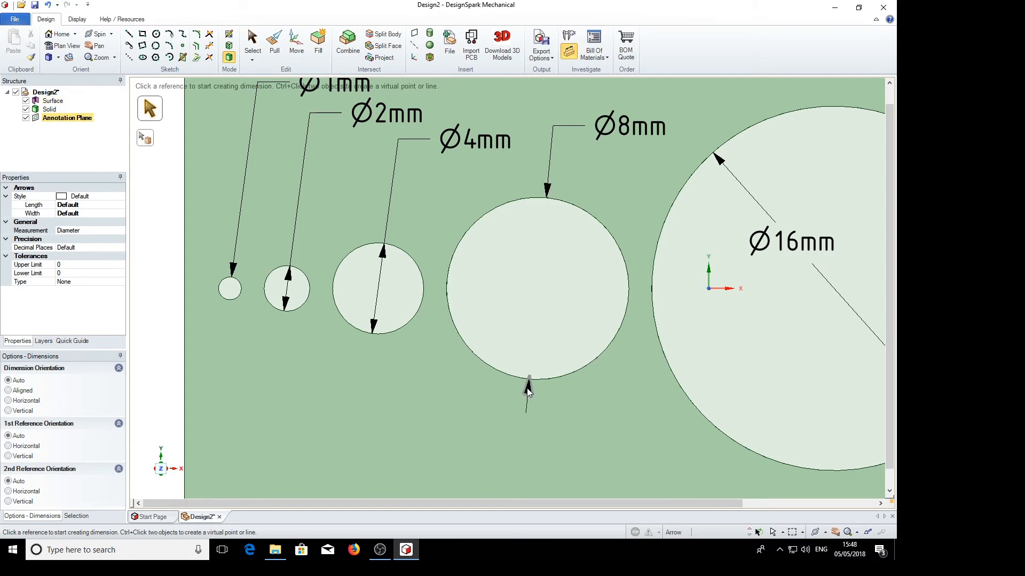
left_click(527, 382)
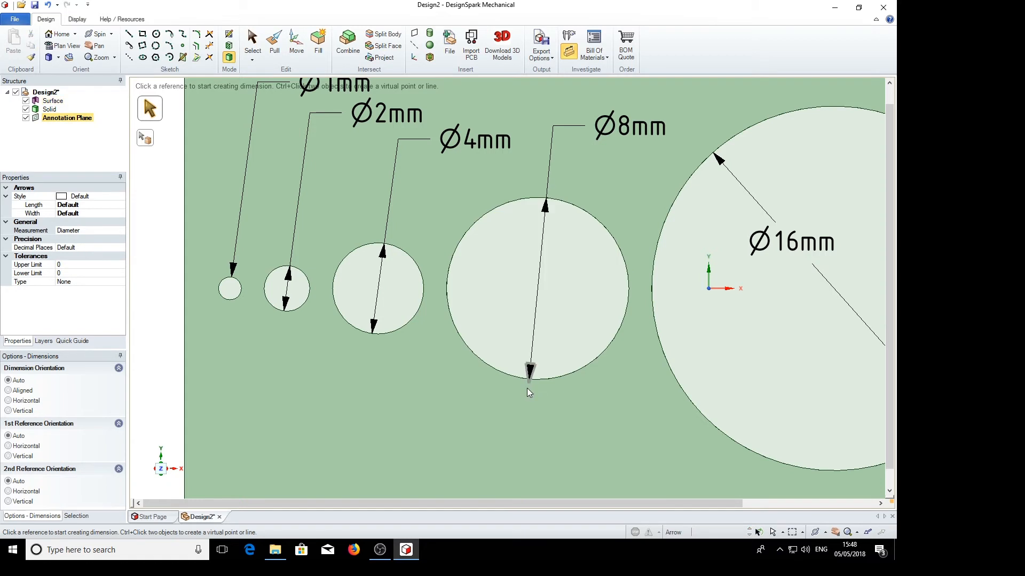
double_click(629, 127)
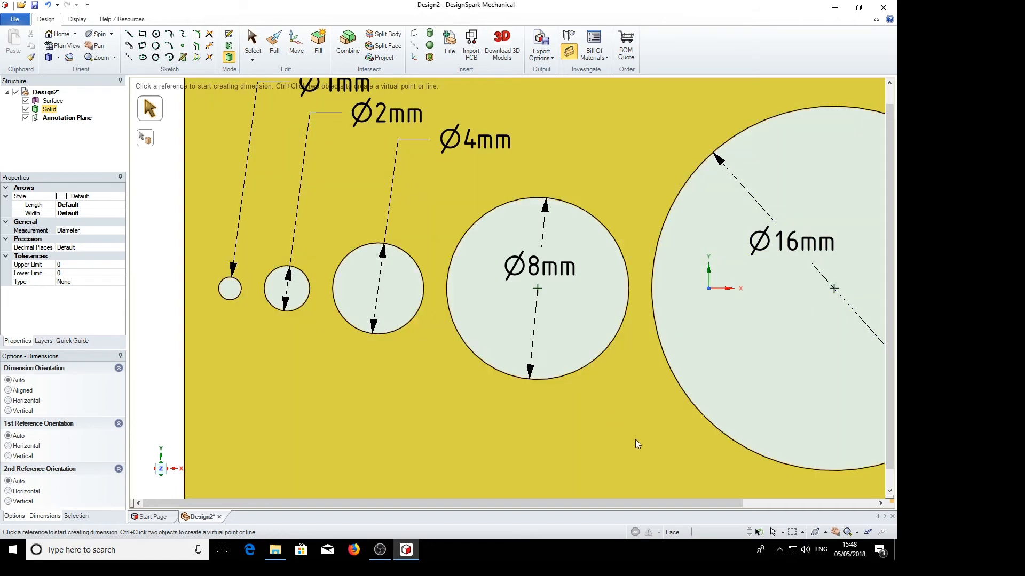
mouse_move(614, 474)
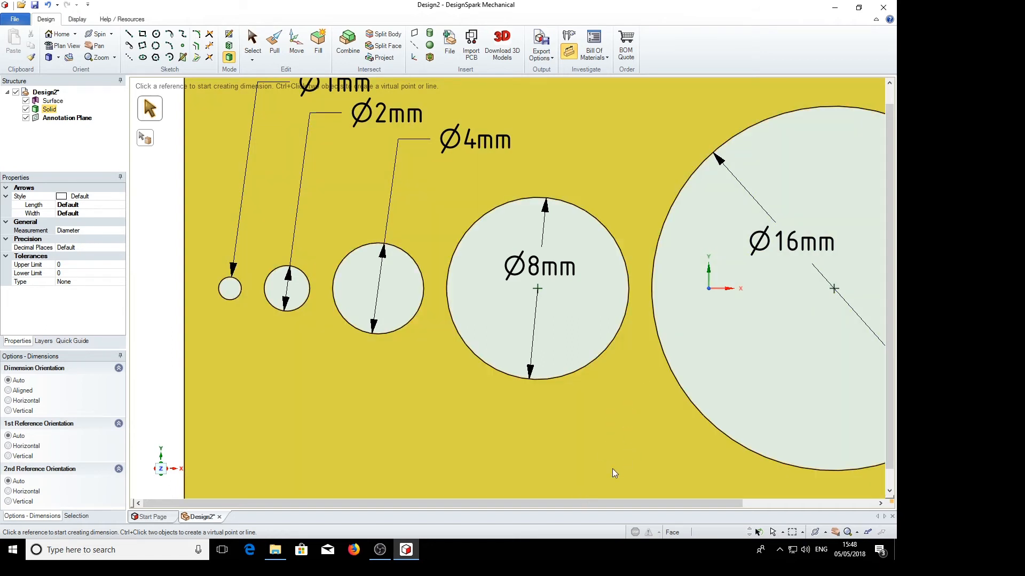
mouse_move(687, 429)
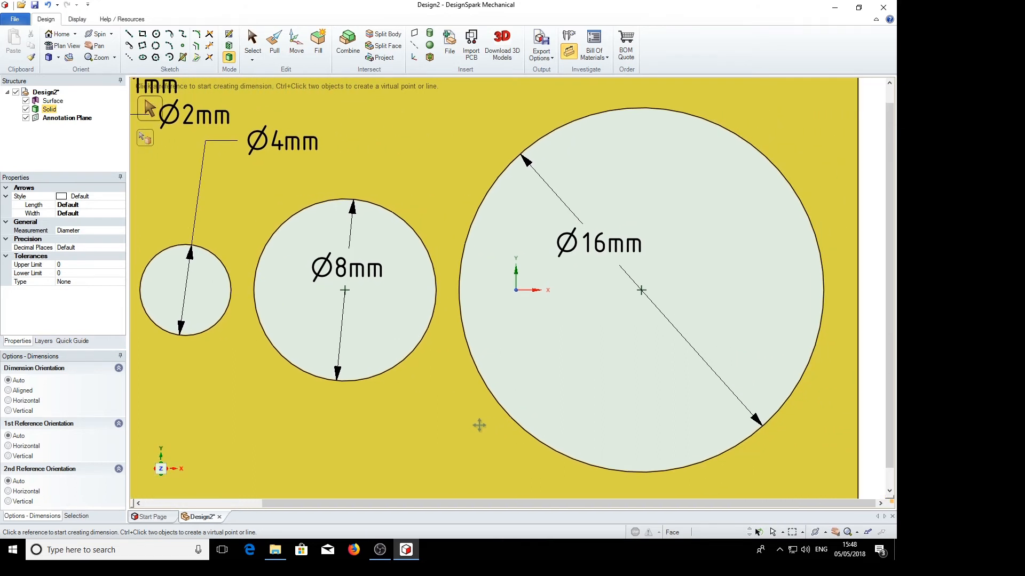
- Move the Ø16mm dimension diagonally, with its label below-left of the hole centre
left_click(597, 243)
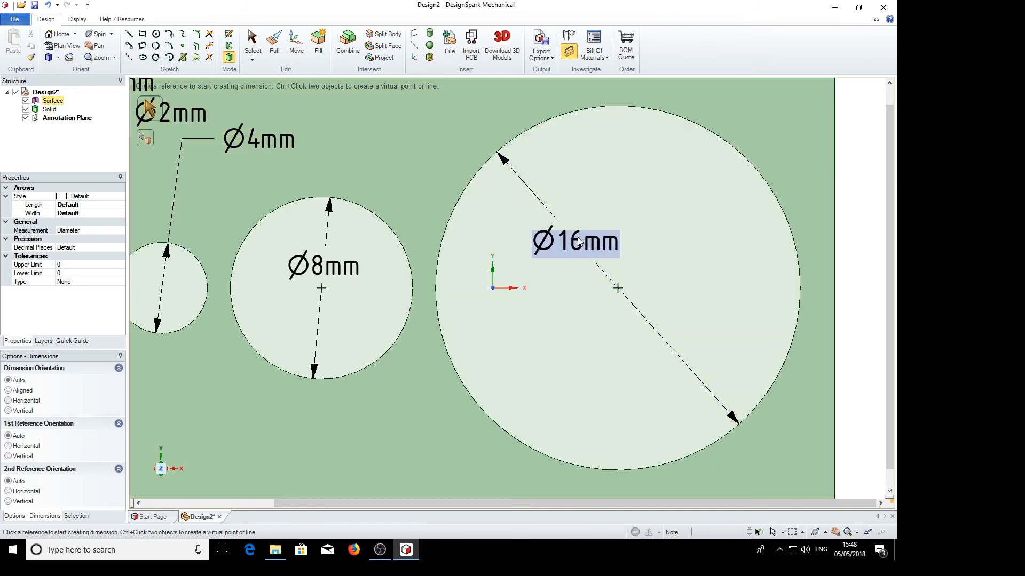
left_click(67, 117)
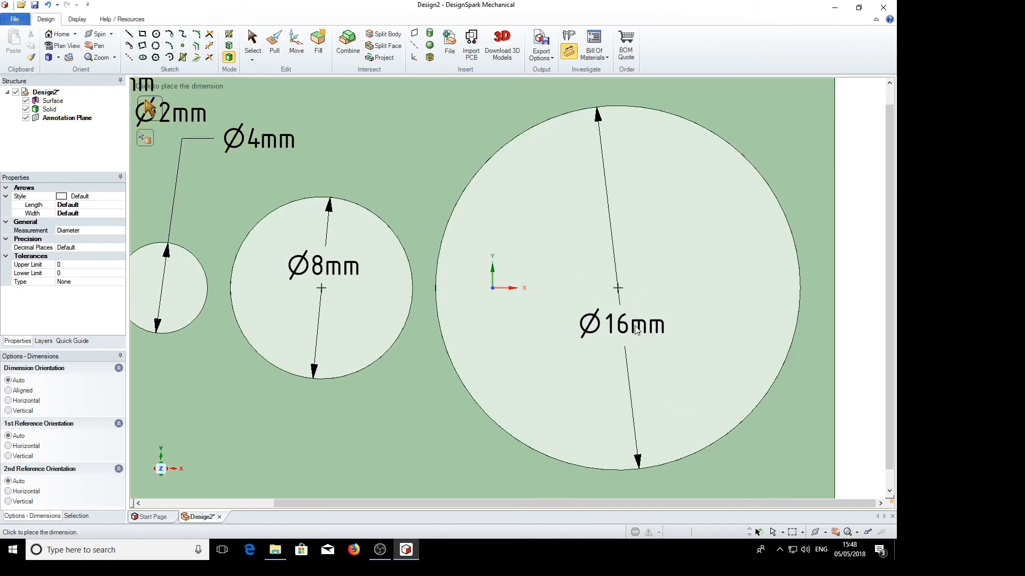
left_click(621, 325)
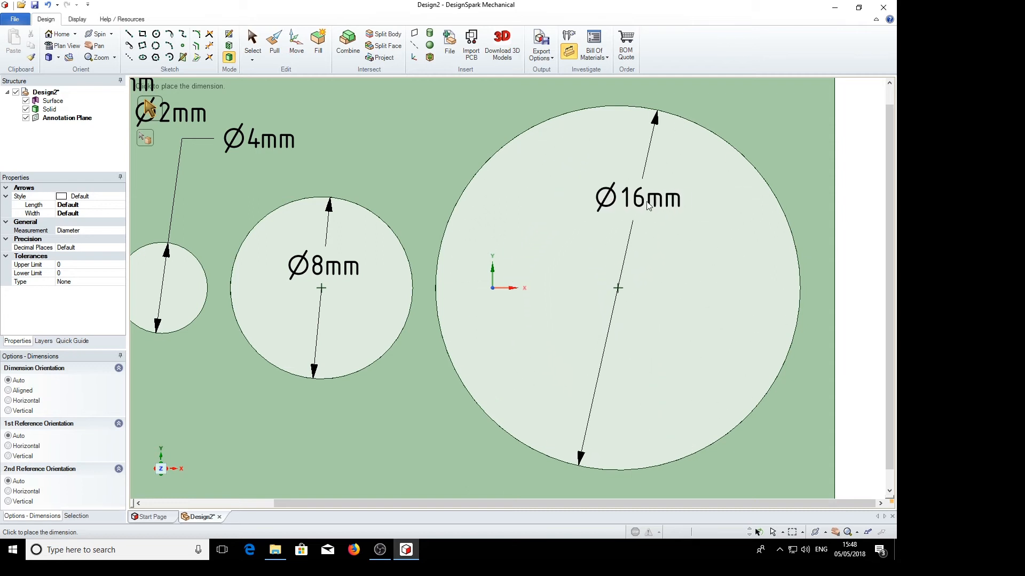
mouse_move(624, 237)
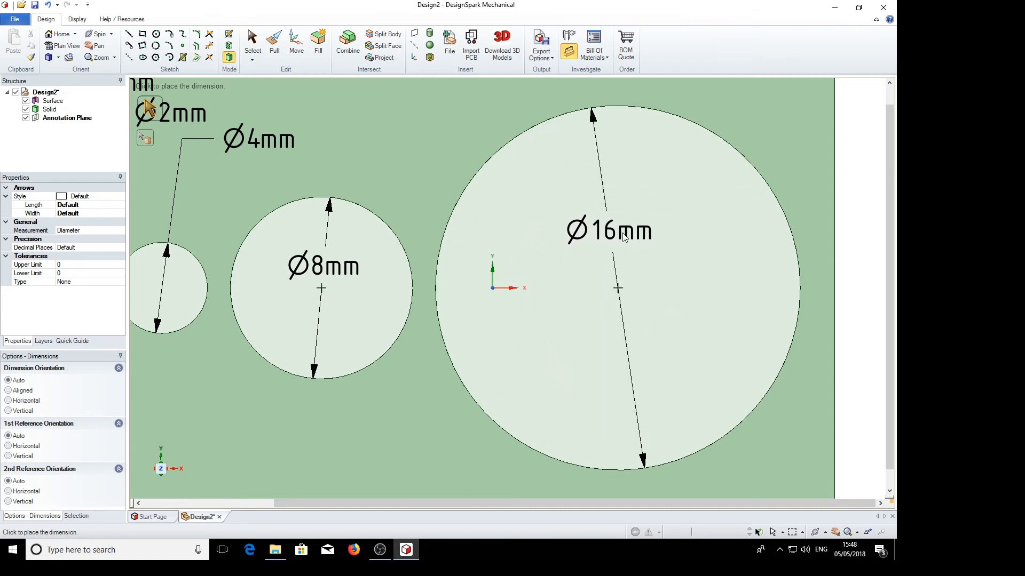
left_click(608, 230)
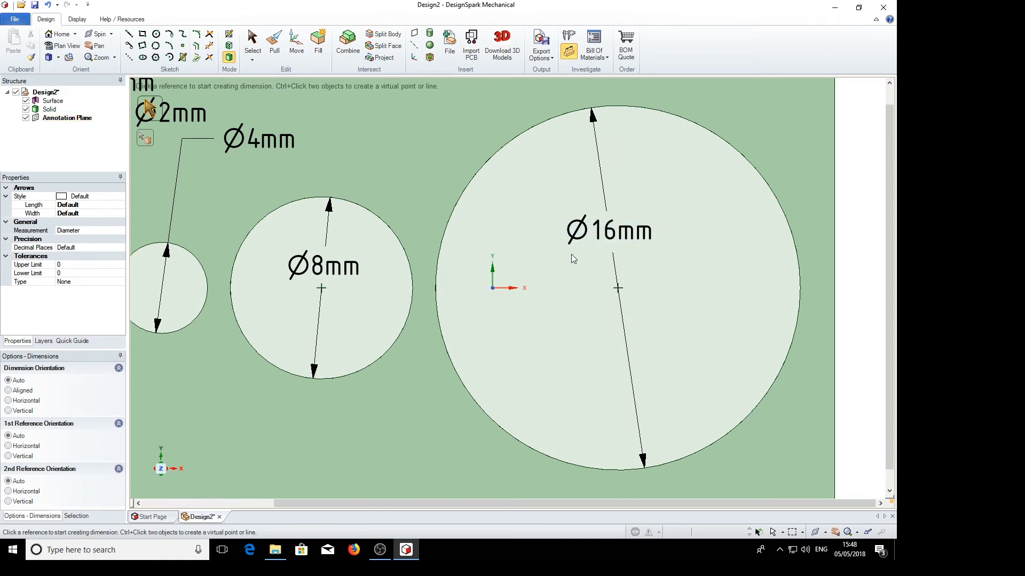
mouse_move(640, 344)
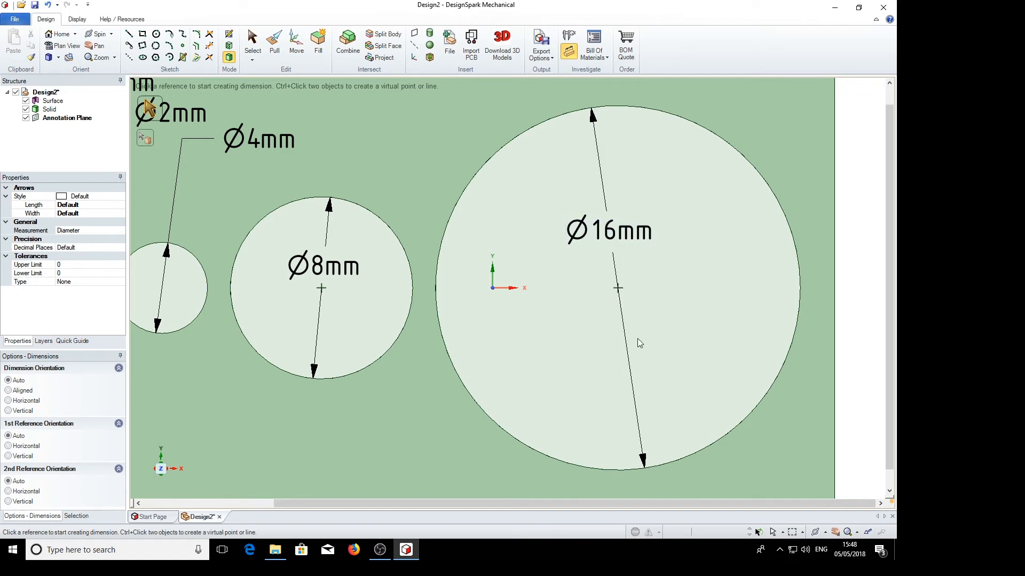
left_click(607, 230)
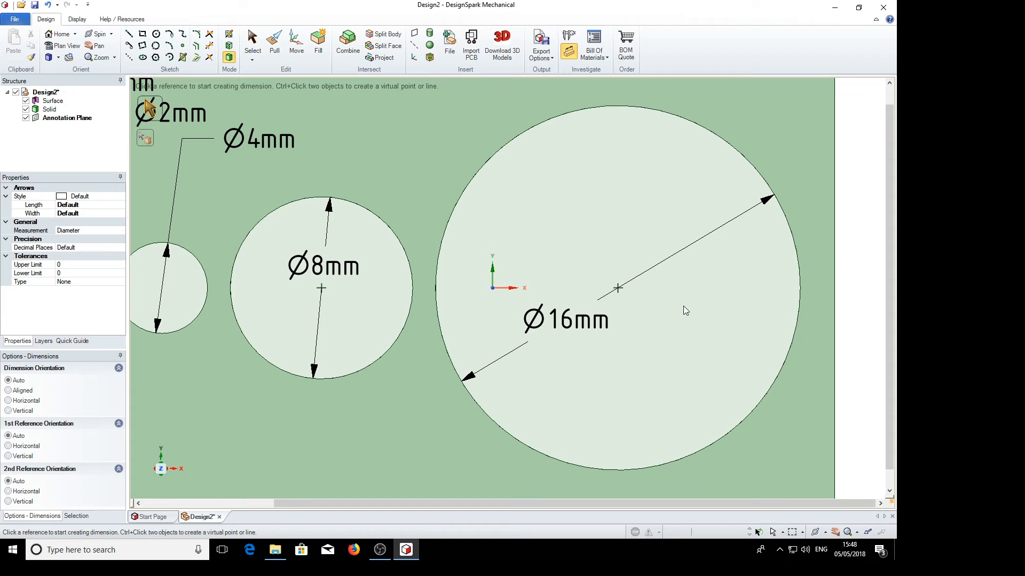
mouse_move(644, 380)
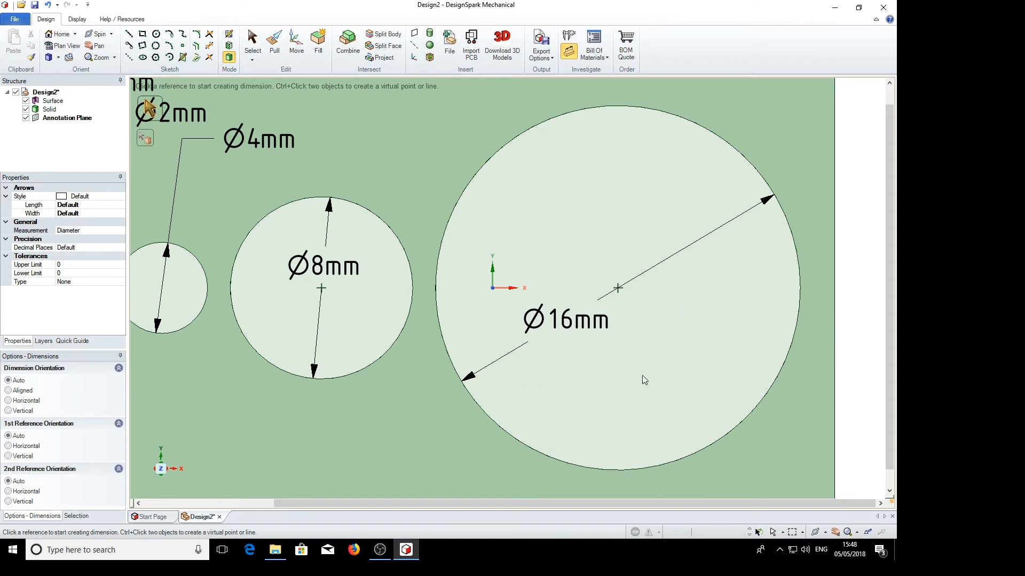
mouse_move(606, 412)
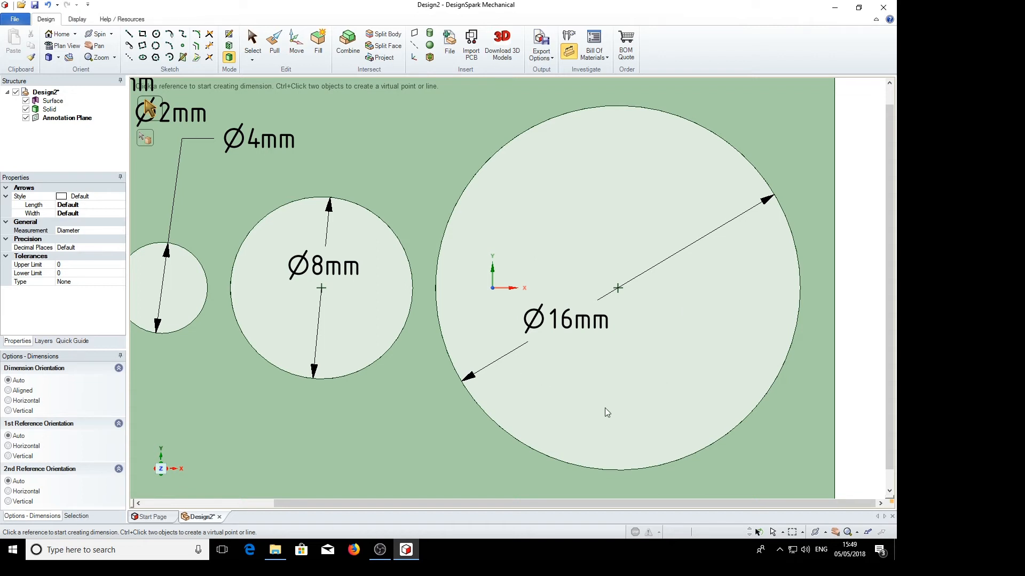
mouse_move(182, 347)
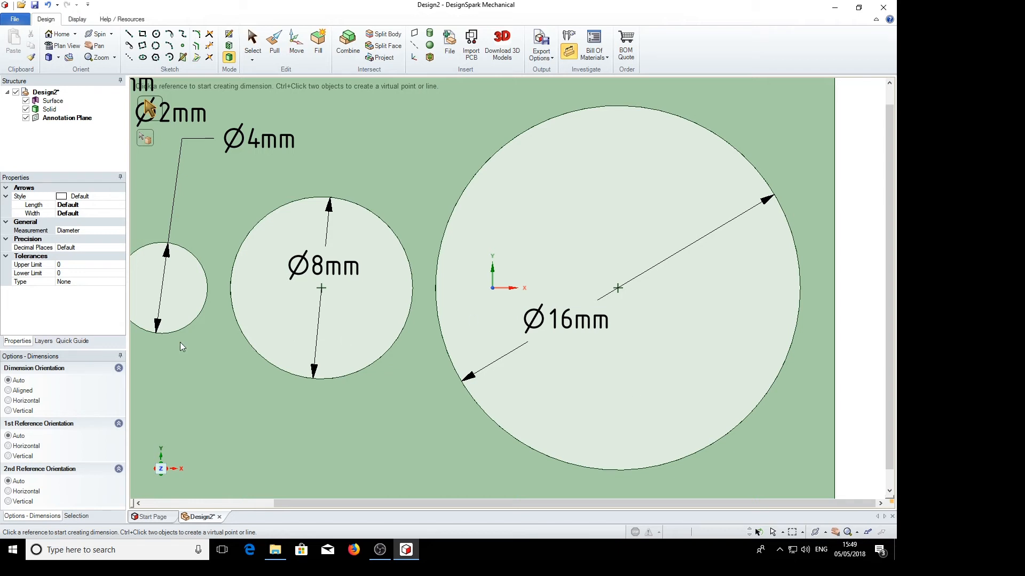
mouse_move(61, 183)
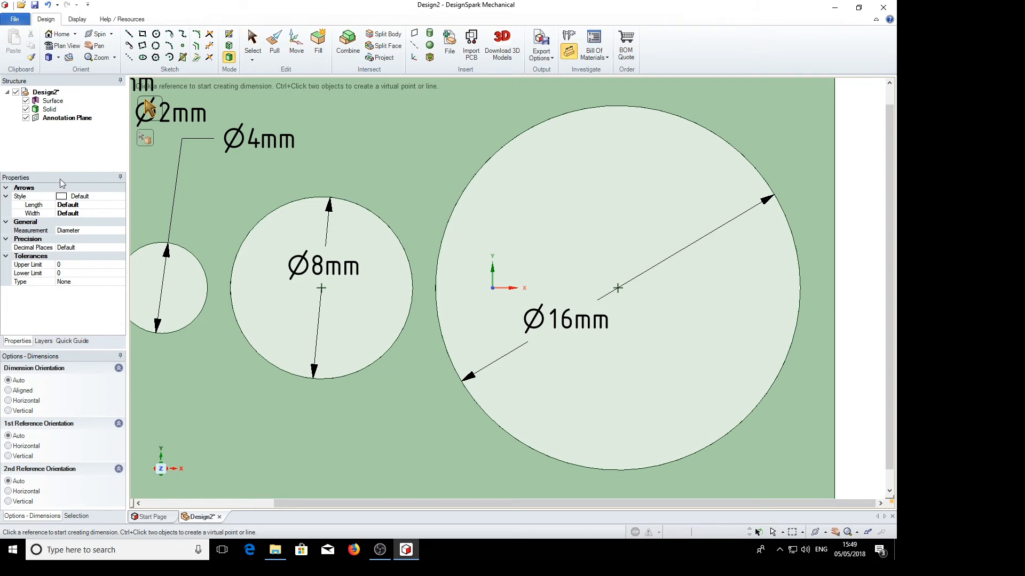
mouse_move(413, 381)
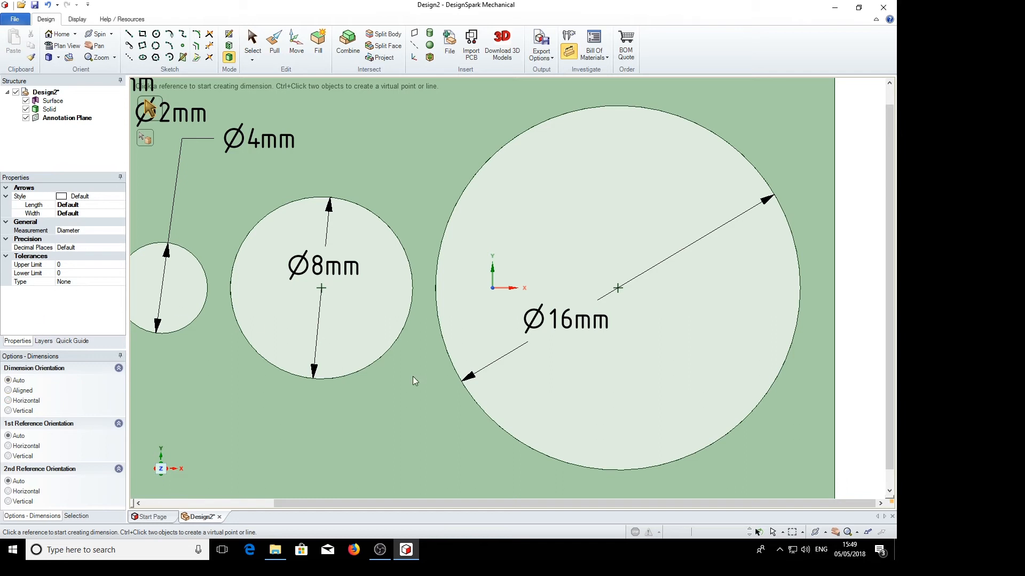
double_click(566, 320)
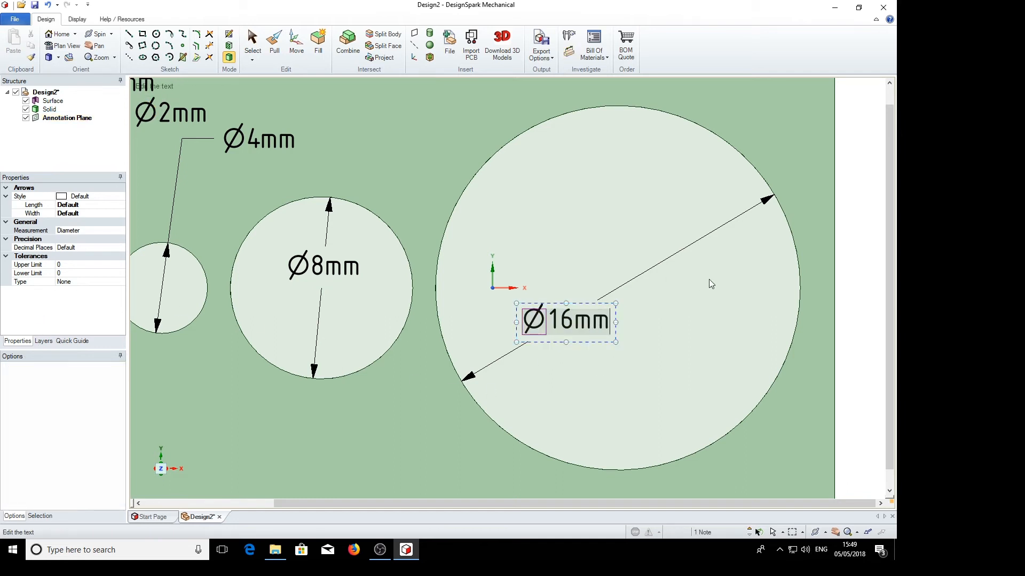
mouse_move(486, 471)
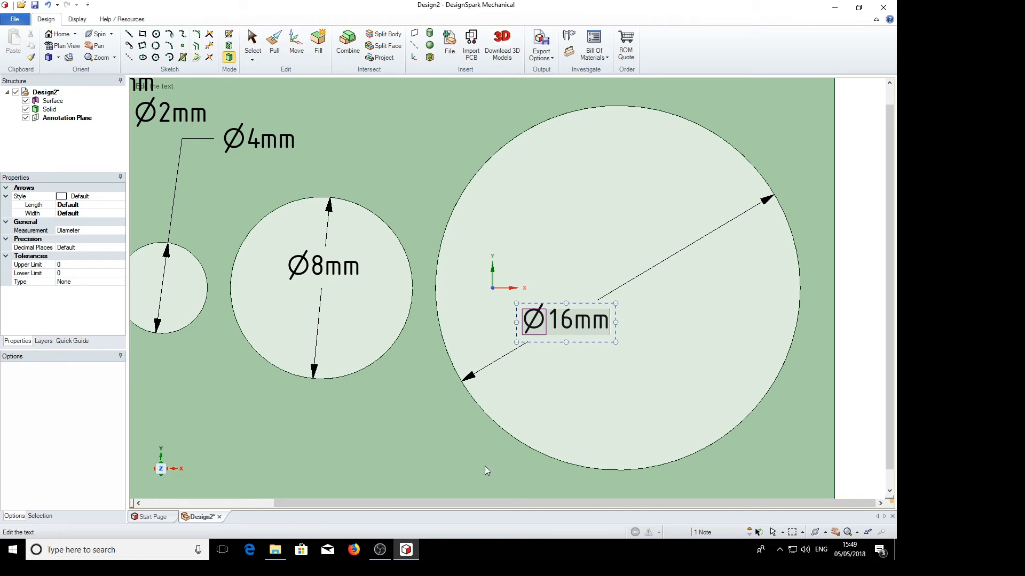
mouse_move(755, 227)
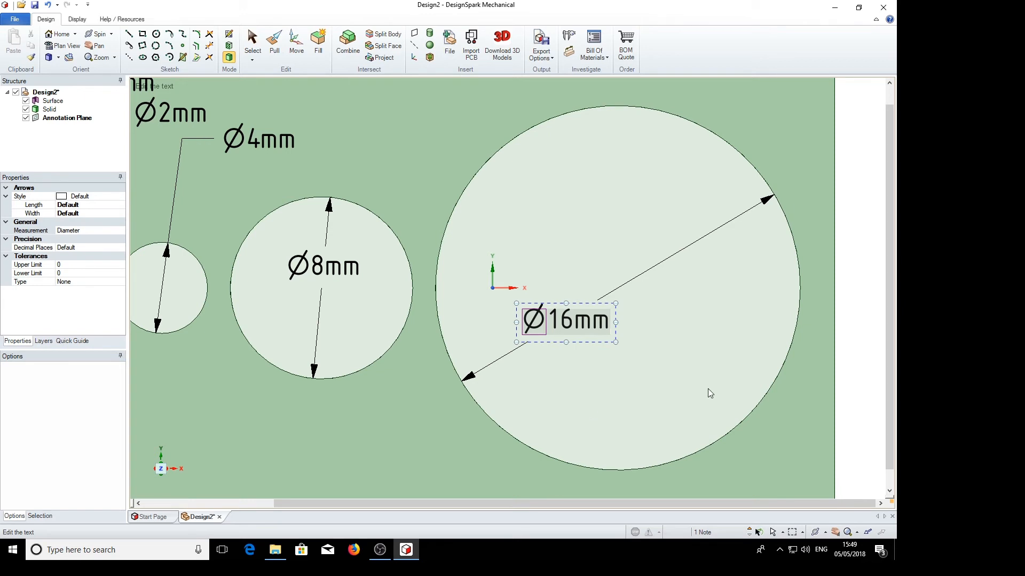
mouse_move(601, 412)
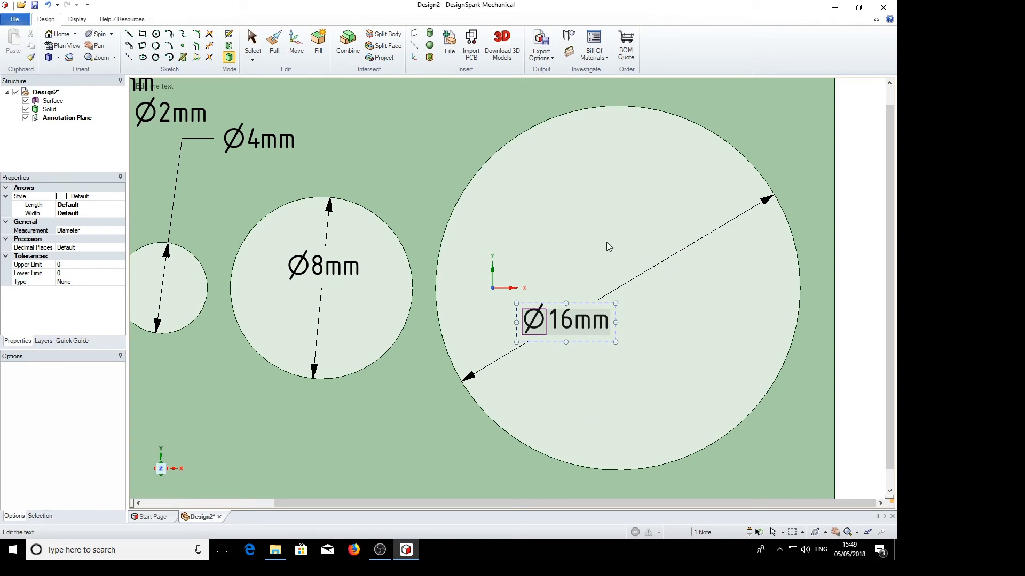
mouse_move(632, 254)
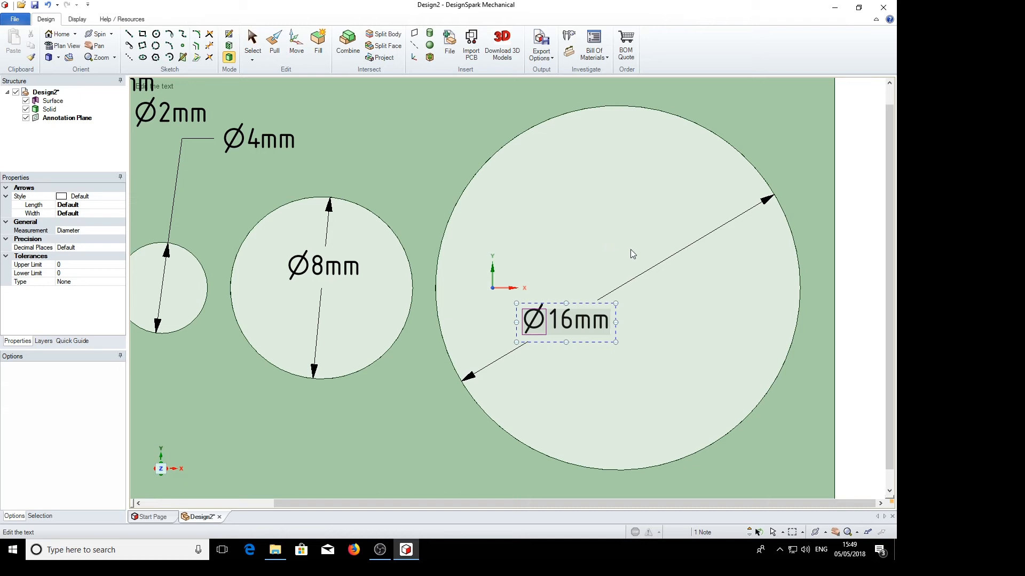
mouse_move(578, 325)
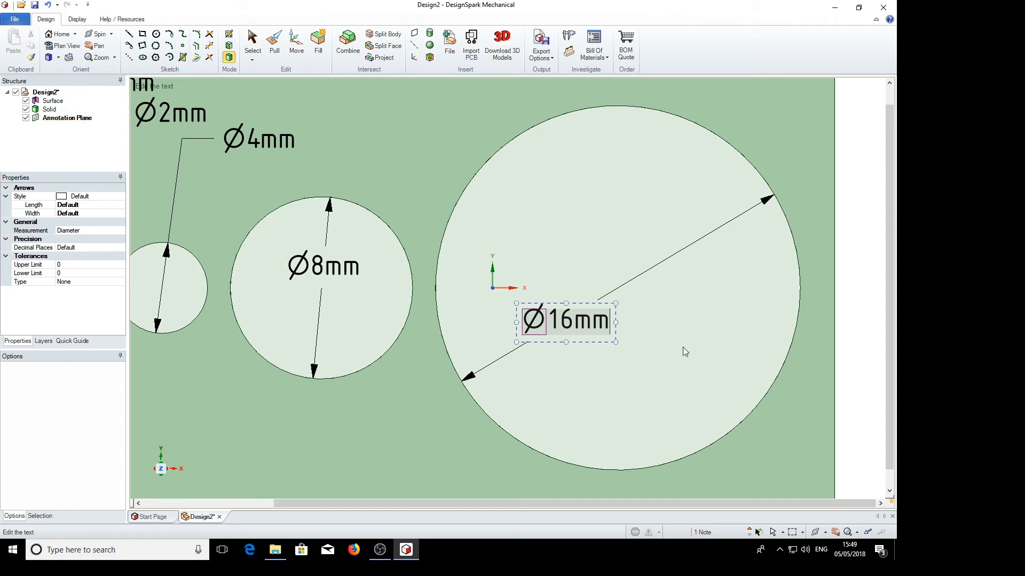
mouse_move(666, 249)
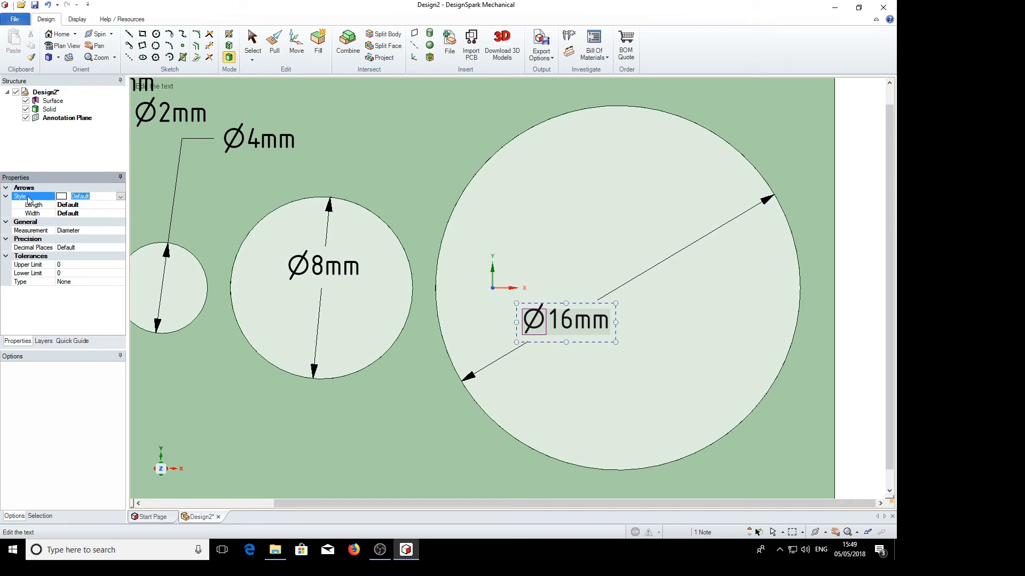
left_click(120, 196)
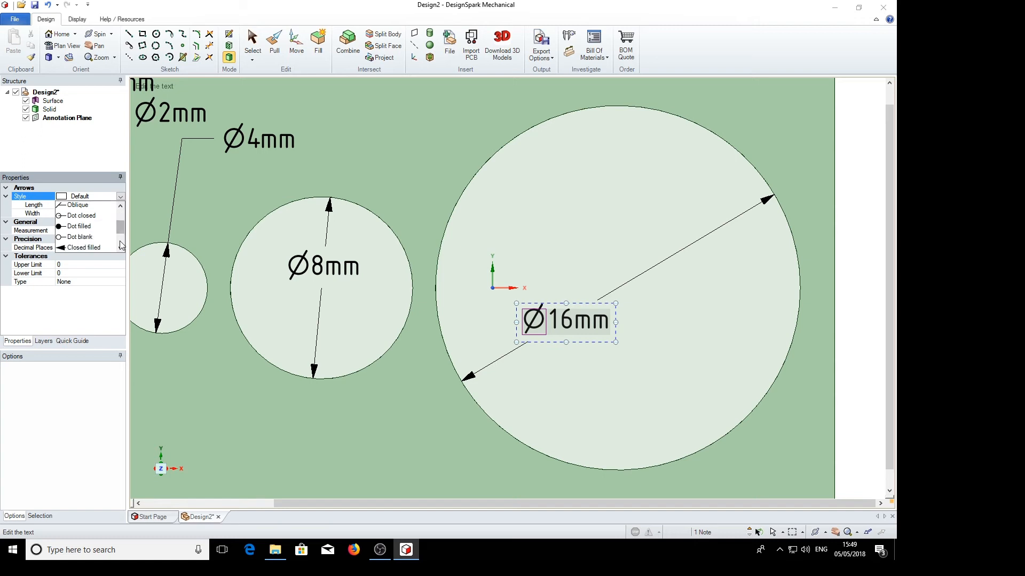
scroll("down", 3)
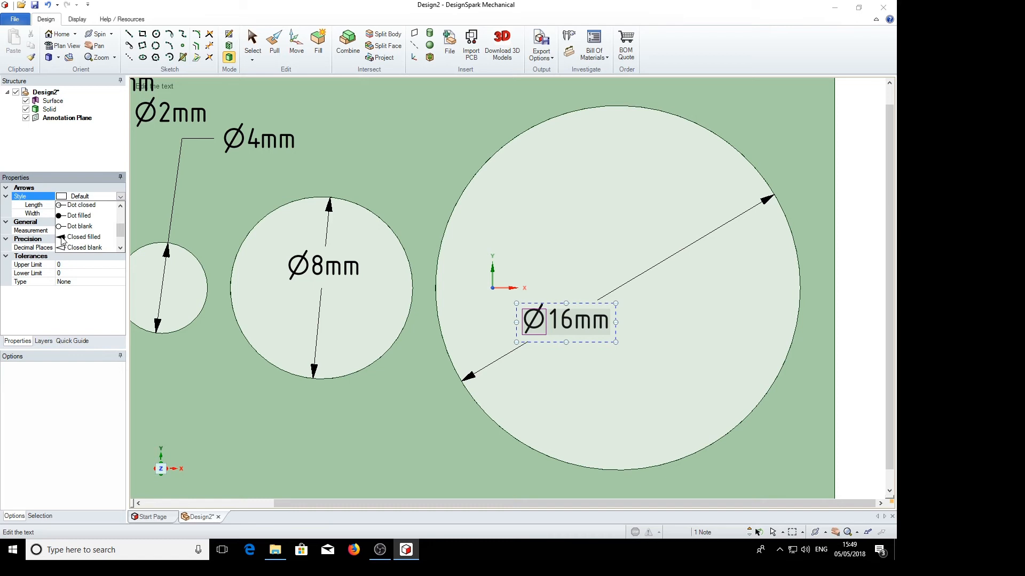
left_click(83, 236)
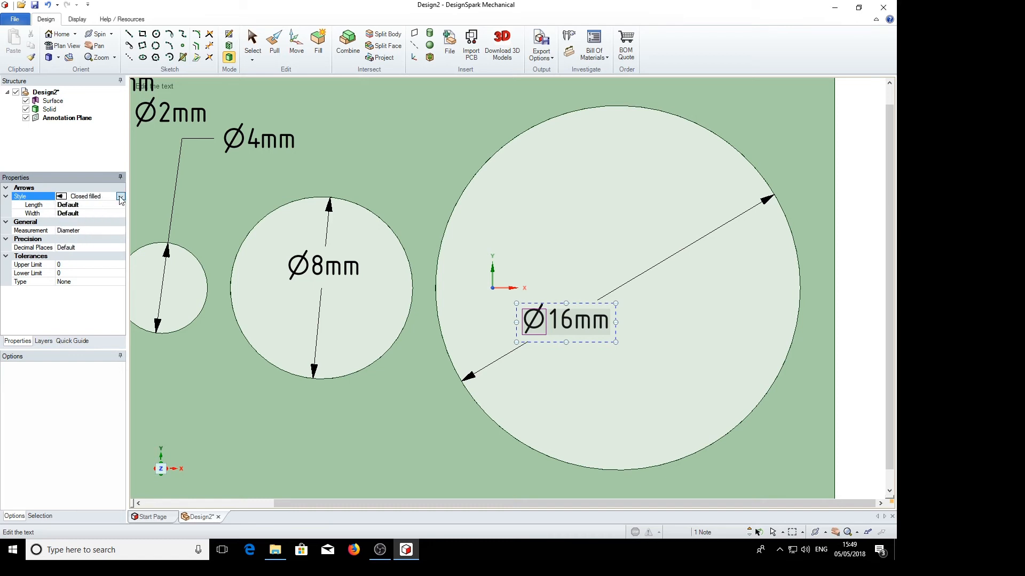
left_click(120, 196)
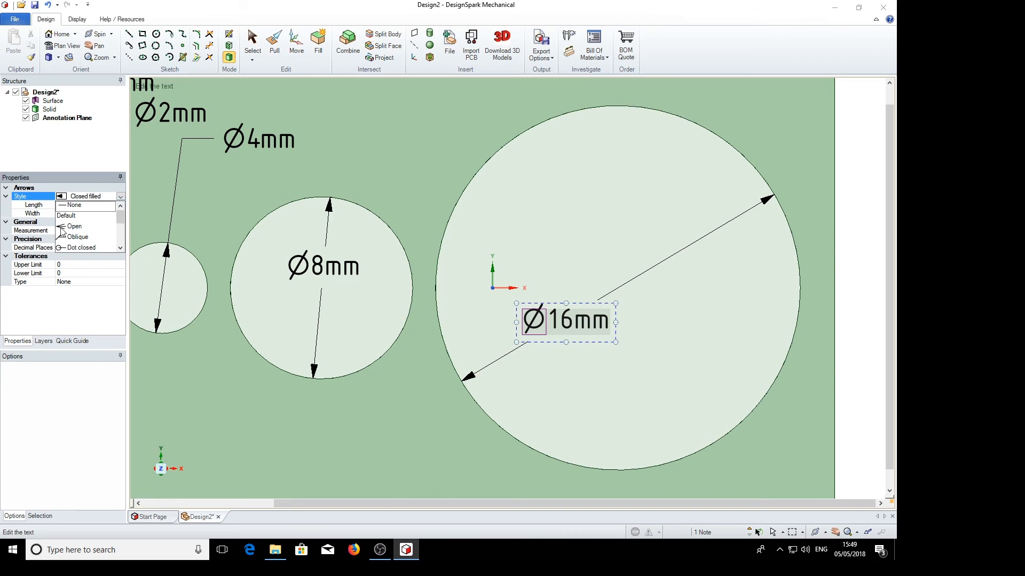
left_click(75, 226)
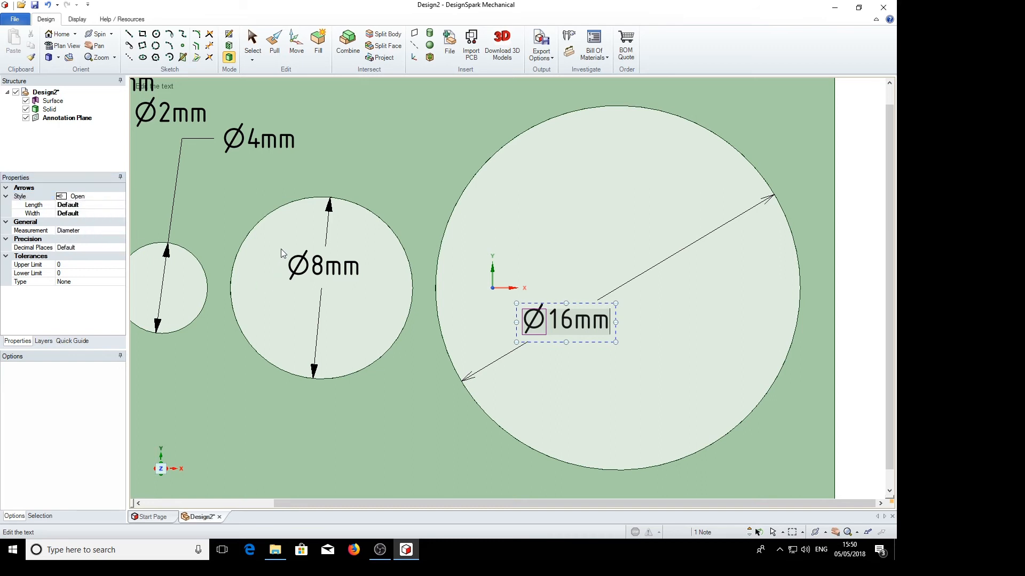
mouse_move(756, 207)
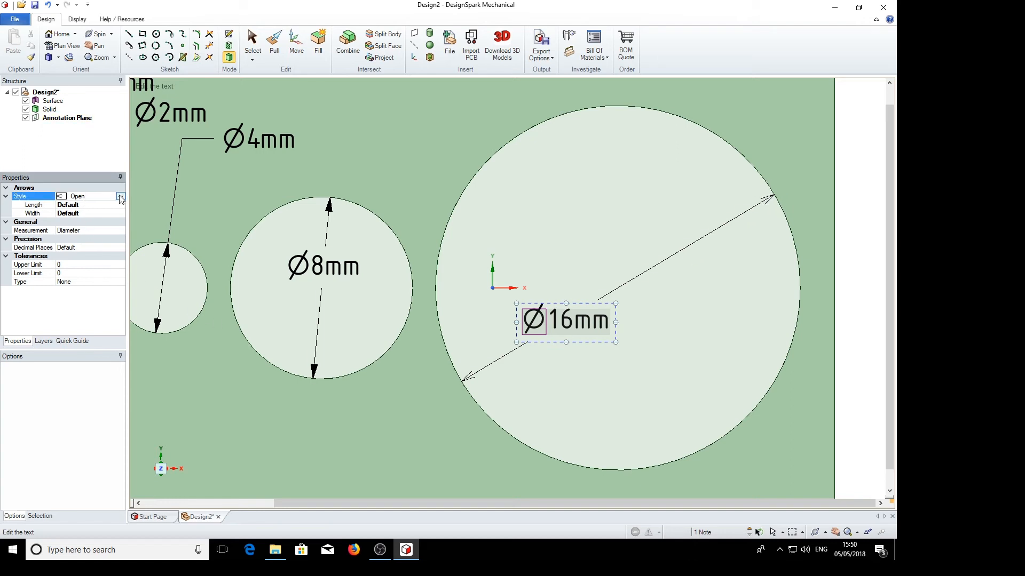
left_click(120, 196)
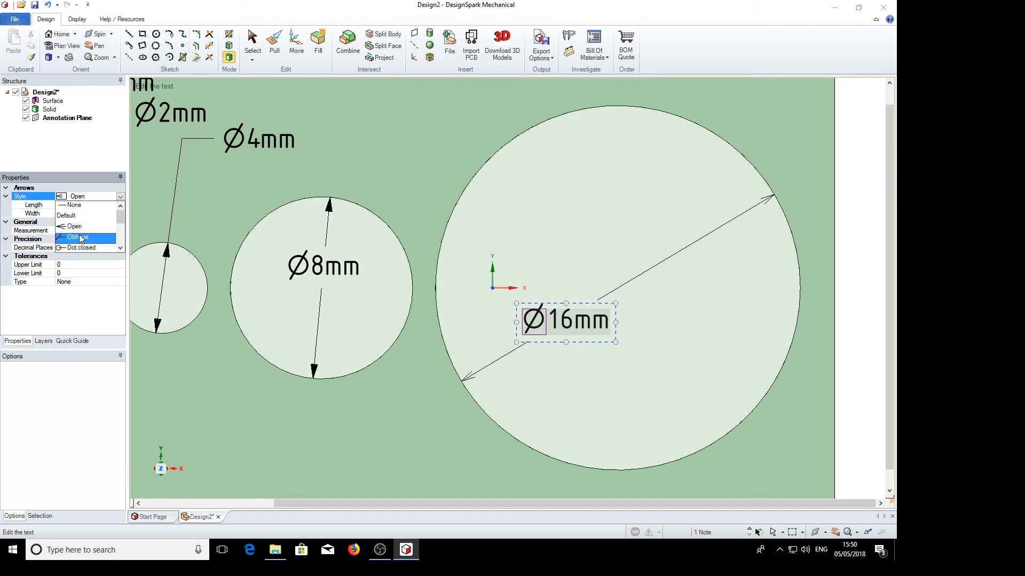
left_click(76, 236)
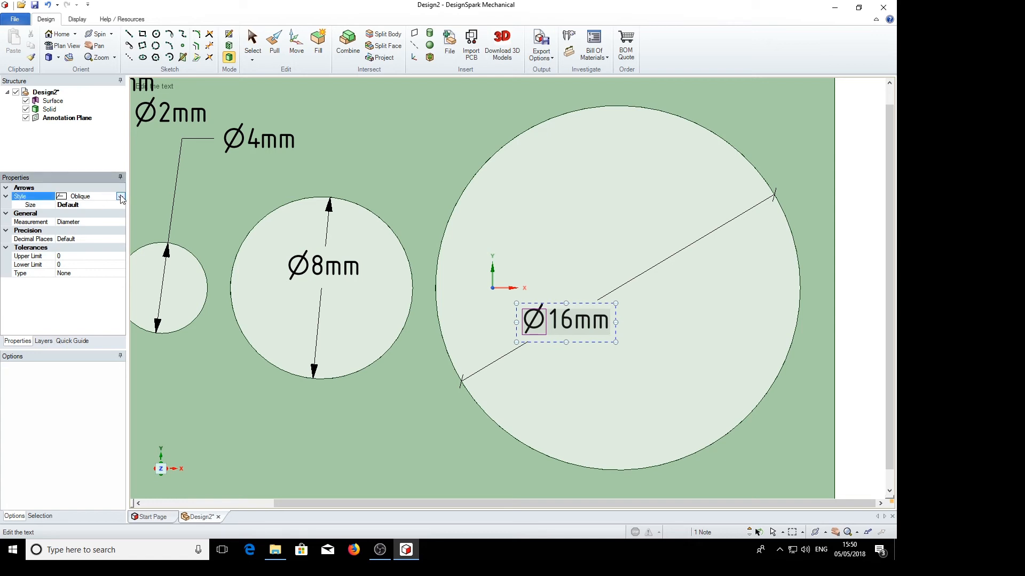
left_click(120, 197)
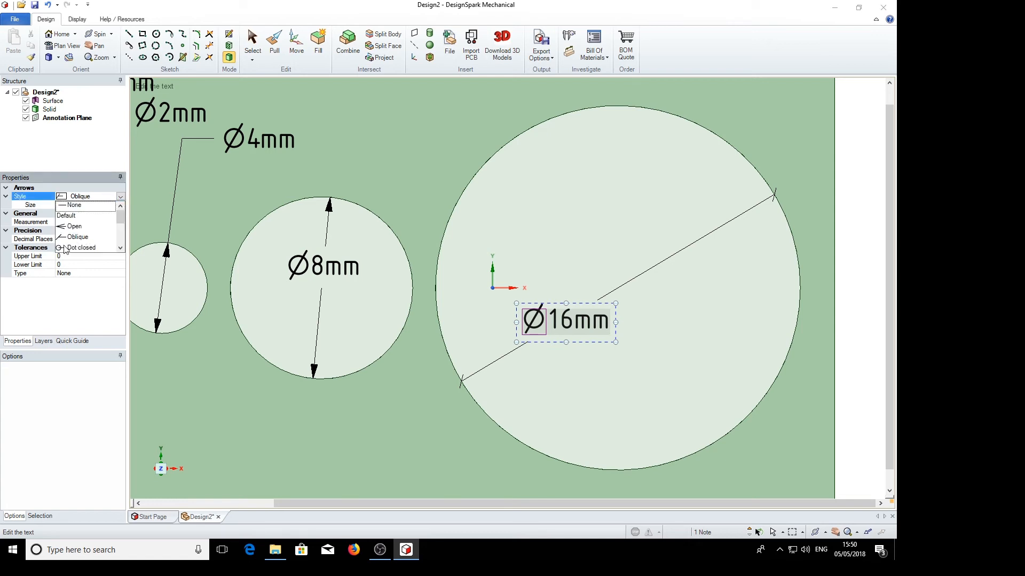
scroll("down", 3)
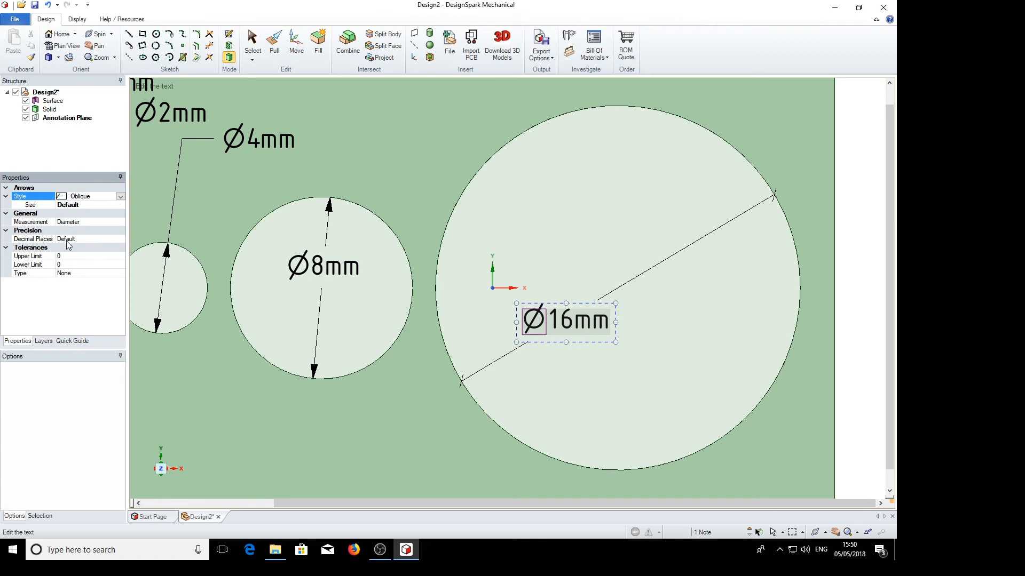
left_click(91, 196)
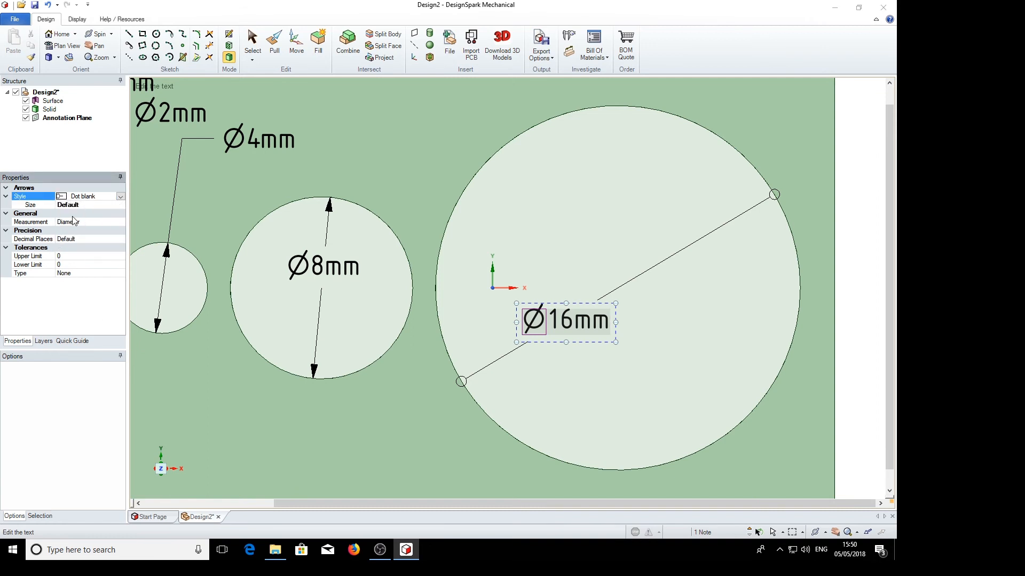
left_click(98, 196)
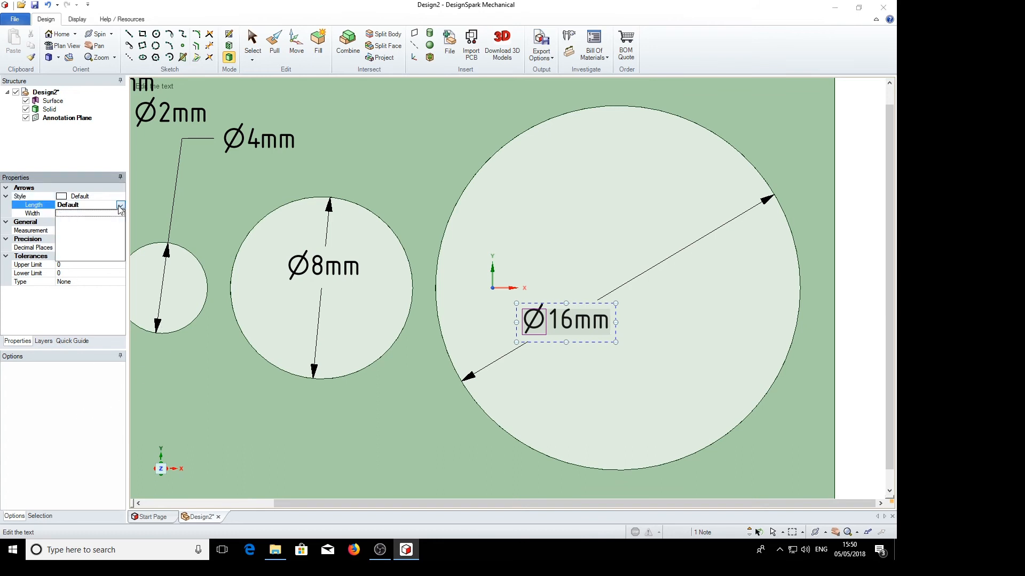
- Set the Ø16mm dimension's arrow length to 5mm
left_click(121, 205)
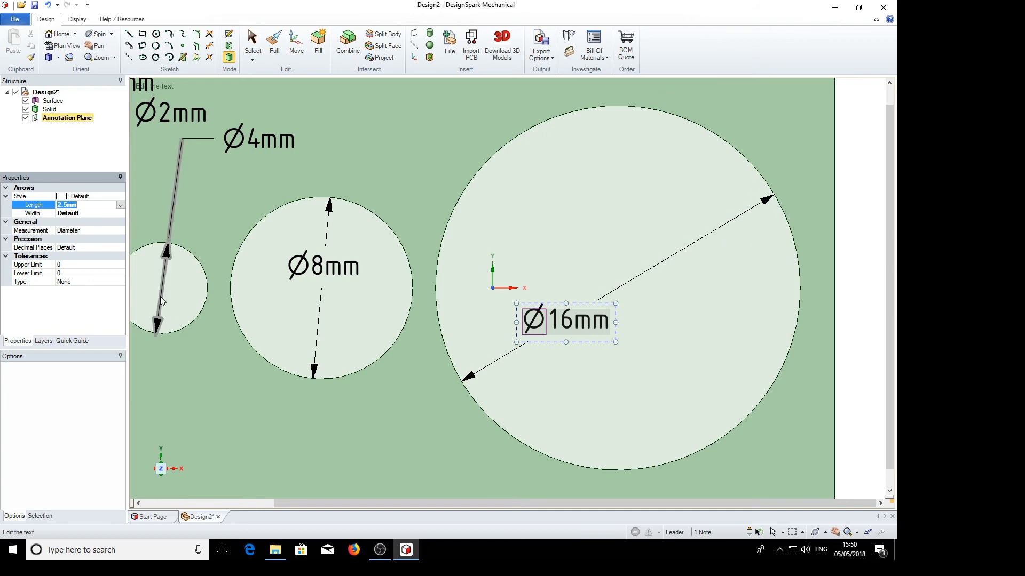
left_click(120, 204)
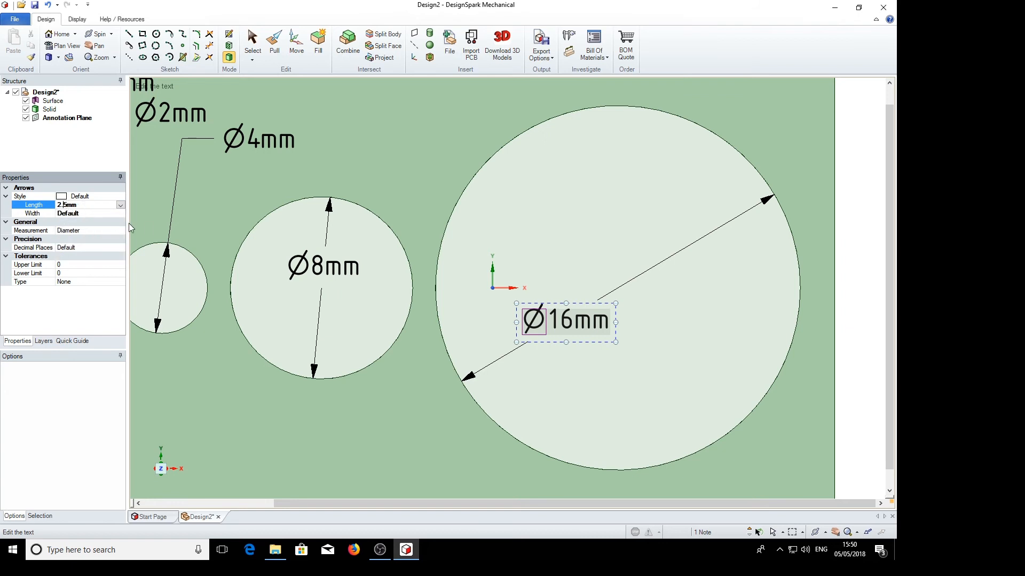
type("5mm")
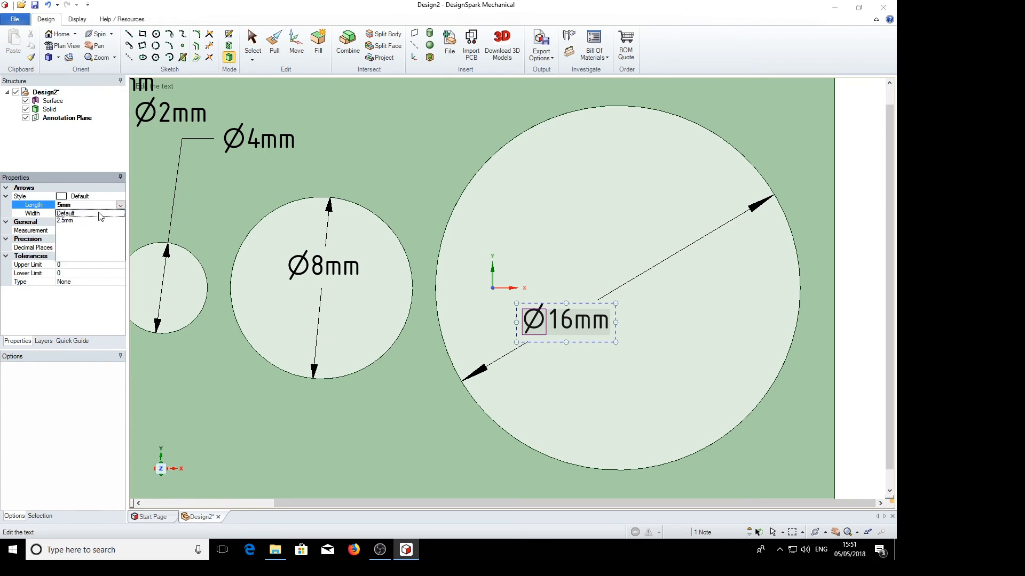
left_click(68, 204)
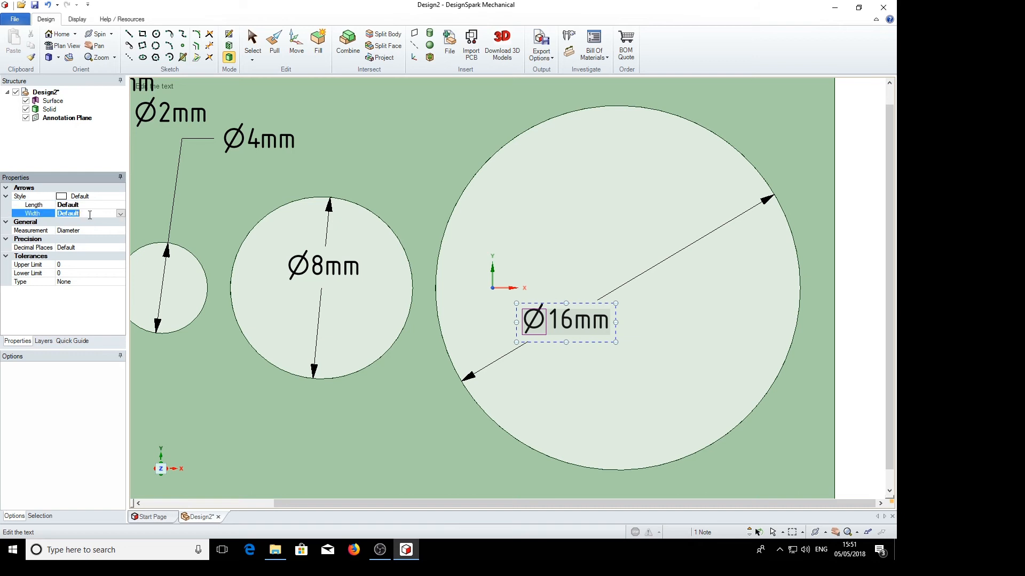
left_click(120, 214)
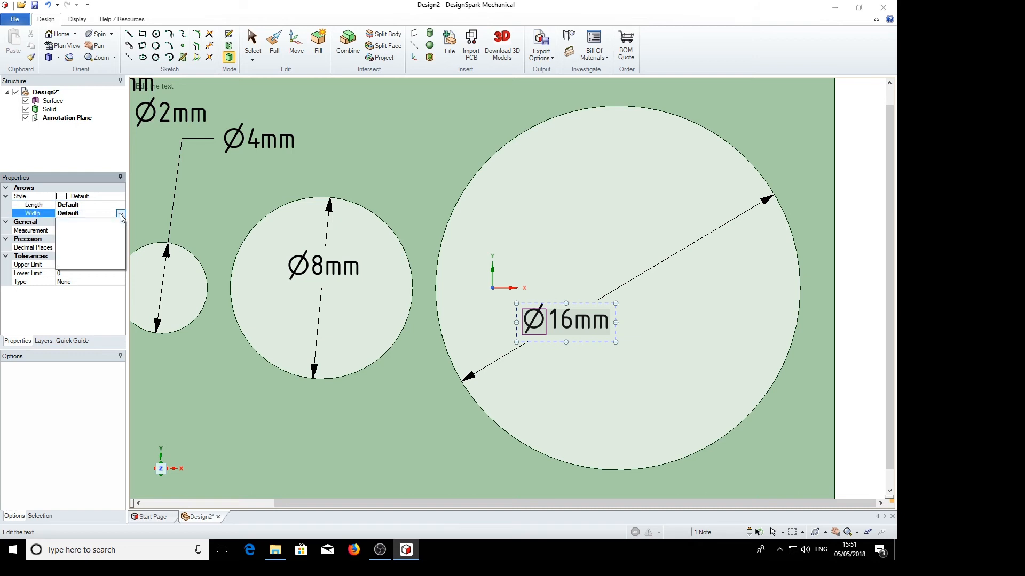
left_click(120, 214)
type("1.2")
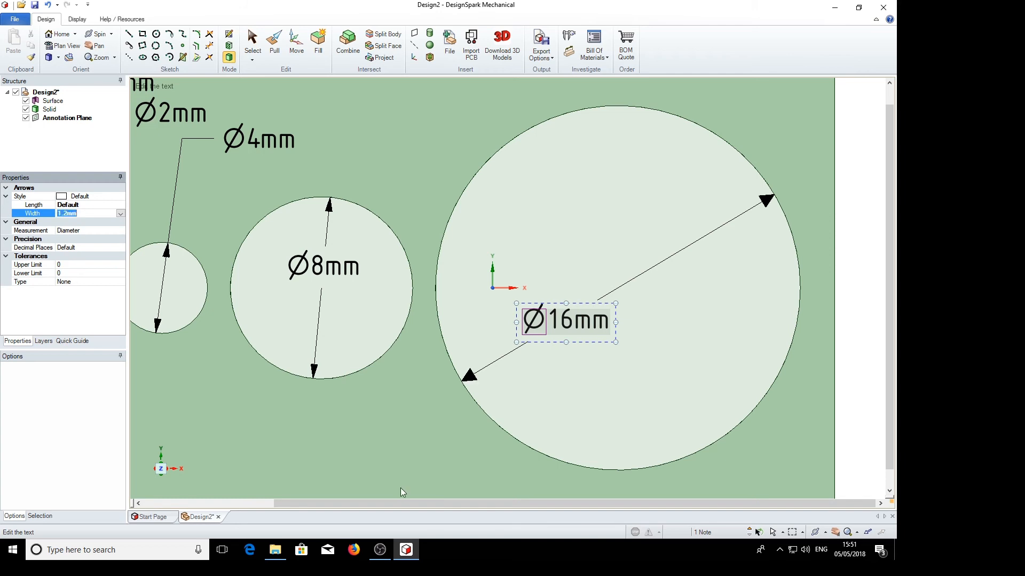
mouse_move(658, 413)
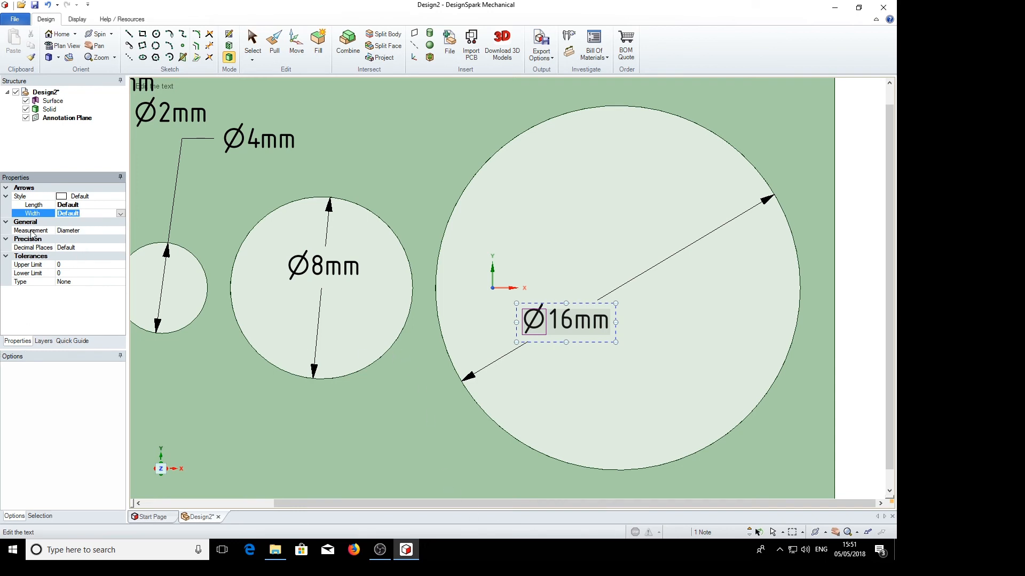
- Change the Measurement type from Diameter to Radial so the label reads R8mm
left_click(31, 230)
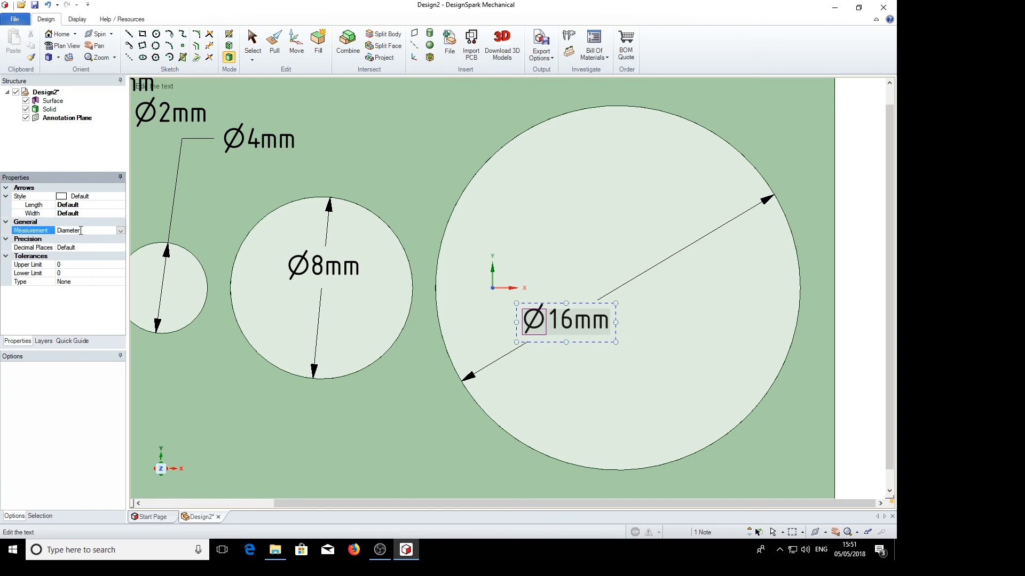
left_click(121, 230)
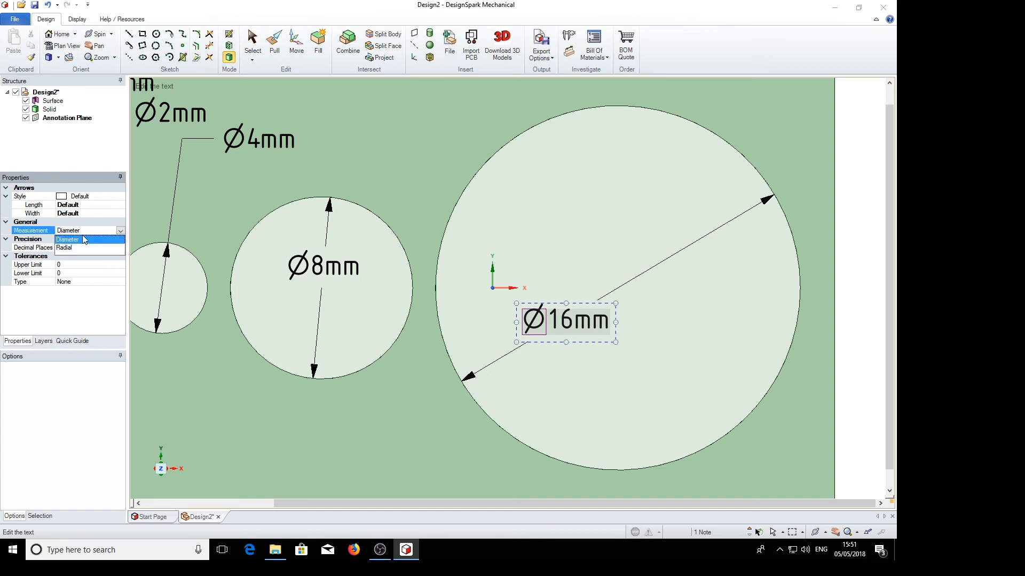
left_click(68, 239)
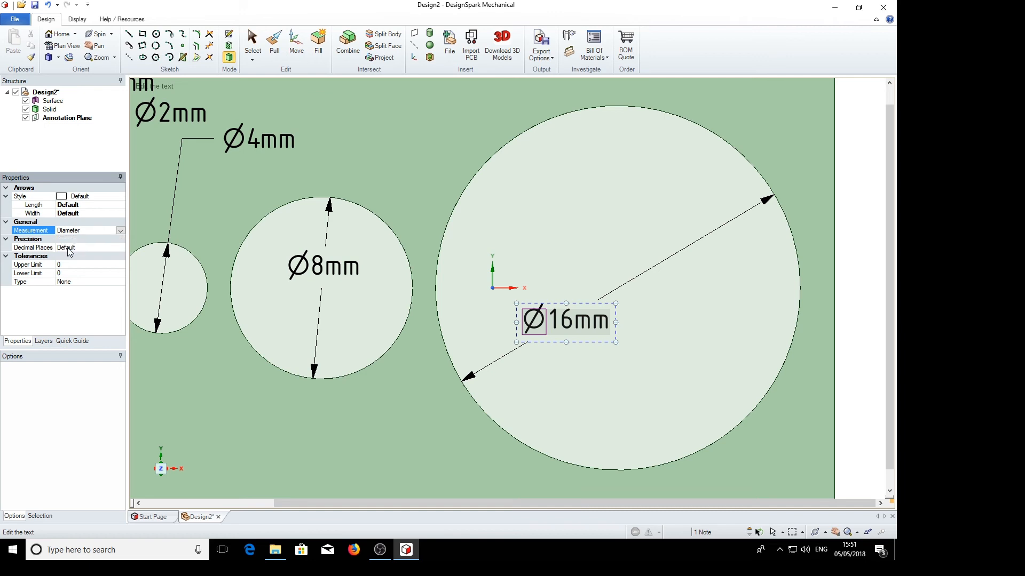
left_click(88, 230)
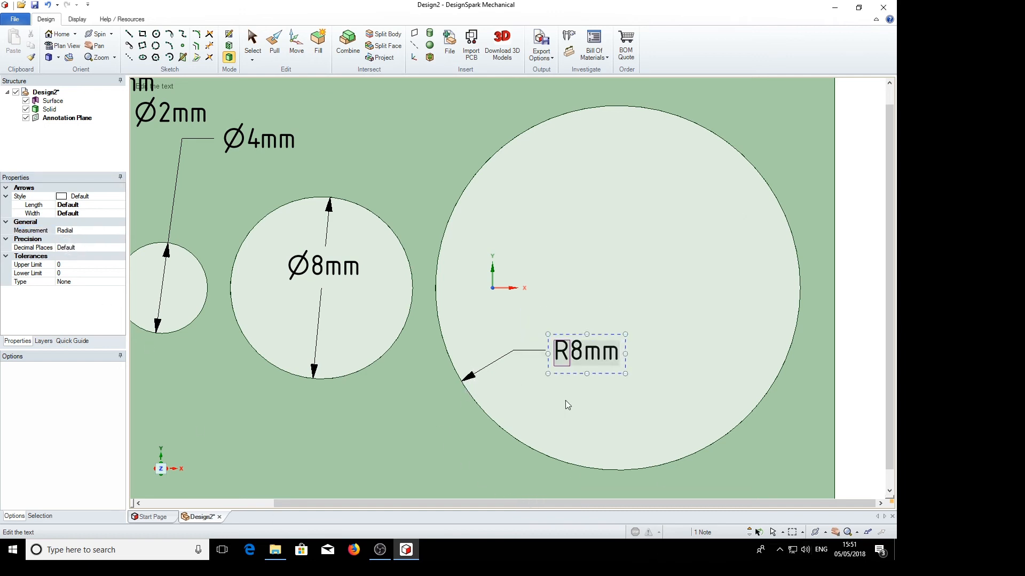
mouse_move(230, 460)
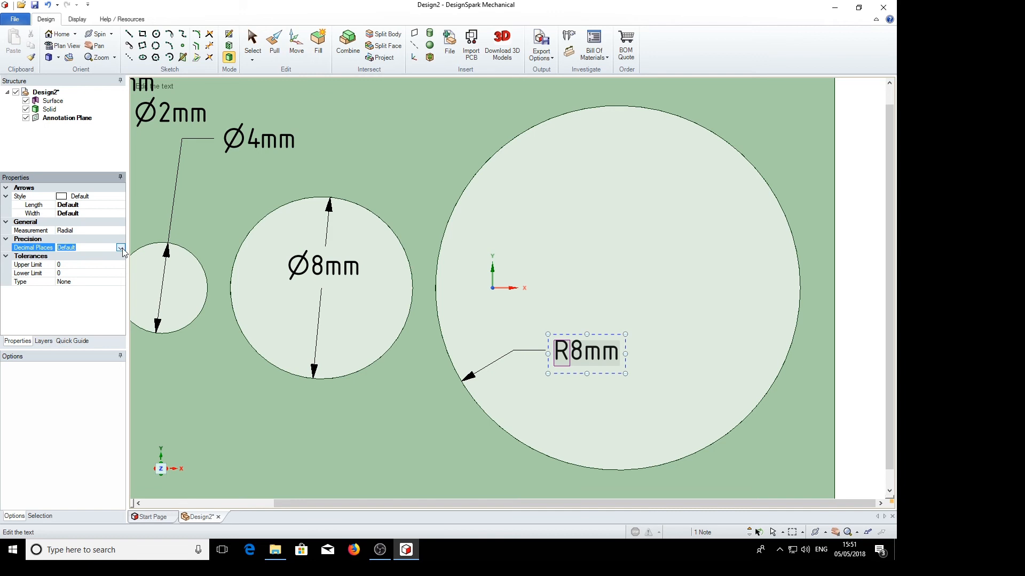
- Set the R8mm dimension's Decimal Places to 4
left_click(120, 247)
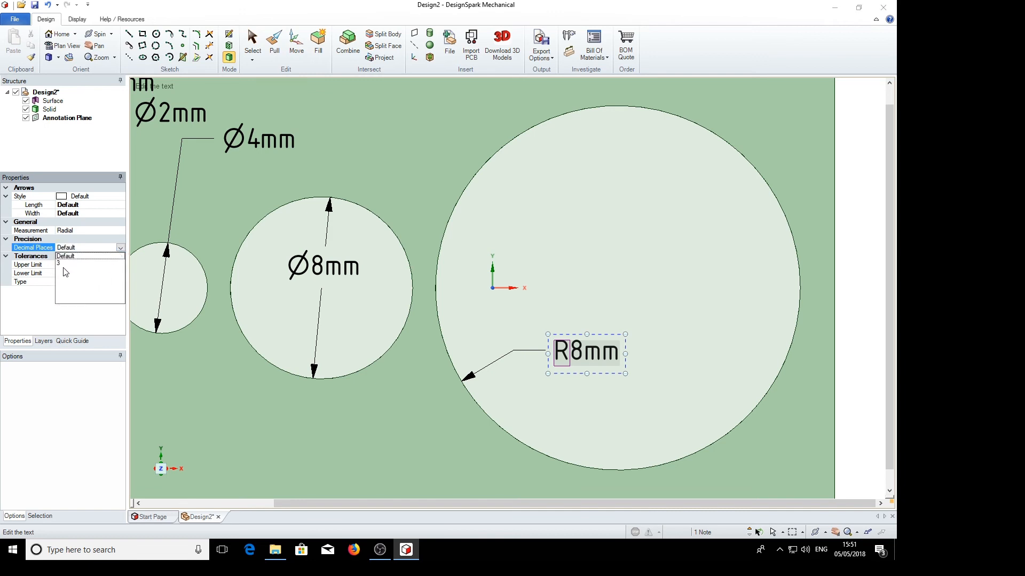
left_click(79, 247)
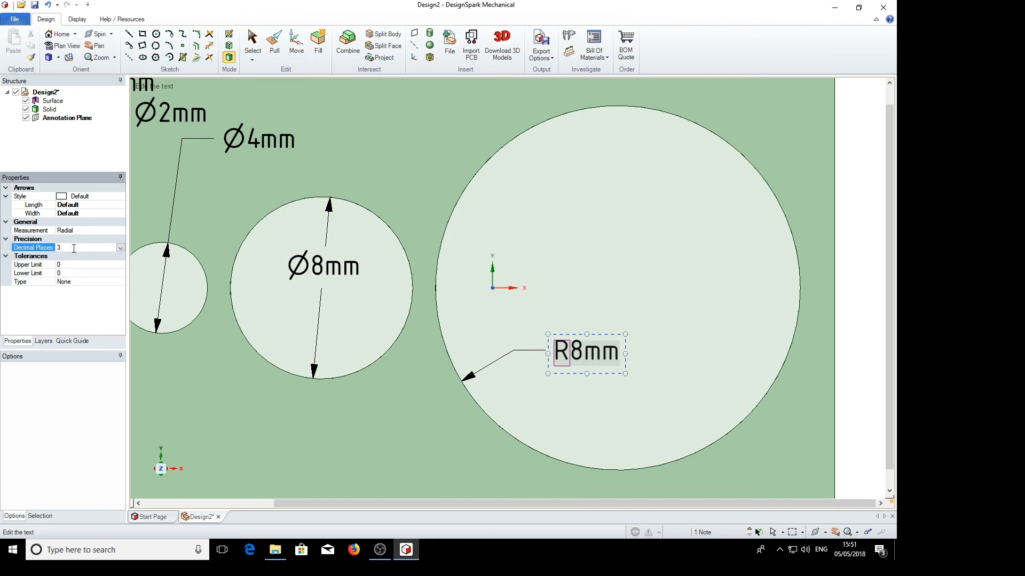
left_click(471, 436)
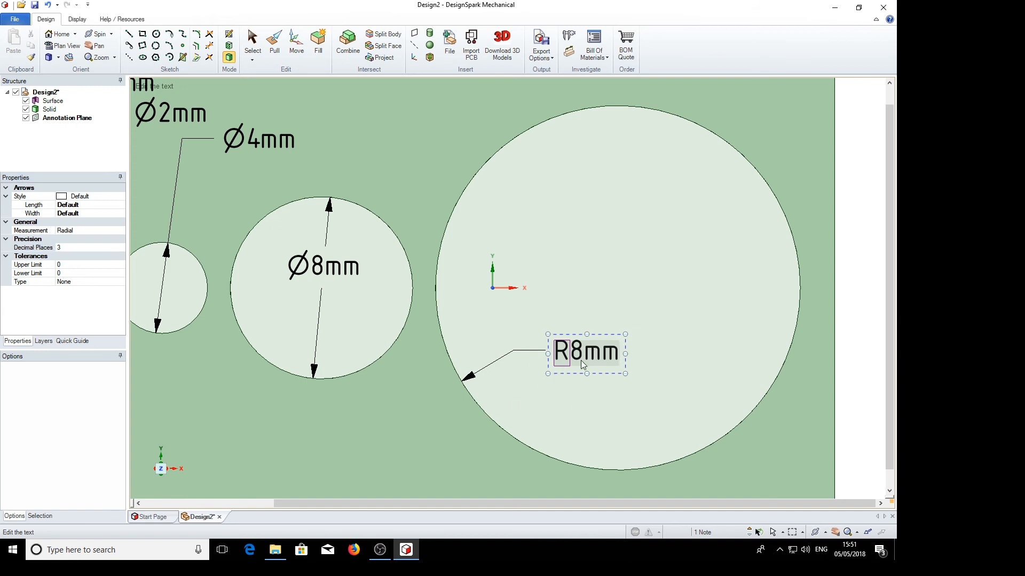
mouse_move(585, 387)
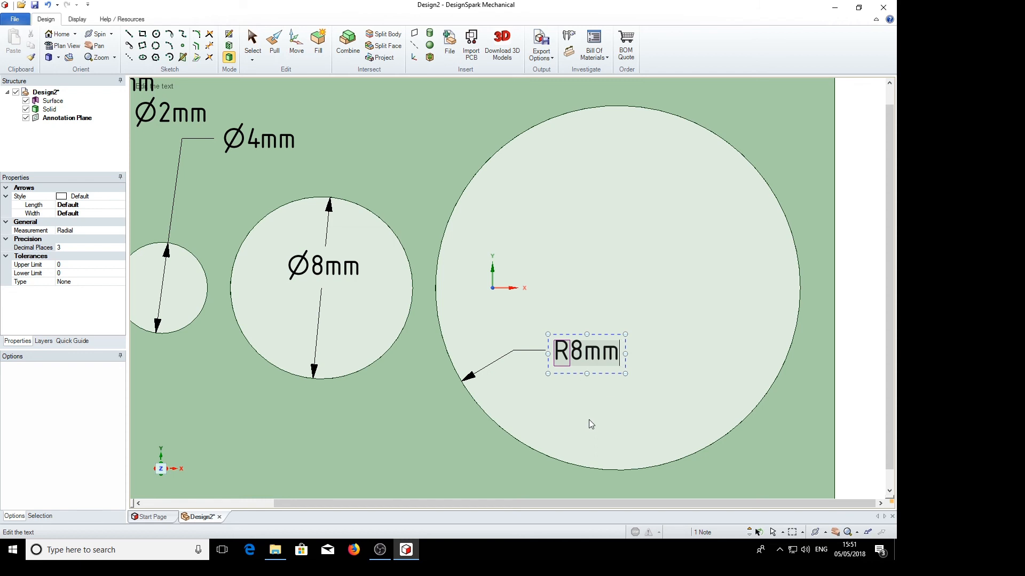
mouse_move(612, 379)
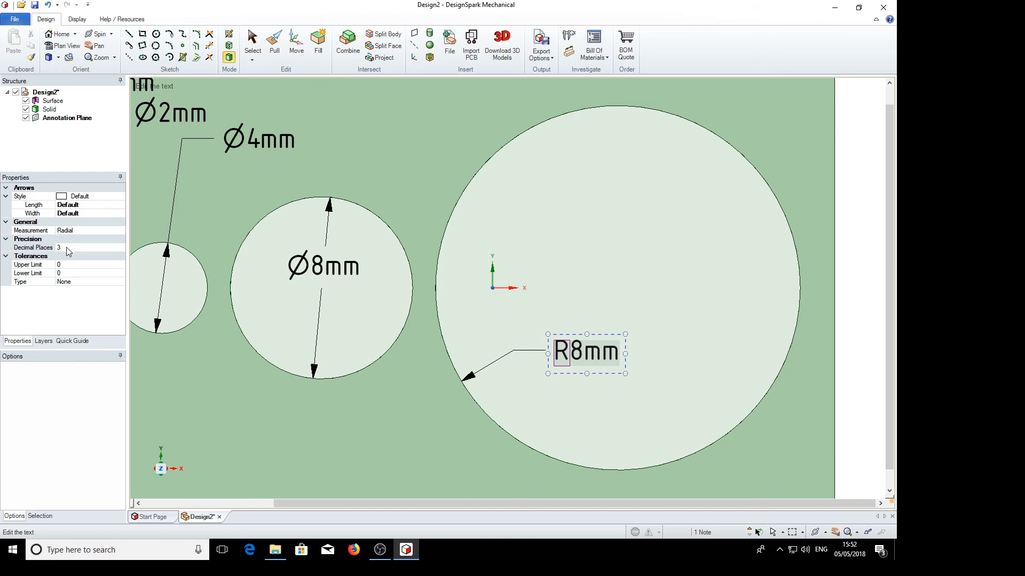
mouse_move(548, 371)
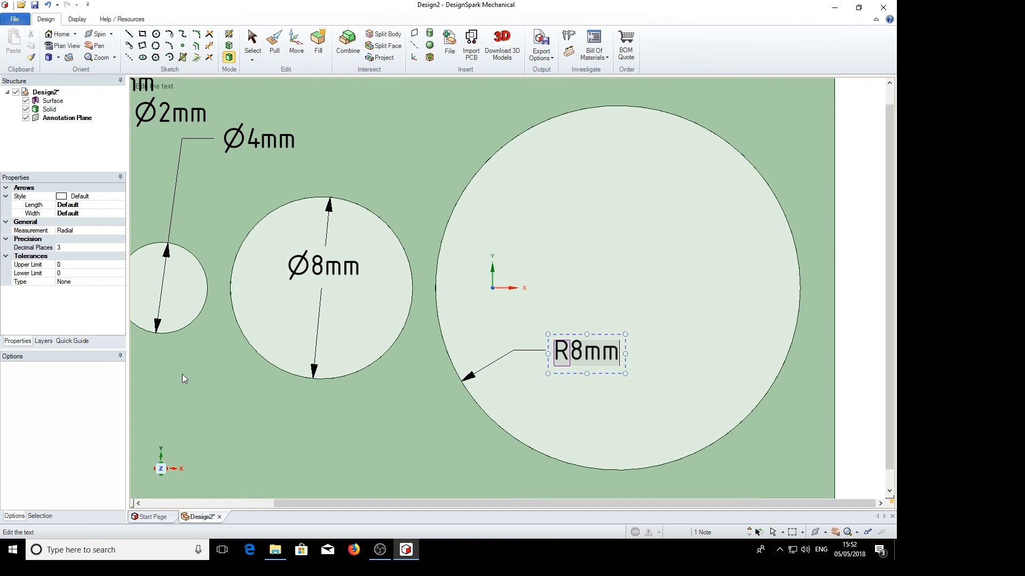
mouse_move(600, 411)
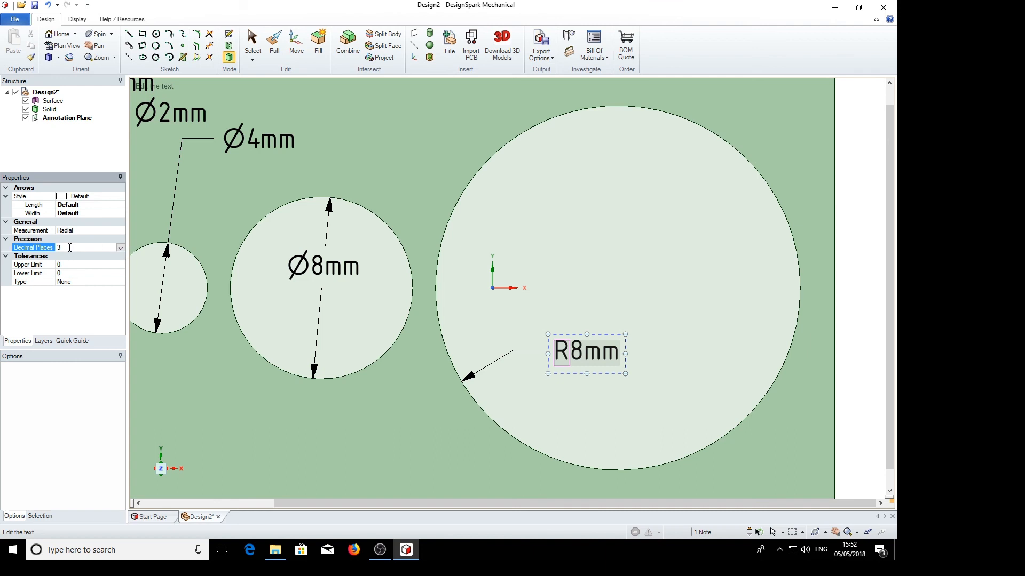
triple_click(65, 247)
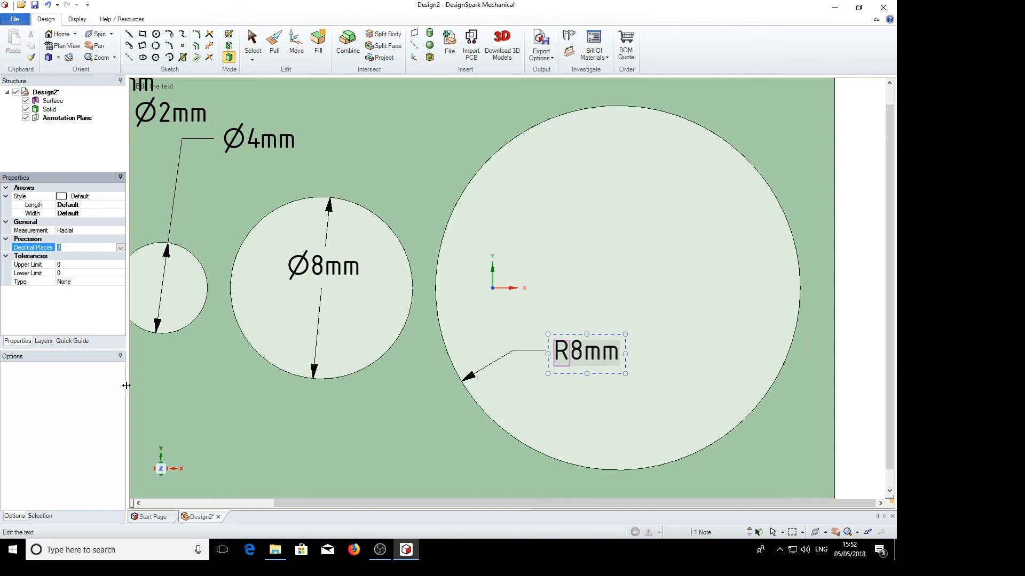
type("4")
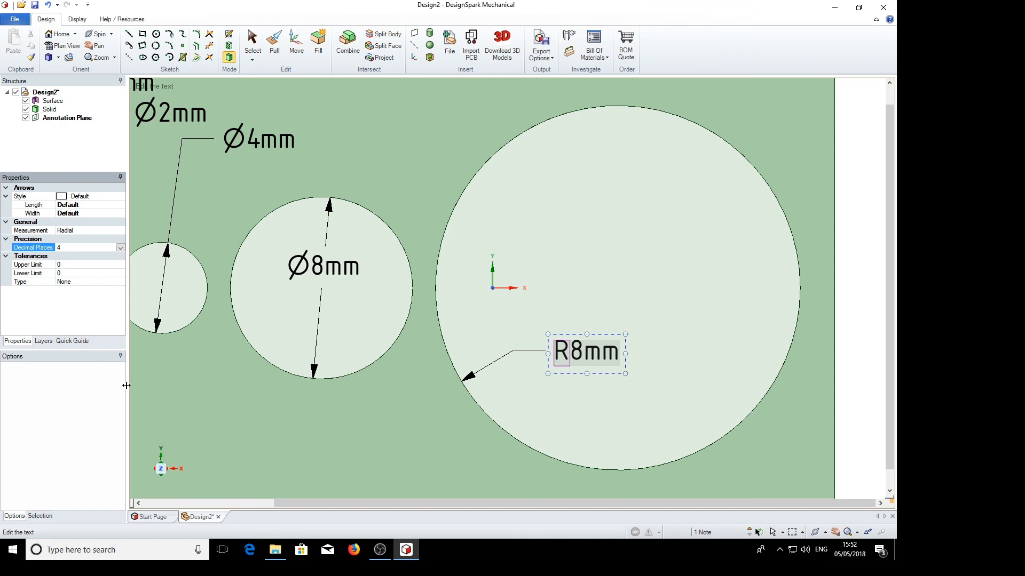
mouse_move(608, 345)
type("+0.01")
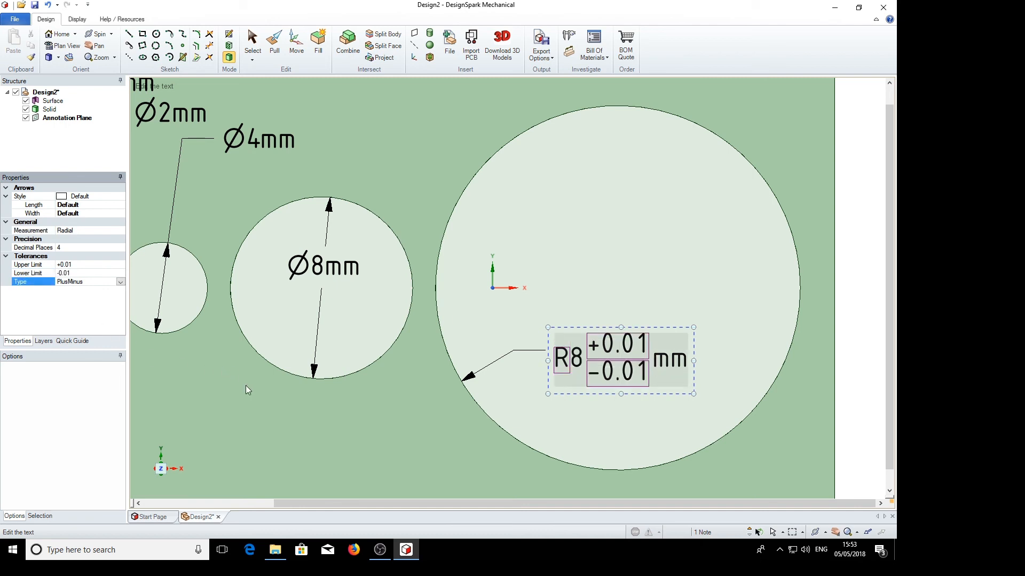
mouse_move(545, 495)
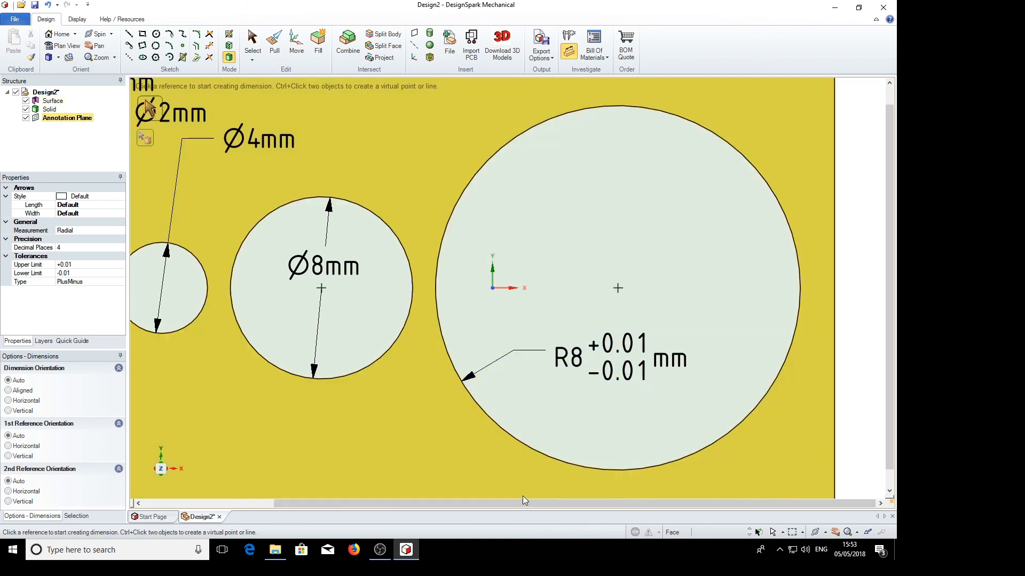
- Deselect the R8 radius dimension now showing the +0.01/−0.01 tolerance
left_click(601, 360)
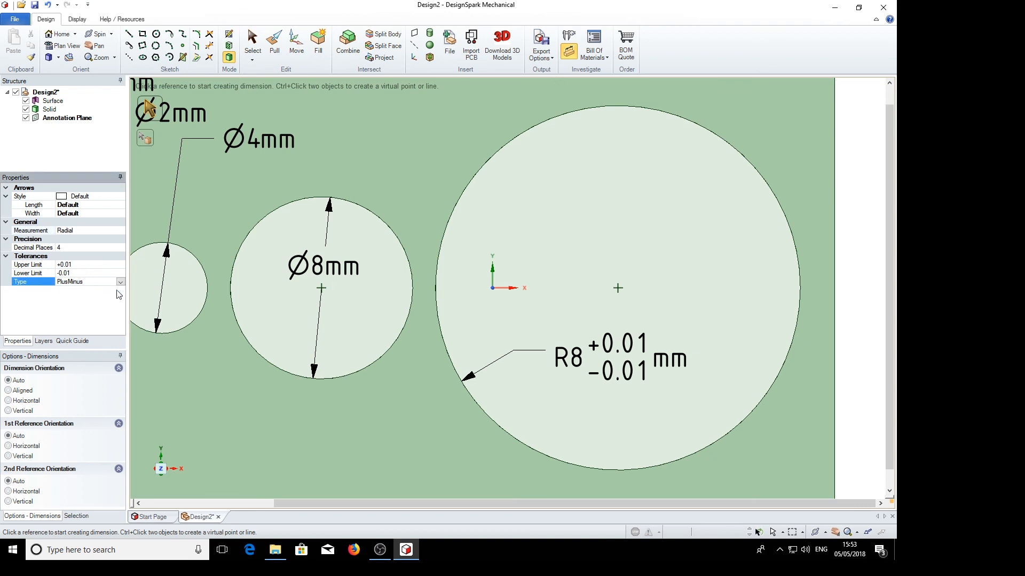
- Switch the R8 tolerance type through PlusMinus Symmetric to Limits, showing 8.01/7.99
left_click(119, 282)
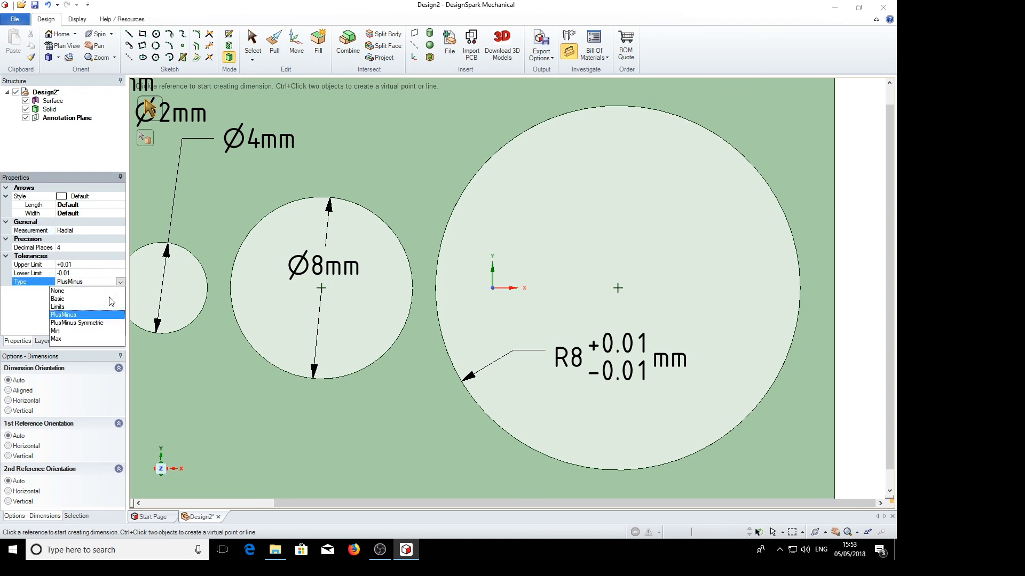
left_click(76, 323)
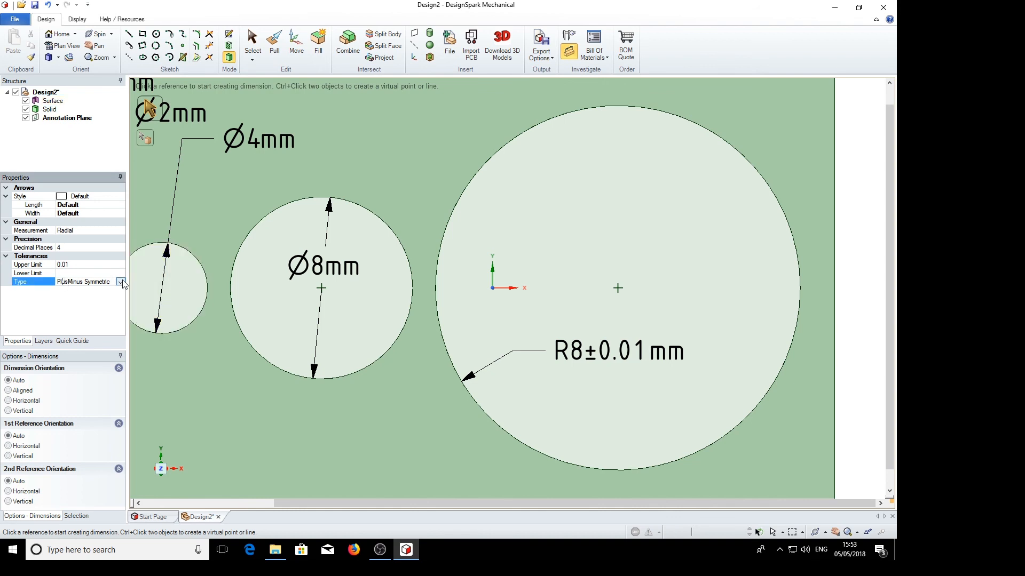
left_click(120, 282)
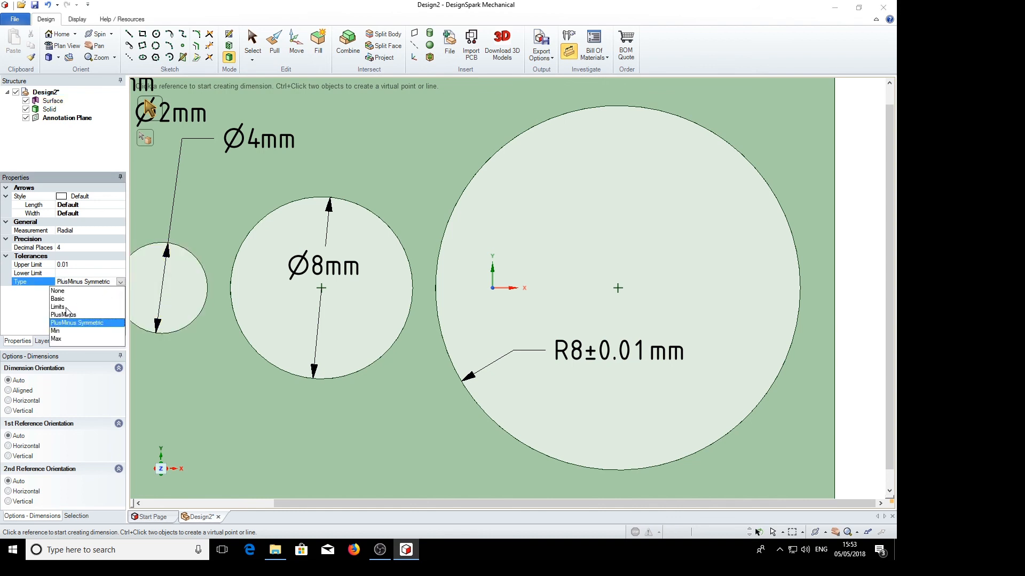
left_click(57, 308)
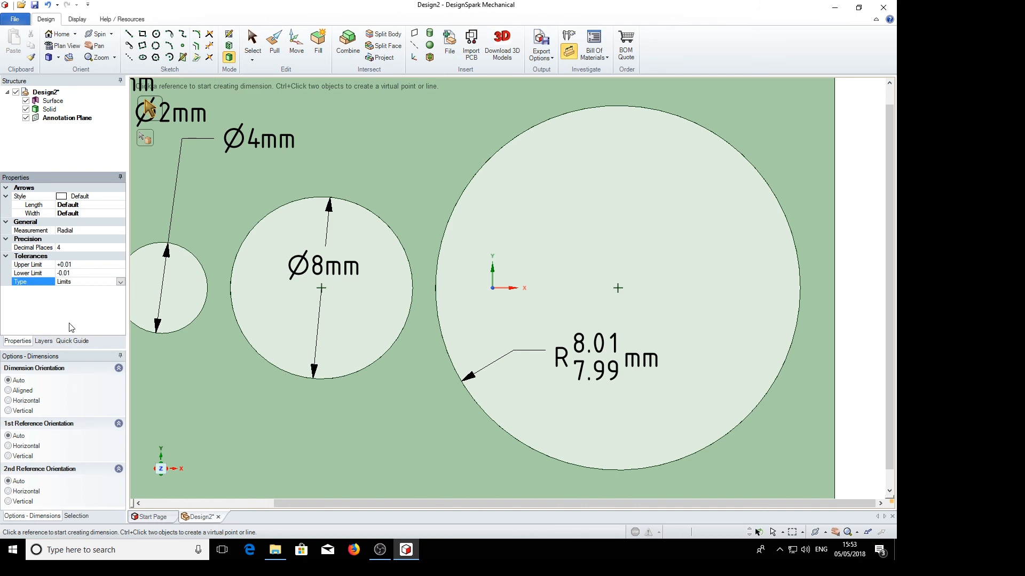
left_click(605, 359)
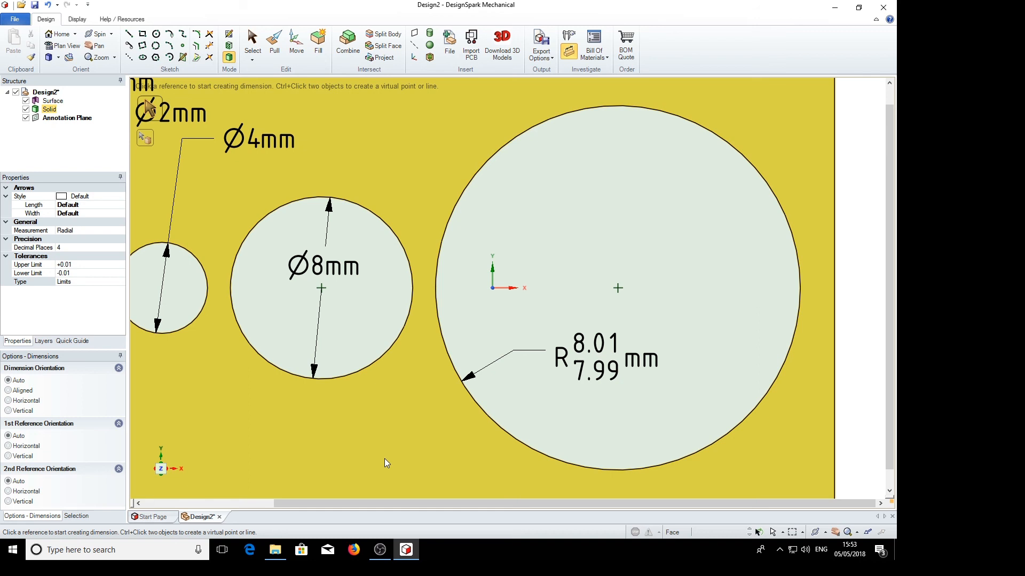
mouse_move(421, 422)
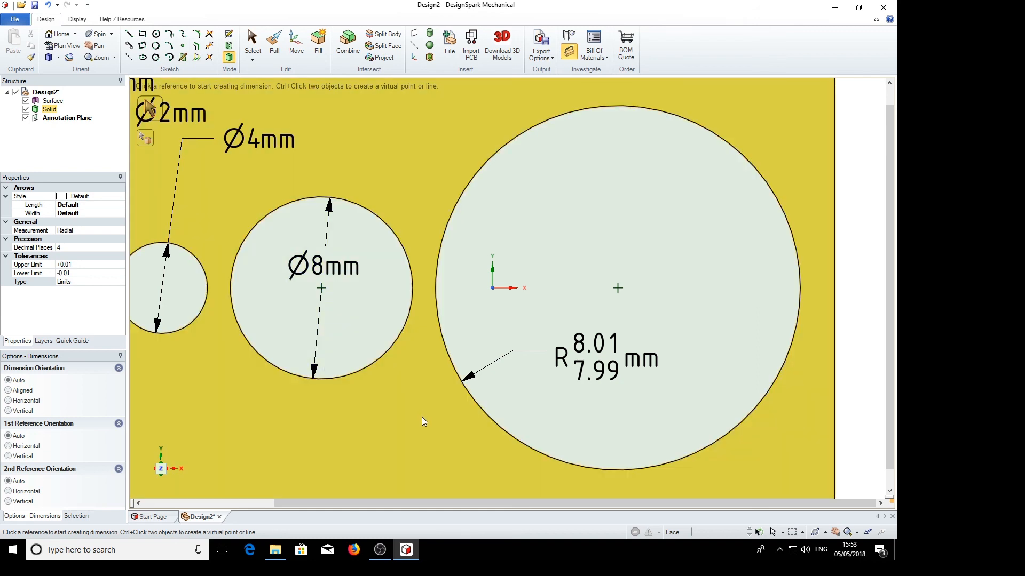